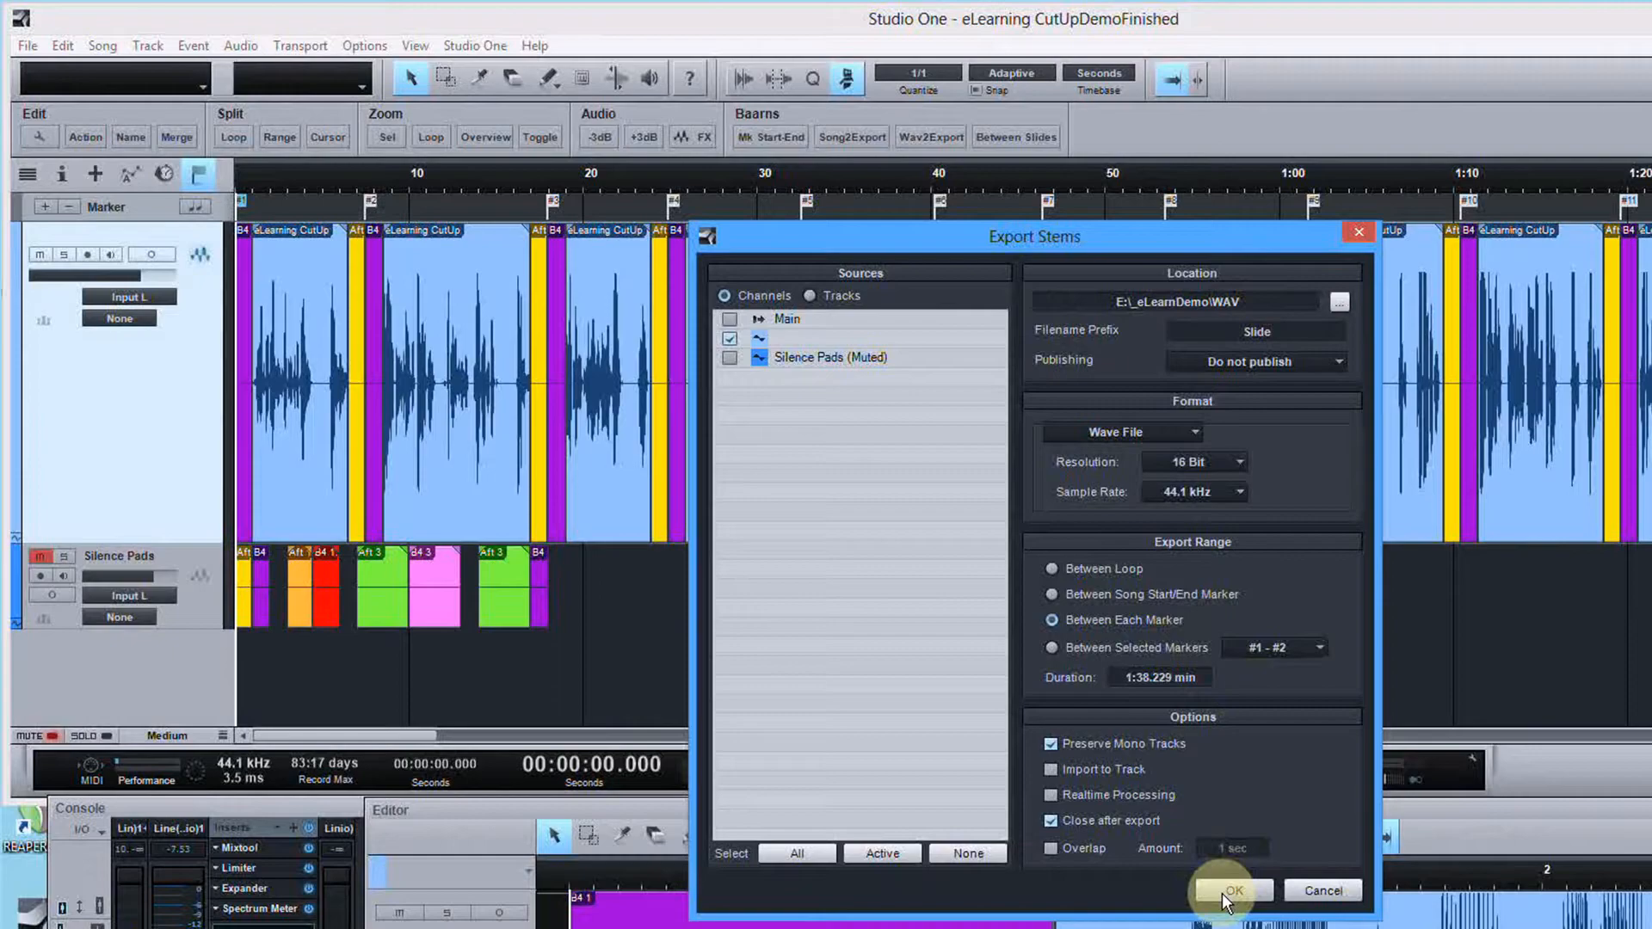
Confirm the stem export so one Slide file is written per marker
{"action": "left_click", "coordinate": [1234, 889]}
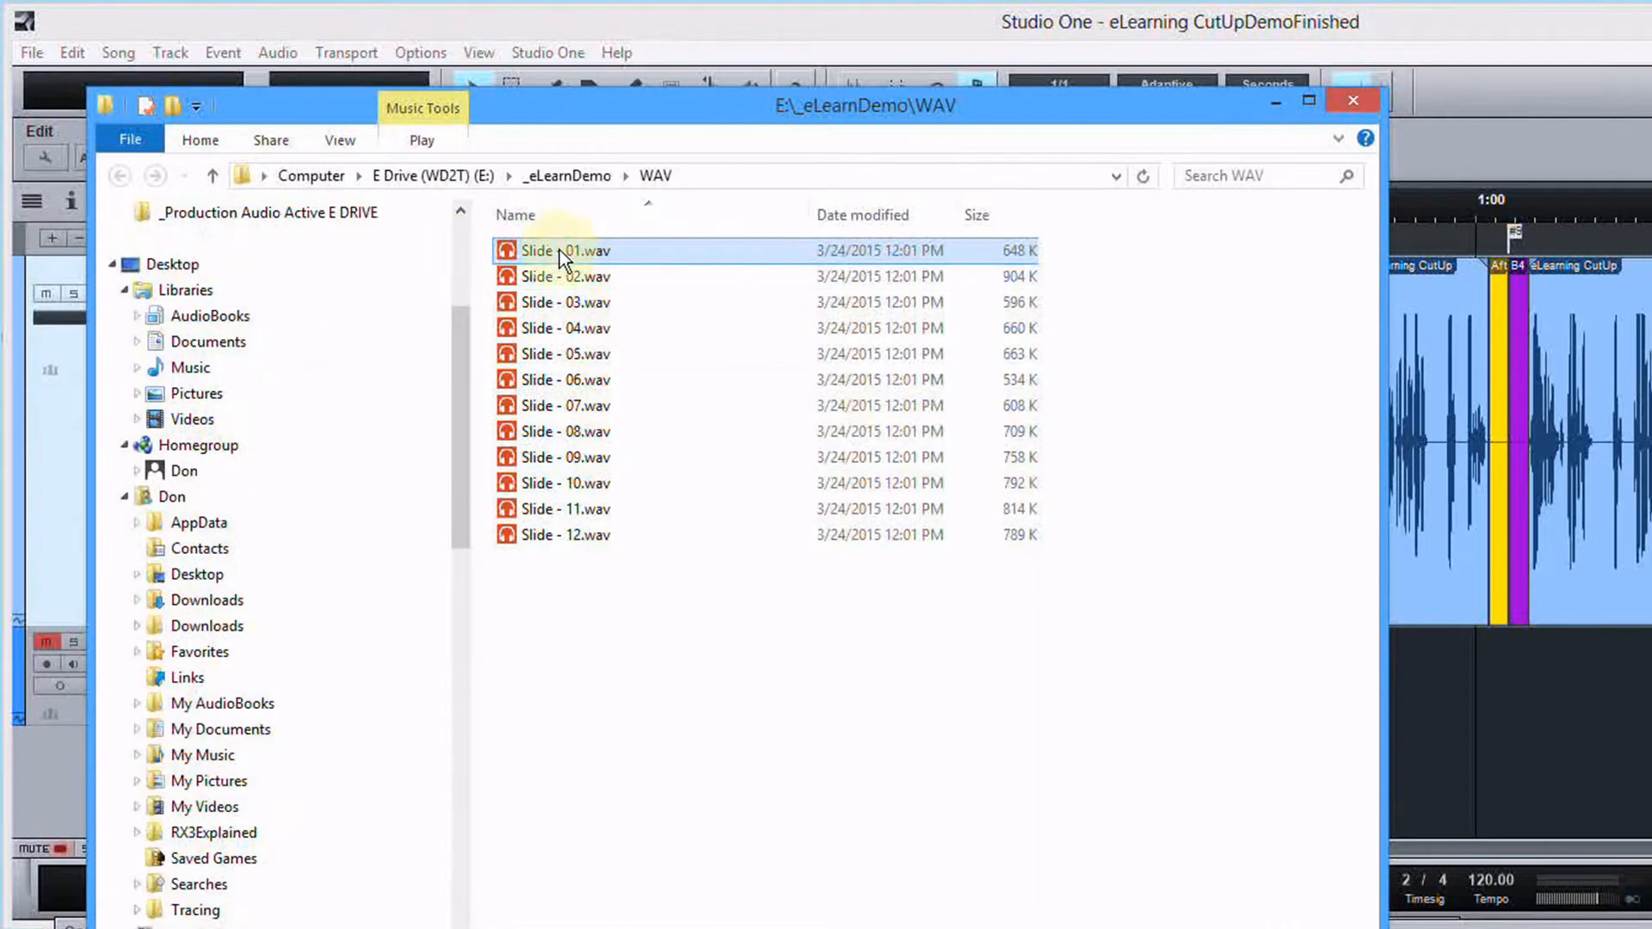
Inspect the exported Slide WAV files in E:\_eLearnDemo\WAV and return to Studio One
{"action": "left_click", "coordinate": [592, 535]}
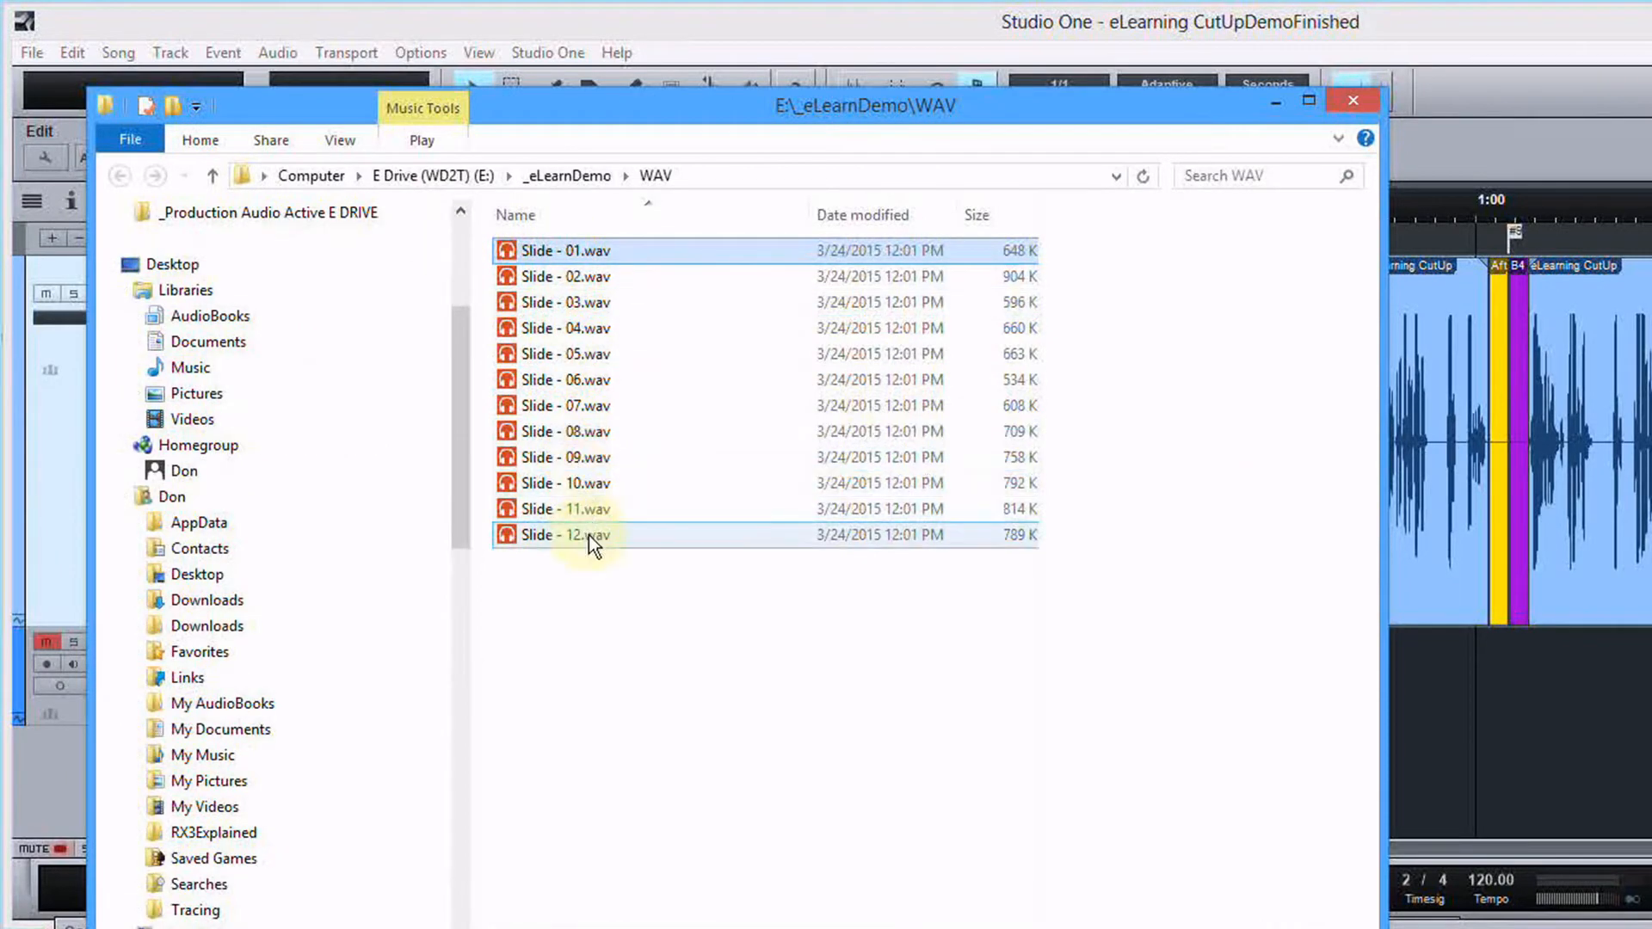
{"action": "mouse_move", "coordinate": [592, 542]}
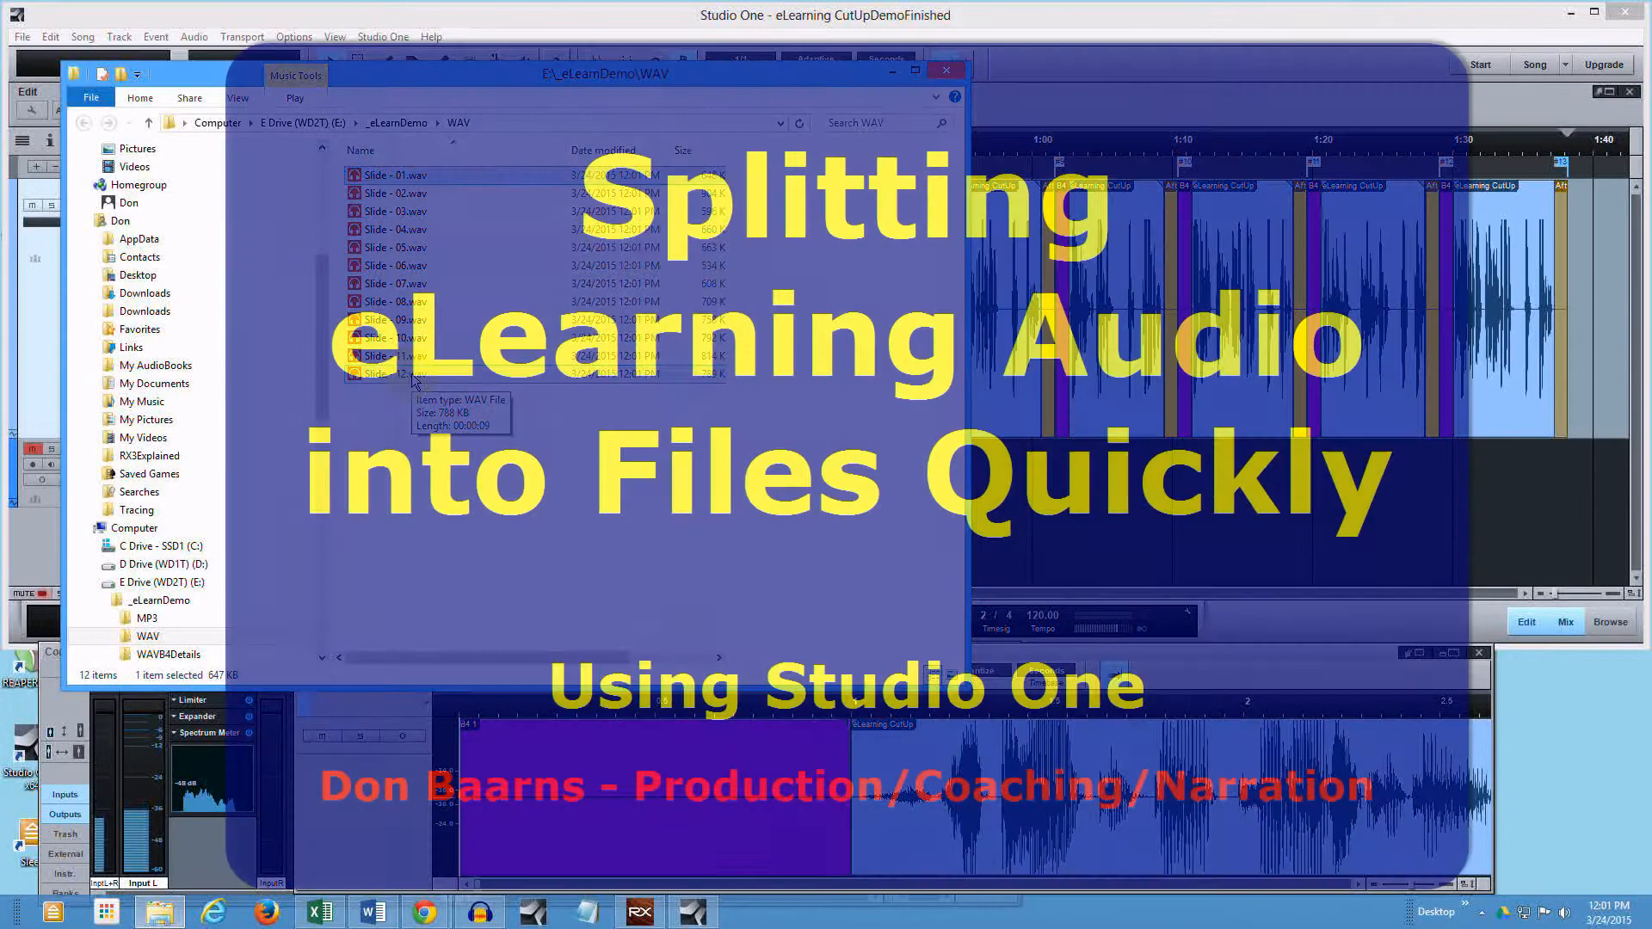
{"action": "left_click", "coordinate": [947, 69]}
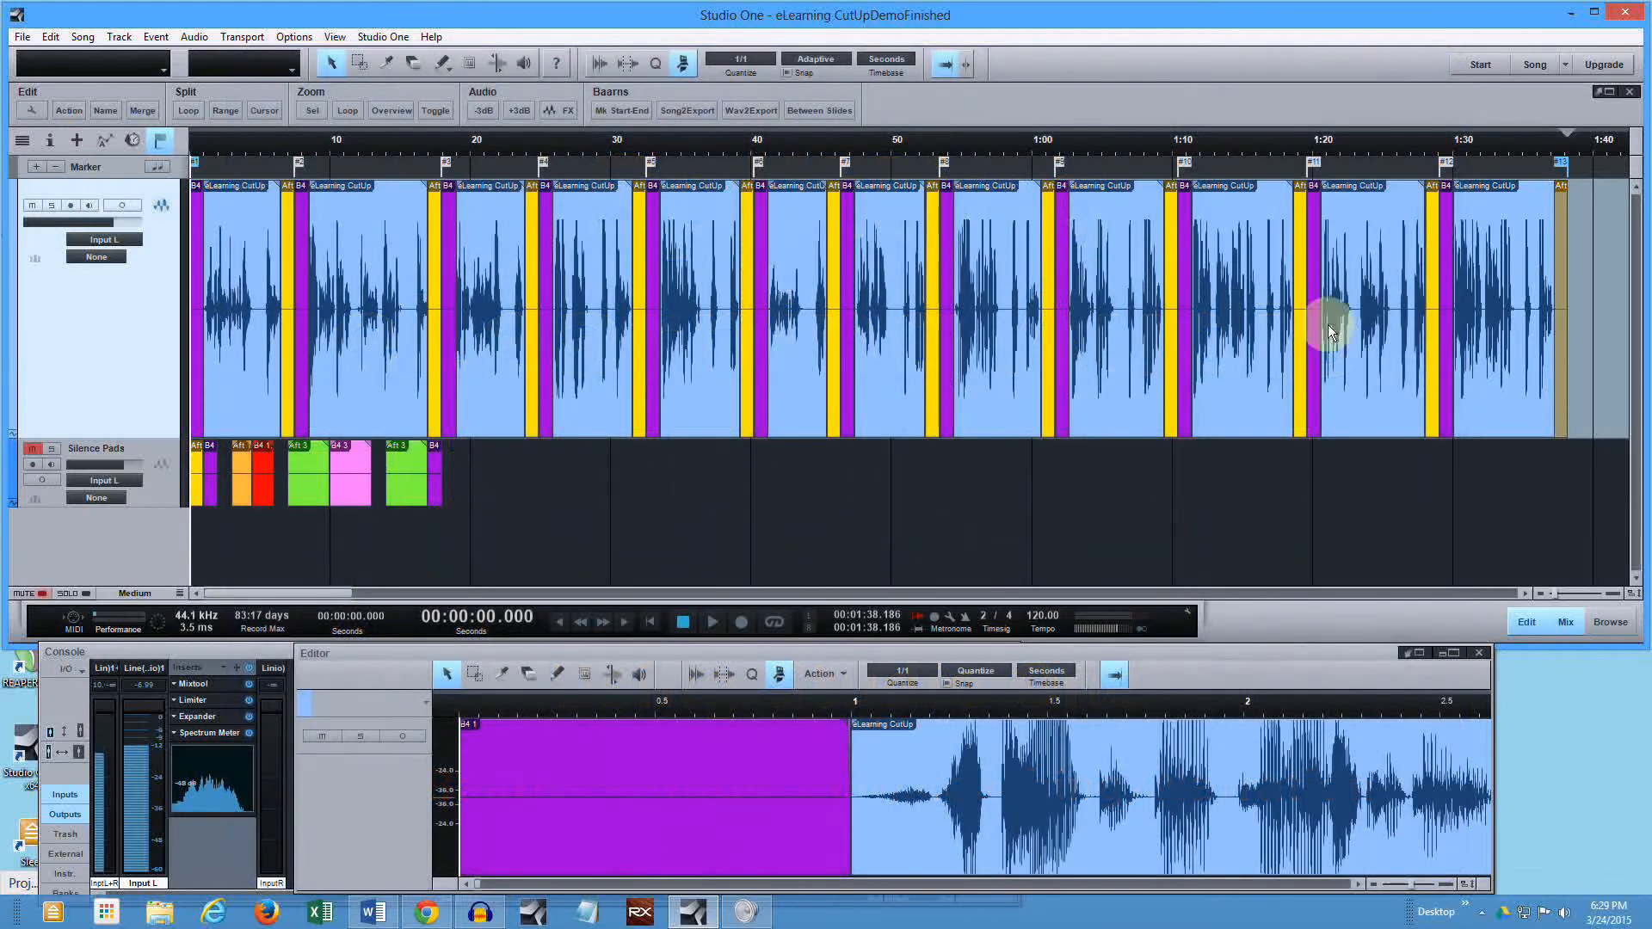
Switch to the uncut eLearning CutUpB4Demo song and place the play position near 10 seconds
{"action": "left_click", "coordinate": [1554, 64]}
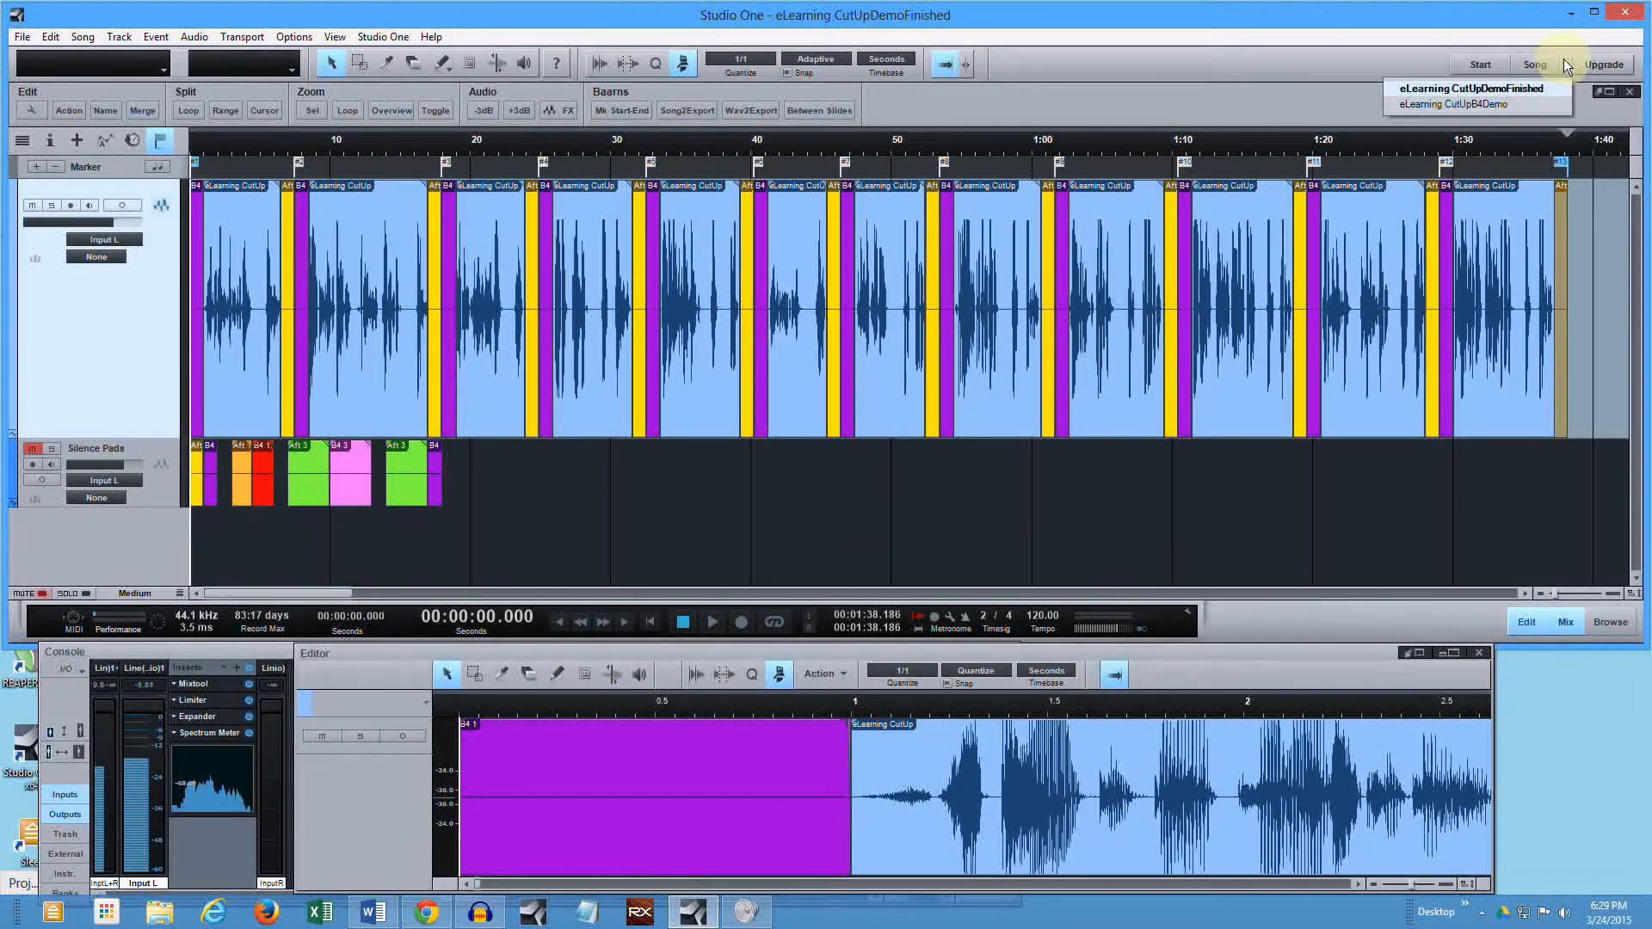
{"action": "left_click", "coordinate": [1471, 107]}
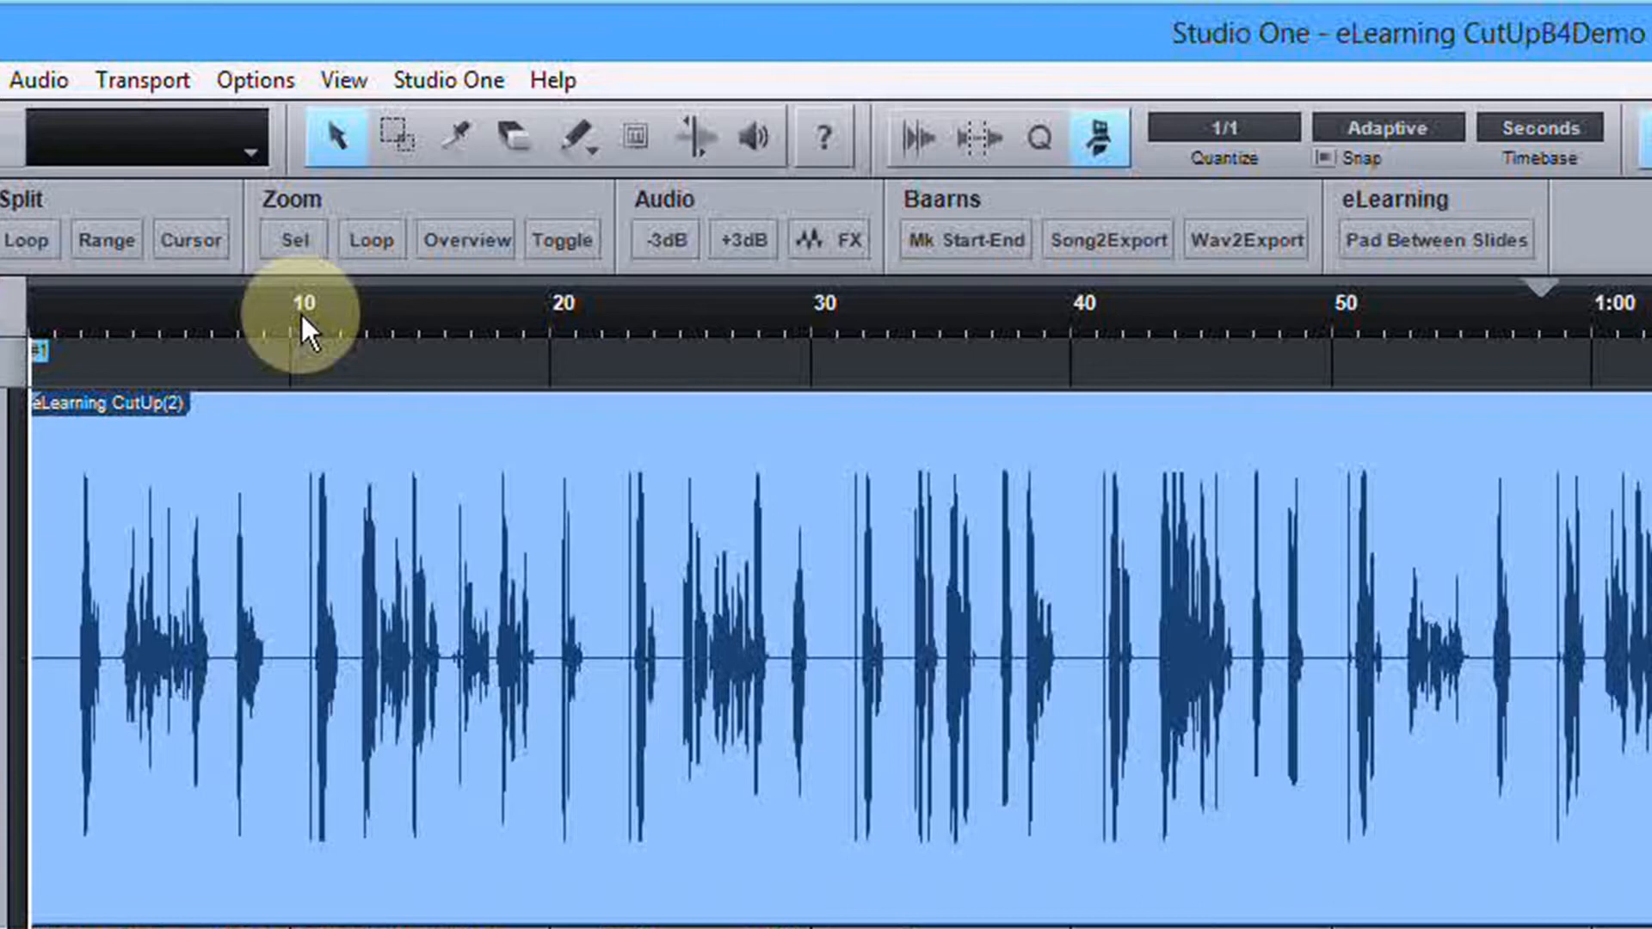
{"action": "left_click", "coordinate": [301, 329]}
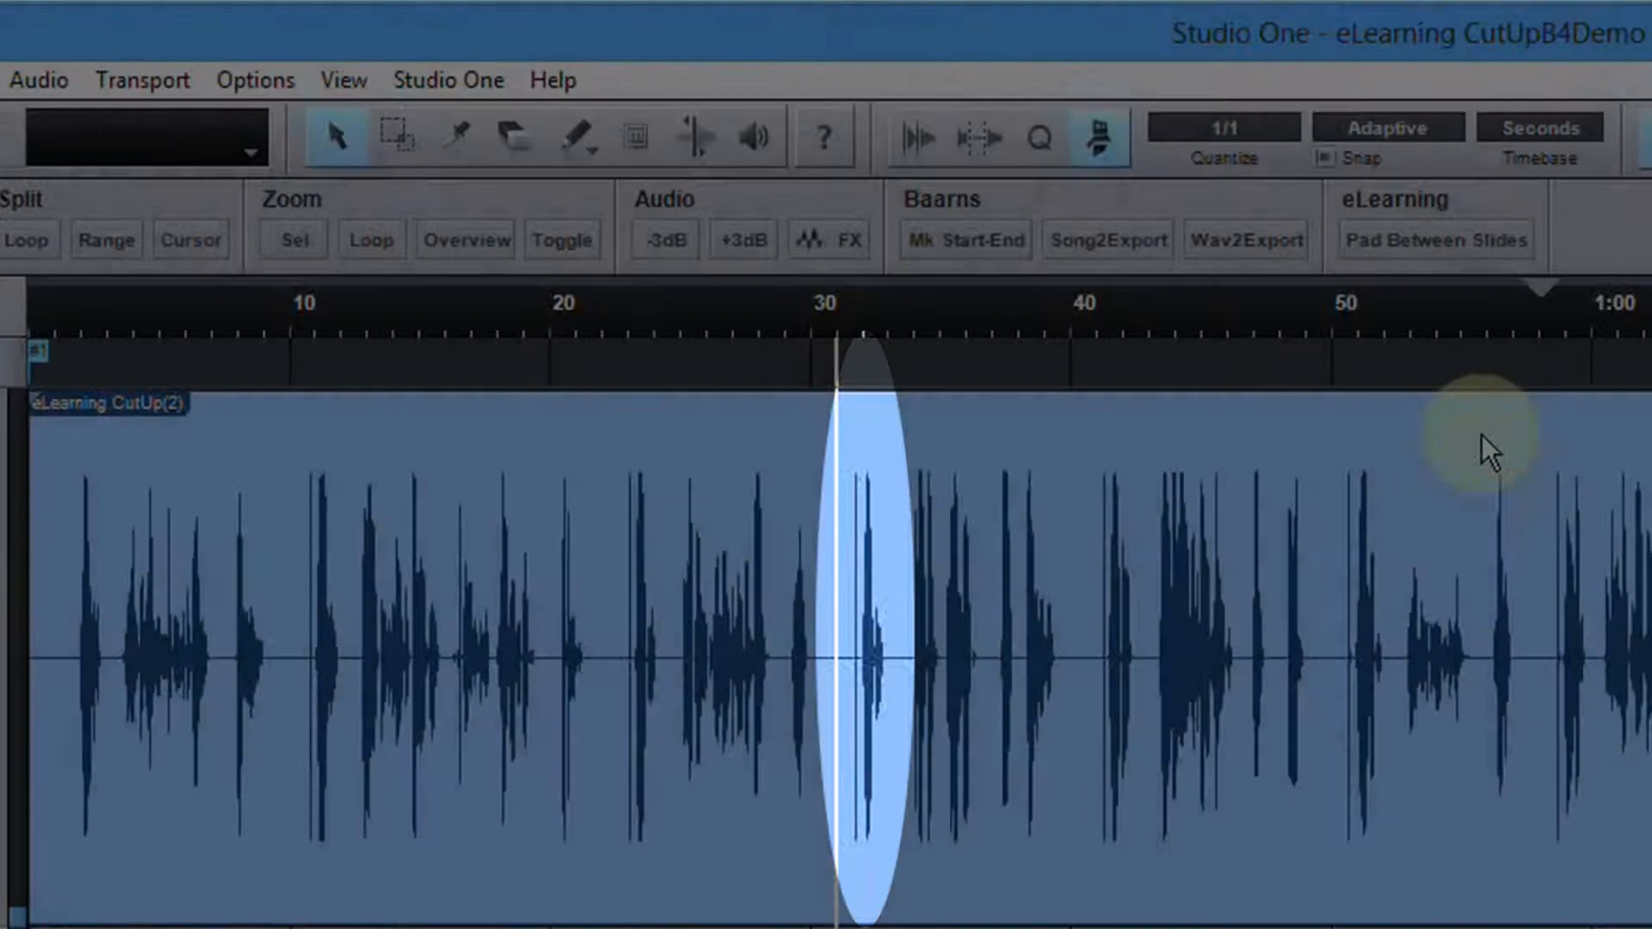
{"action": "left_click", "coordinate": [1349, 324]}
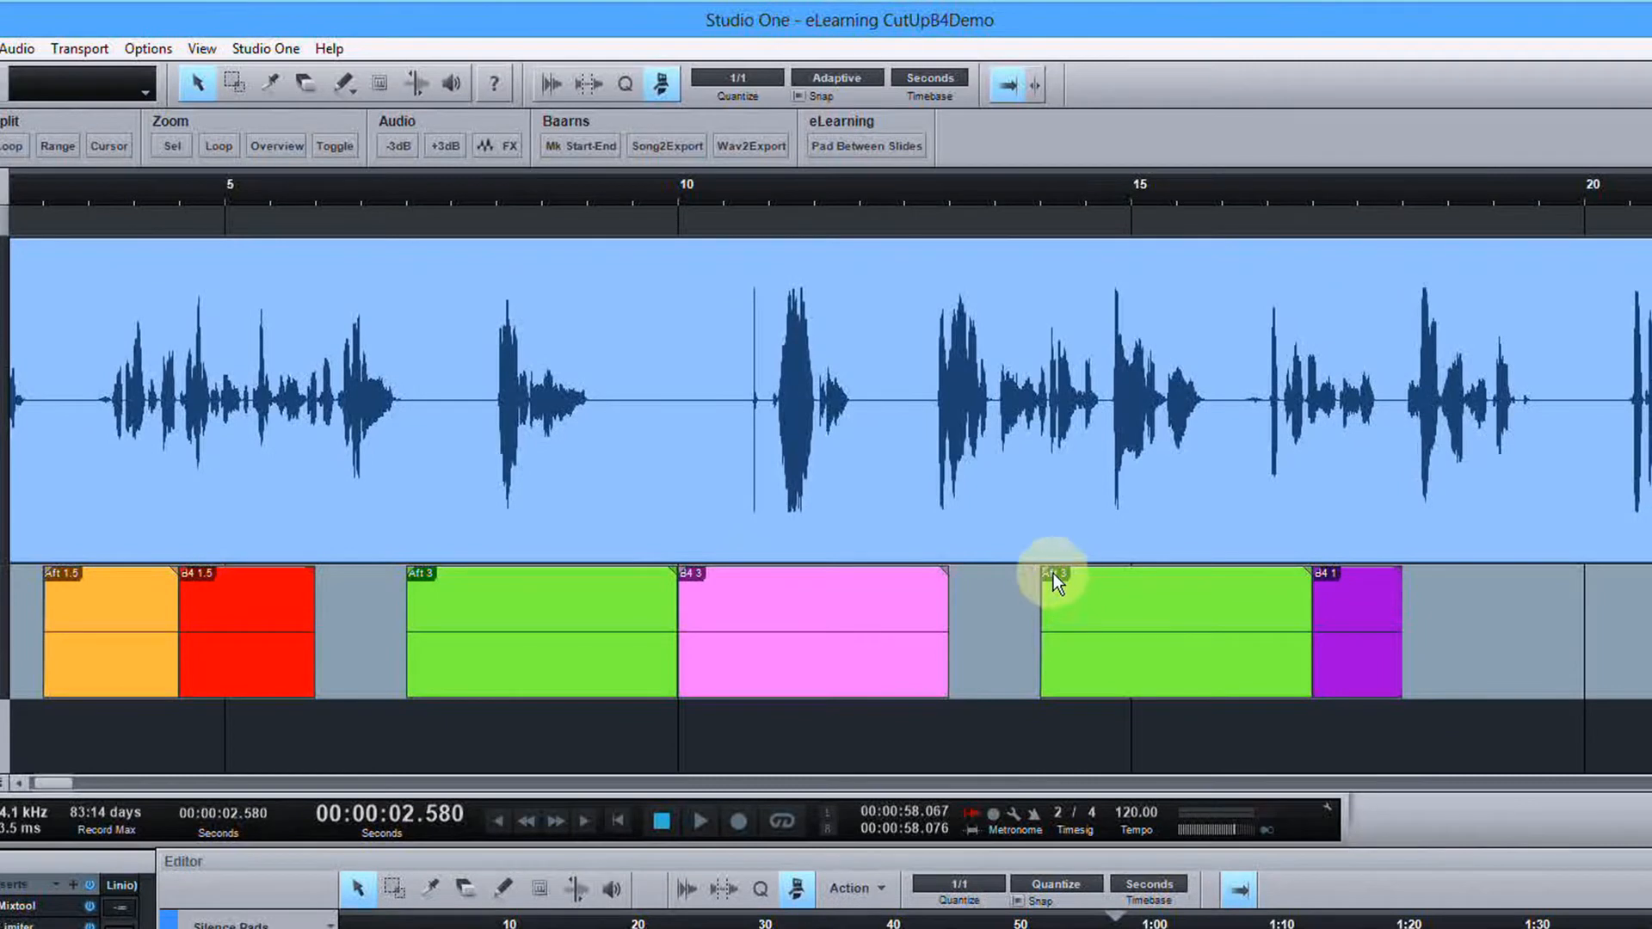
{"action": "mouse_move", "coordinate": [477, 623]}
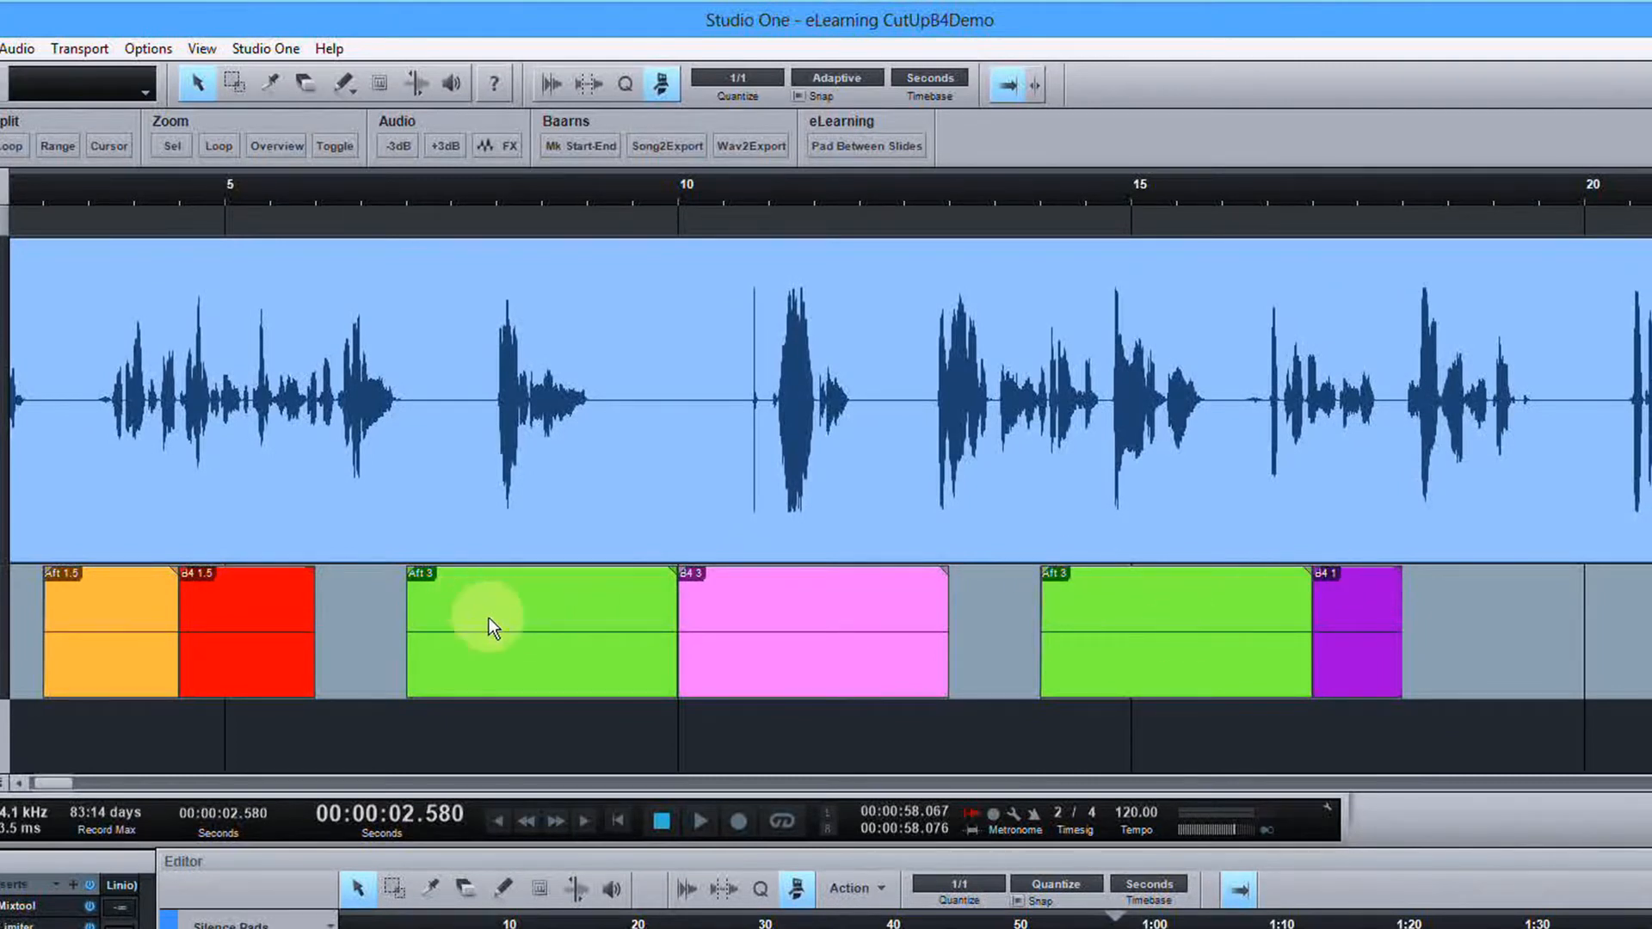
{"action": "mouse_move", "coordinate": [823, 616]}
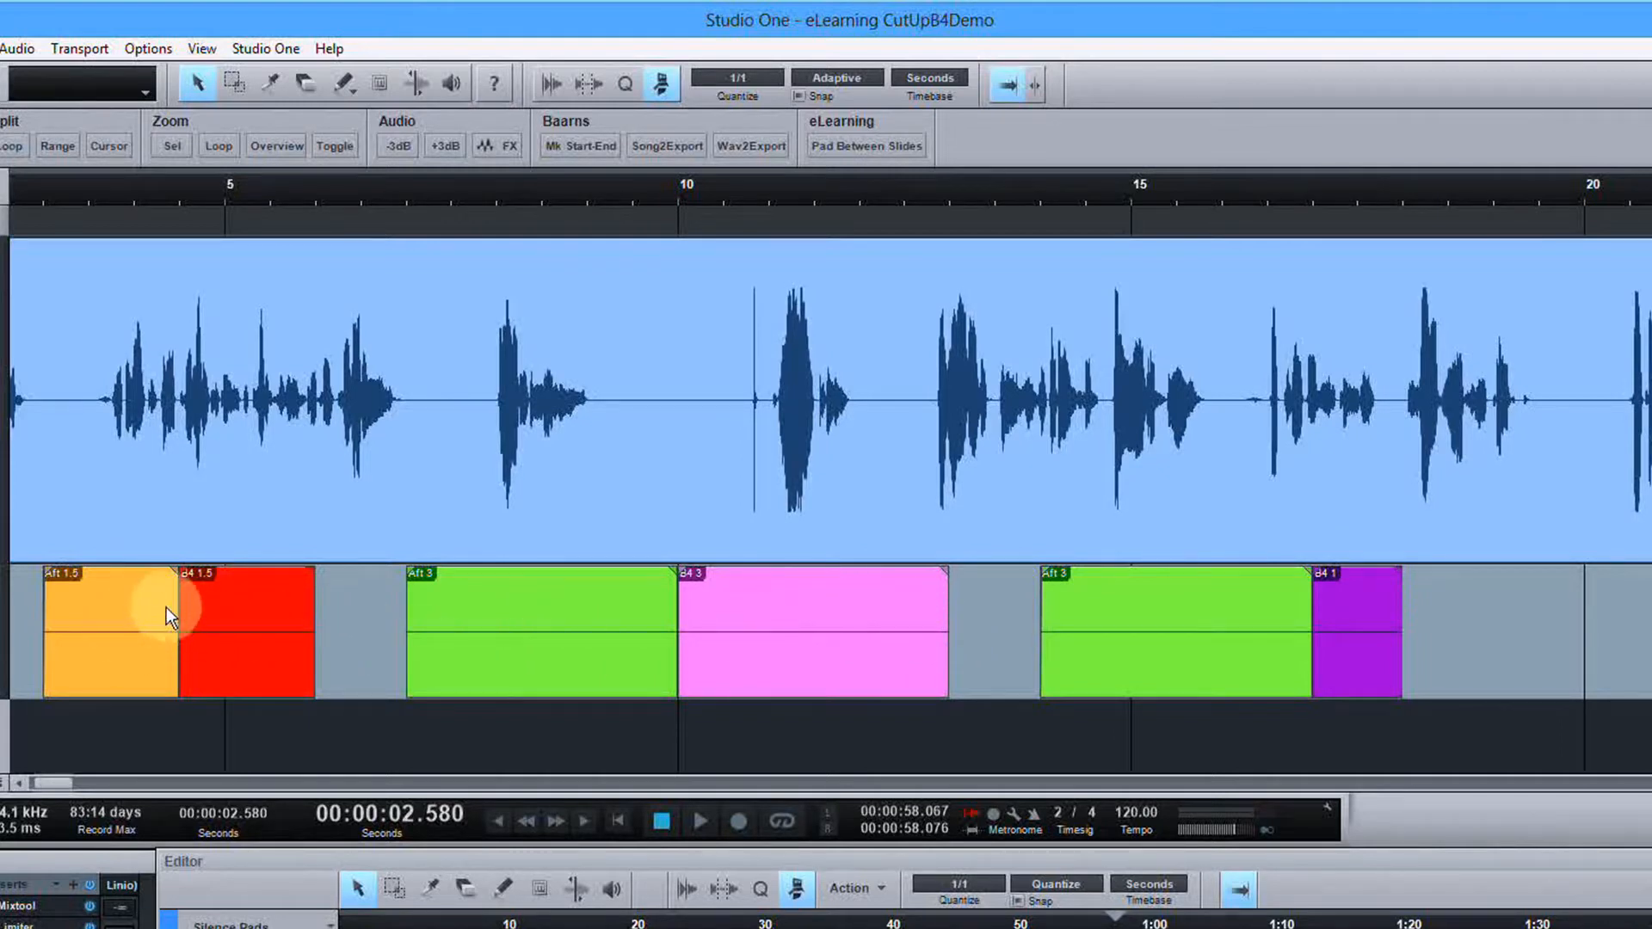
{"action": "mouse_move", "coordinate": [226, 622]}
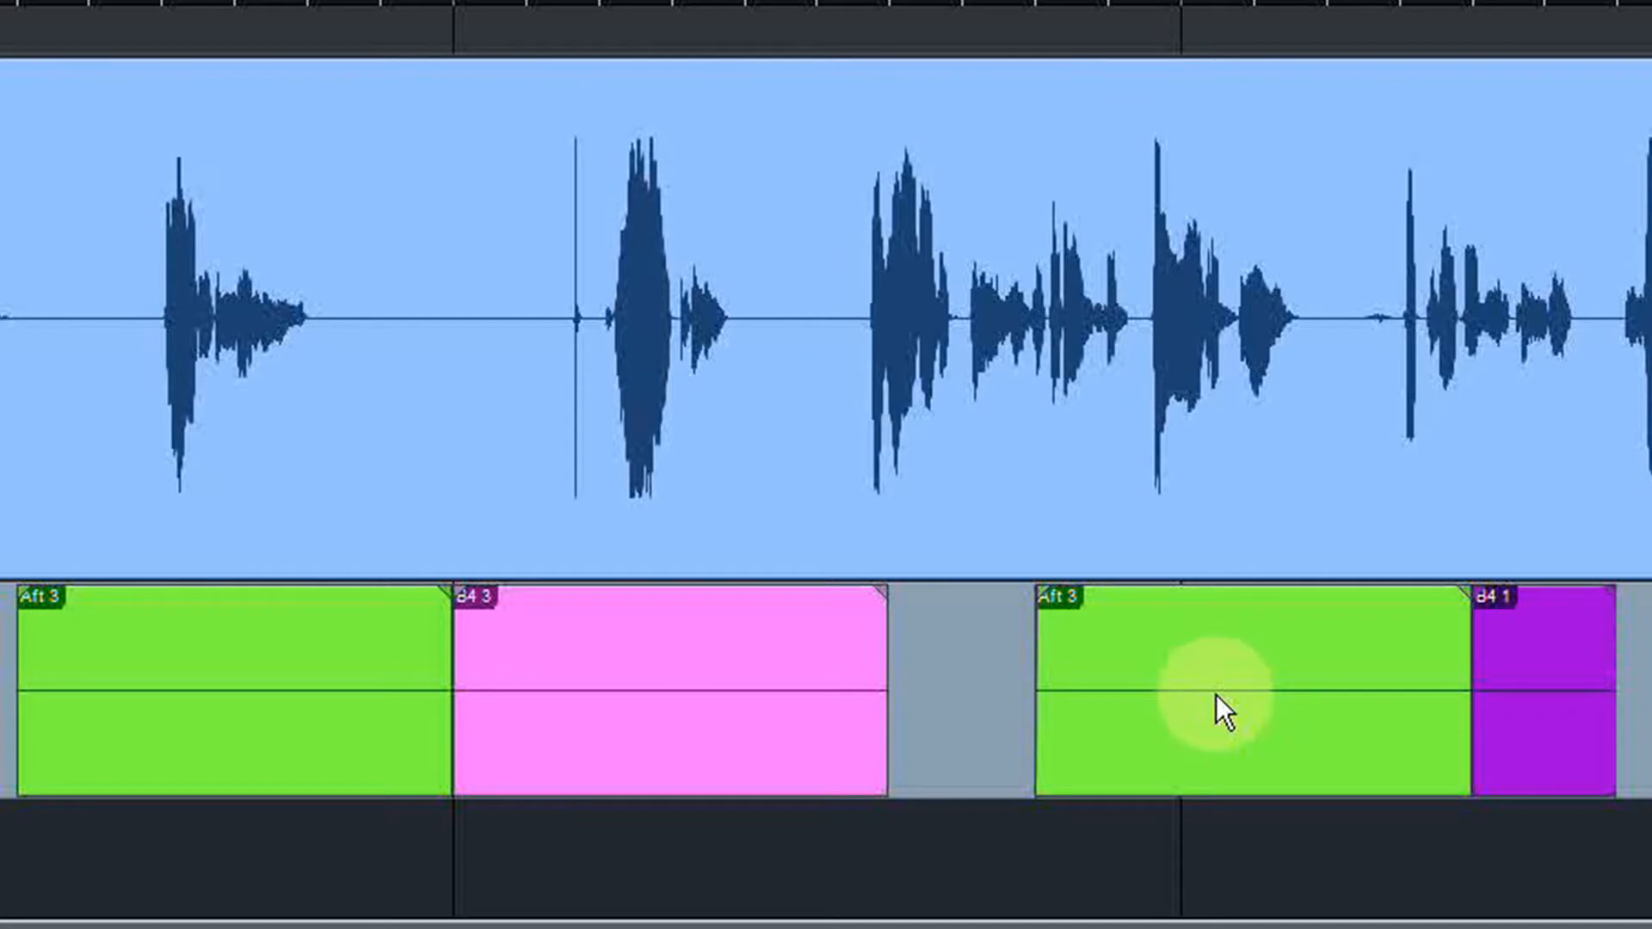
{"action": "mouse_move", "coordinate": [1220, 681]}
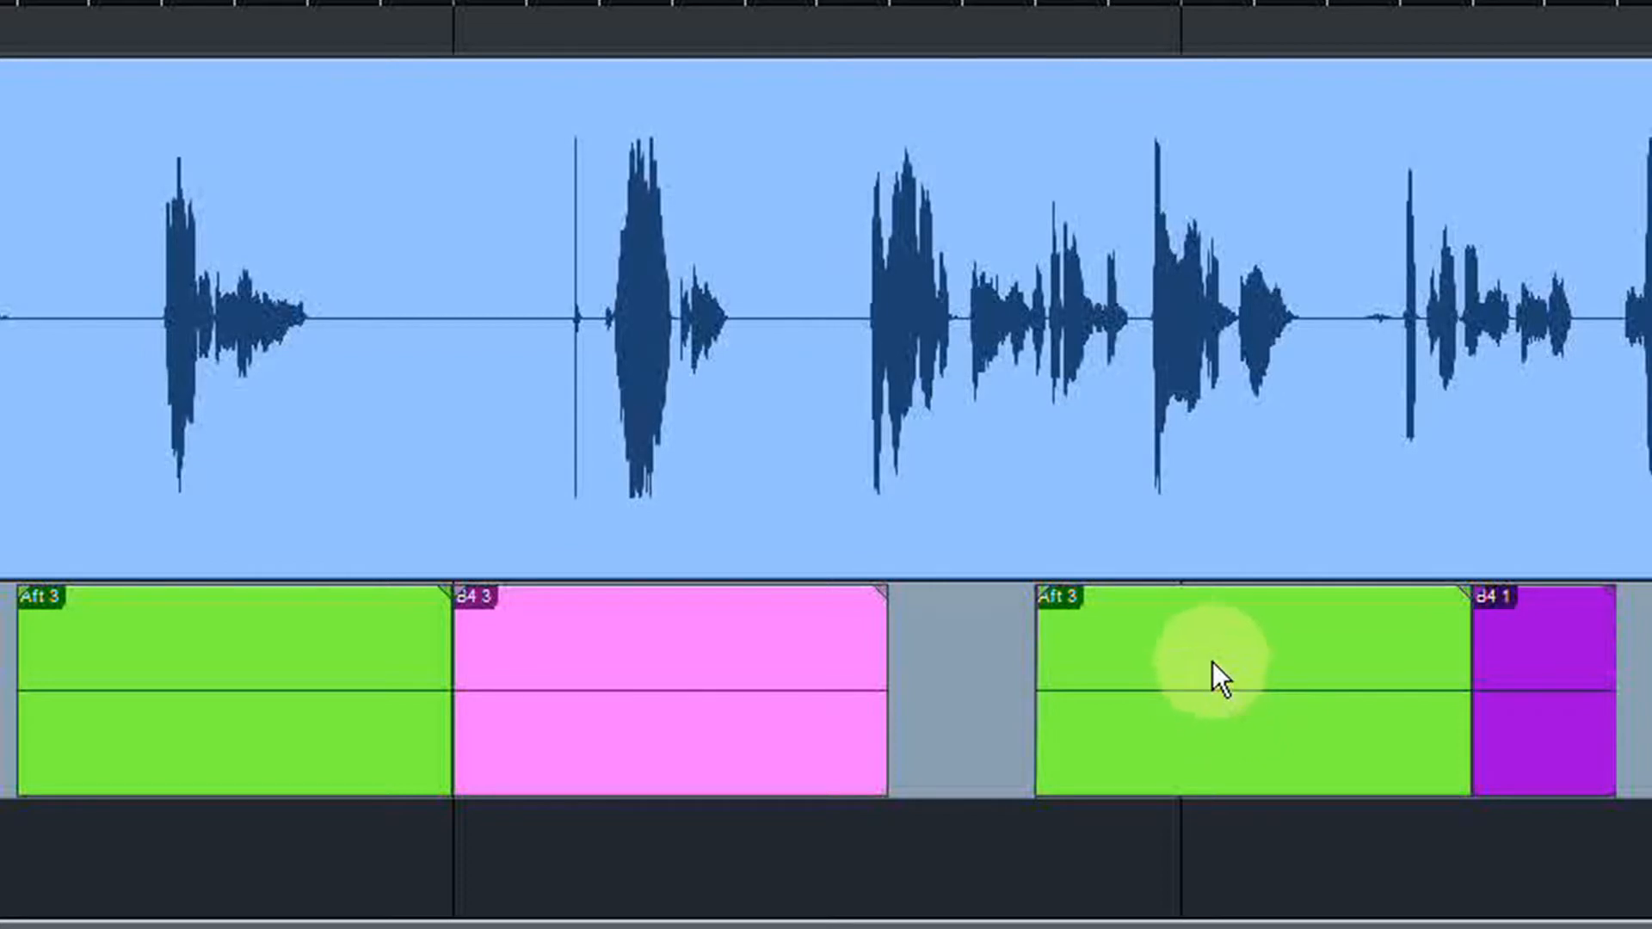
{"action": "left_click", "coordinate": [1217, 675]}
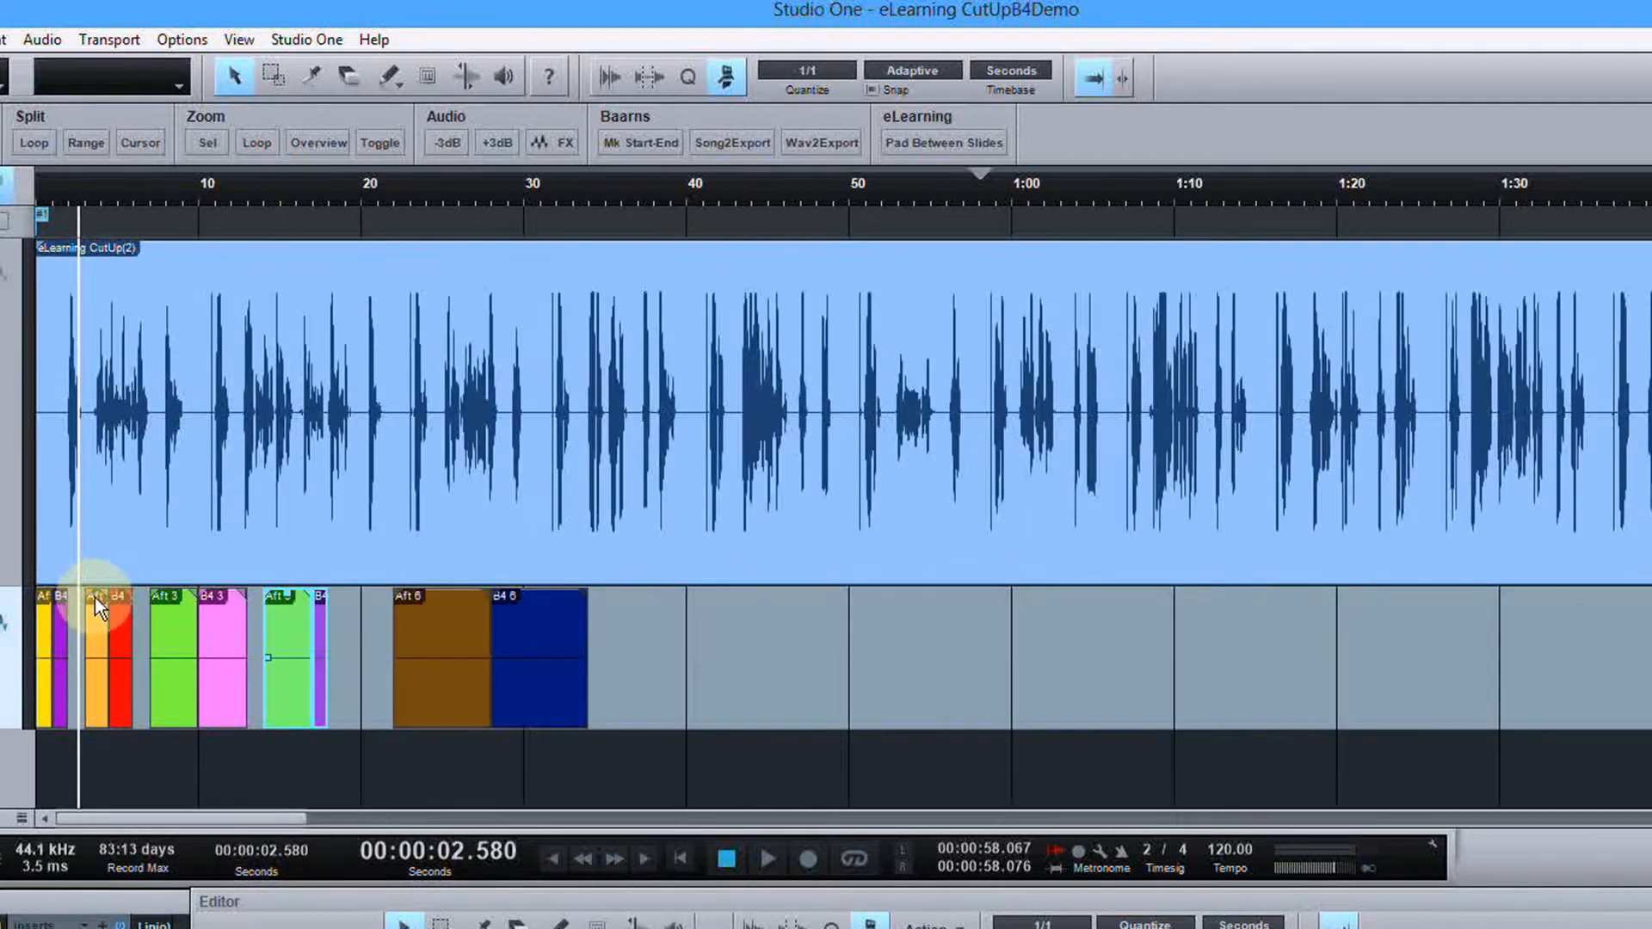
{"action": "right_click", "coordinate": [96, 608]}
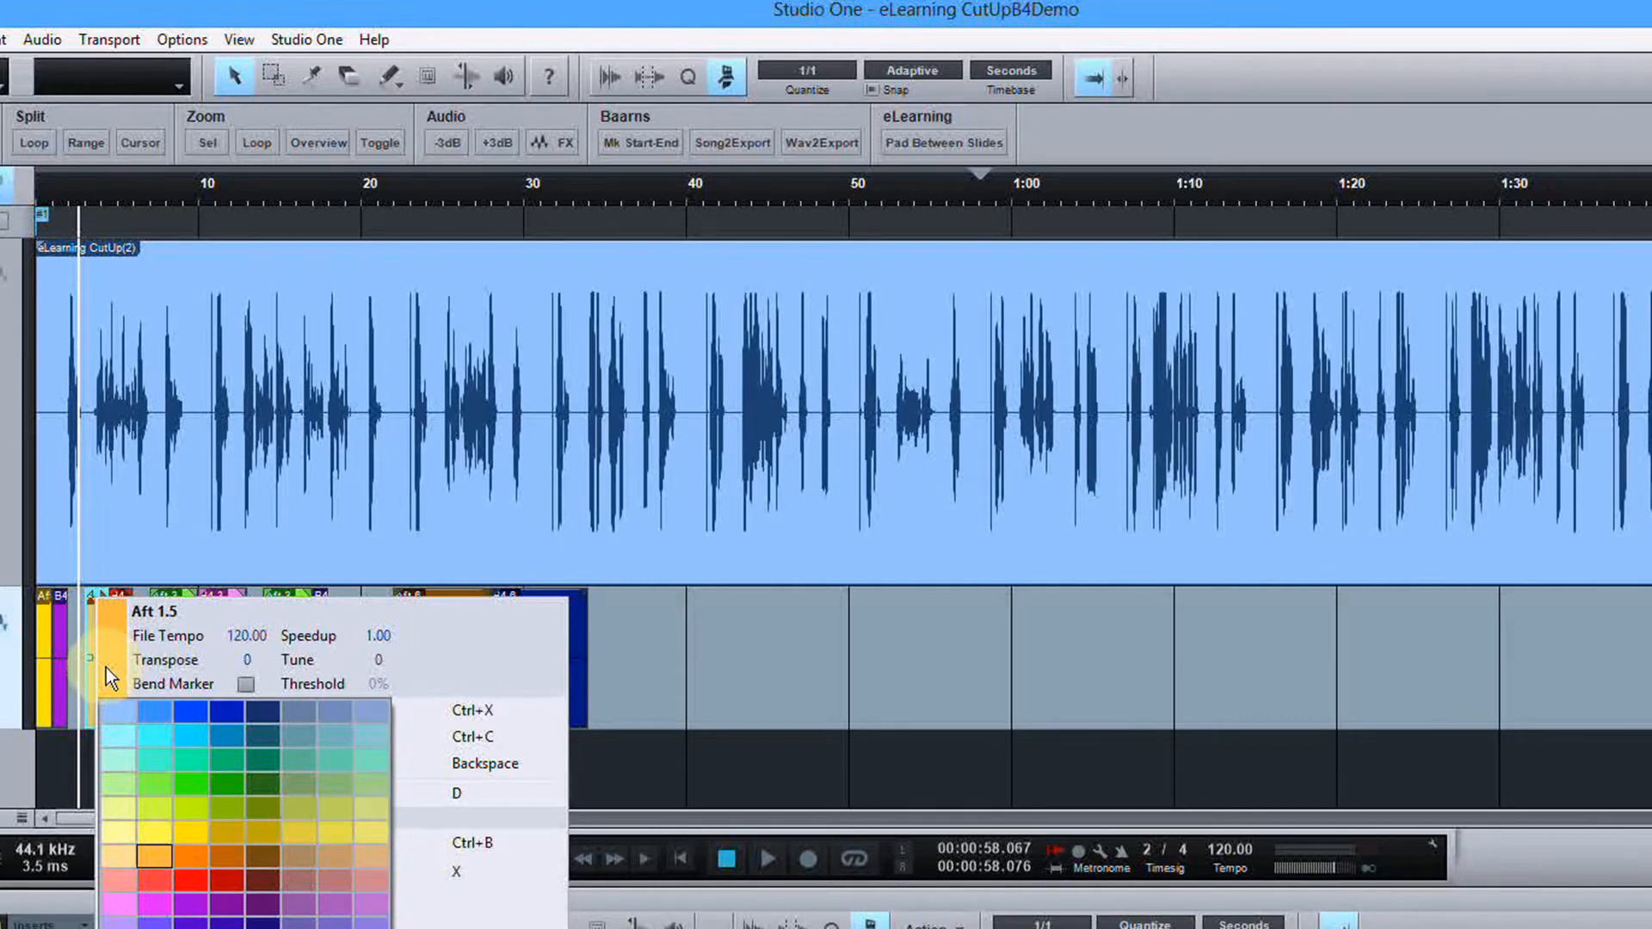
{"action": "mouse_move", "coordinate": [627, 768]}
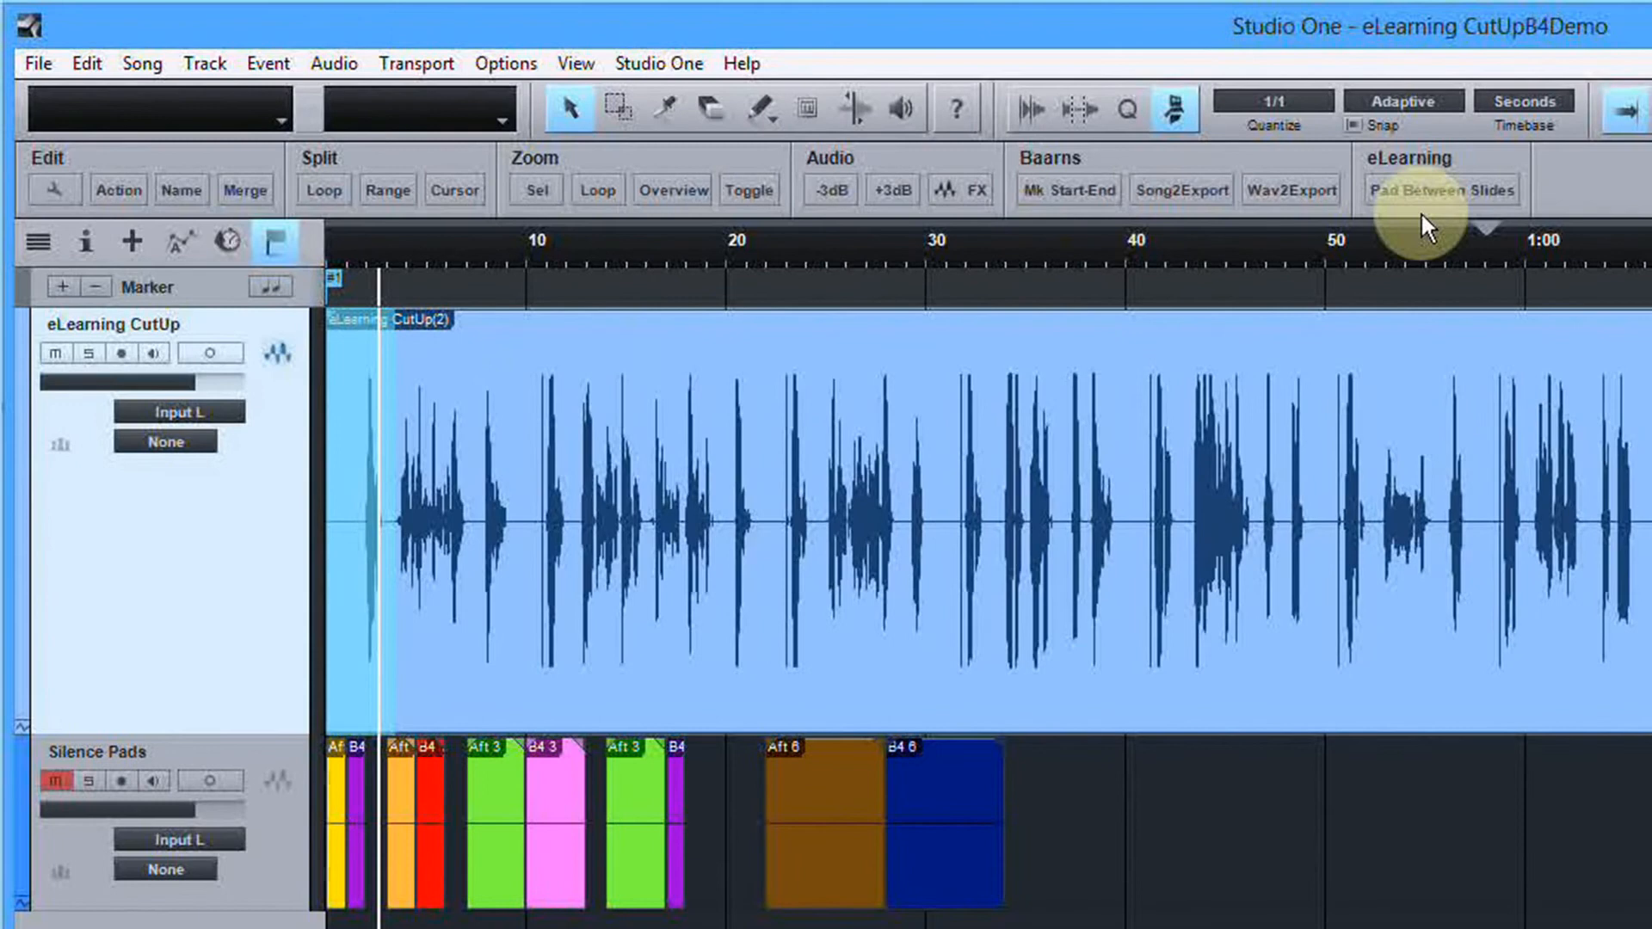
{"action": "mouse_move", "coordinate": [1441, 201]}
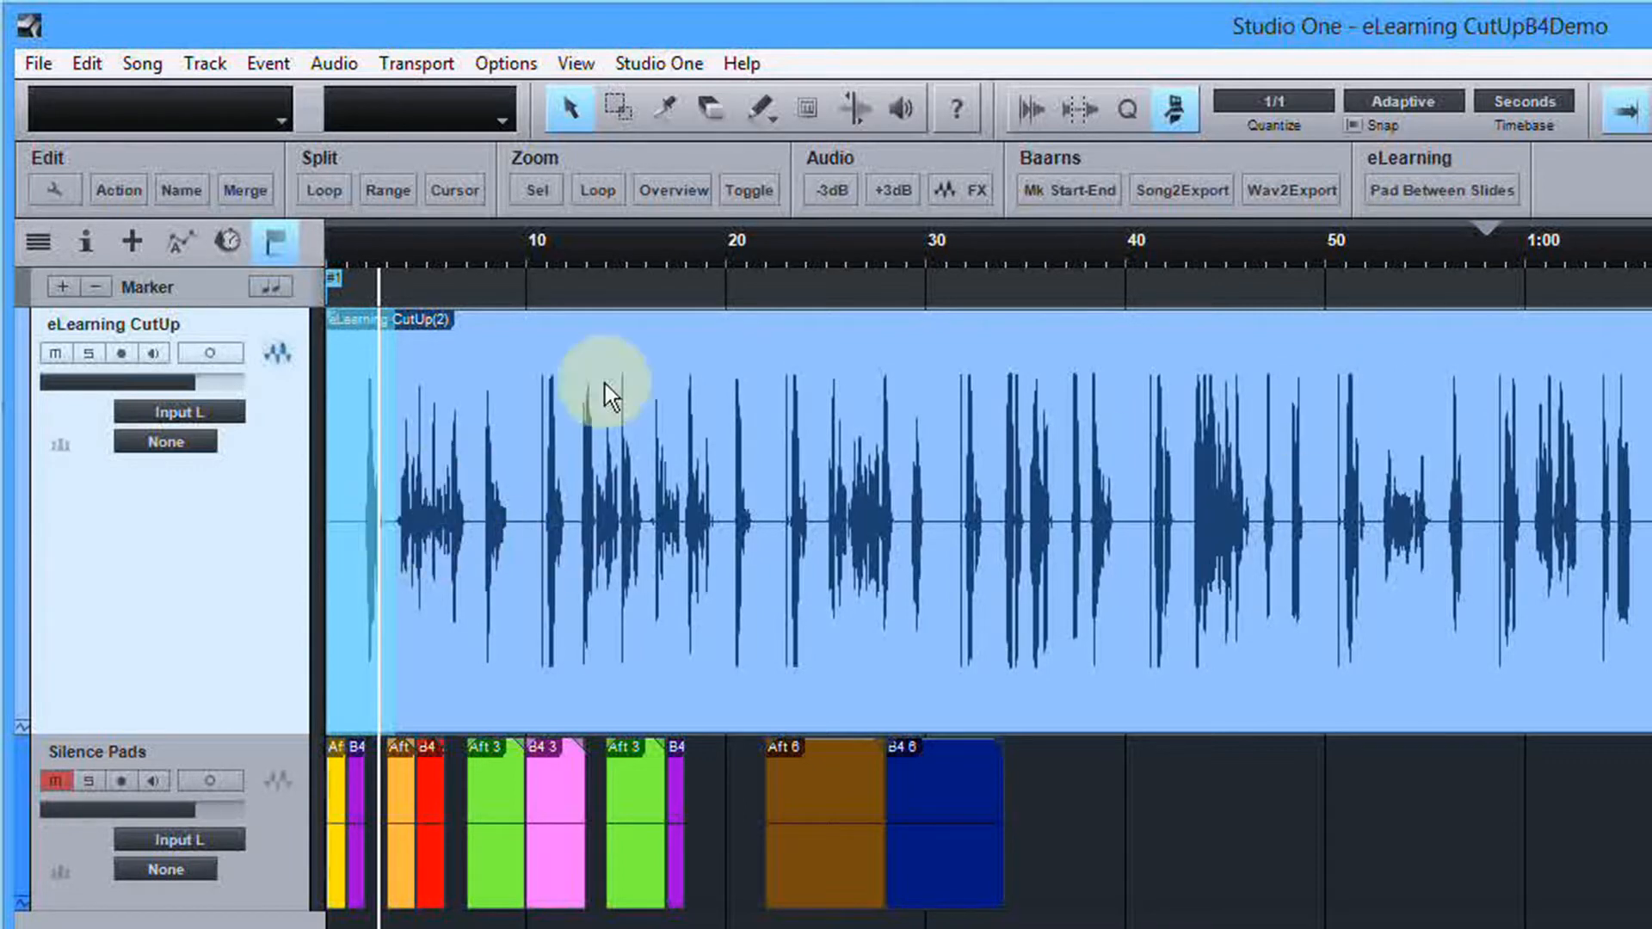
{"action": "mouse_move", "coordinate": [1439, 196]}
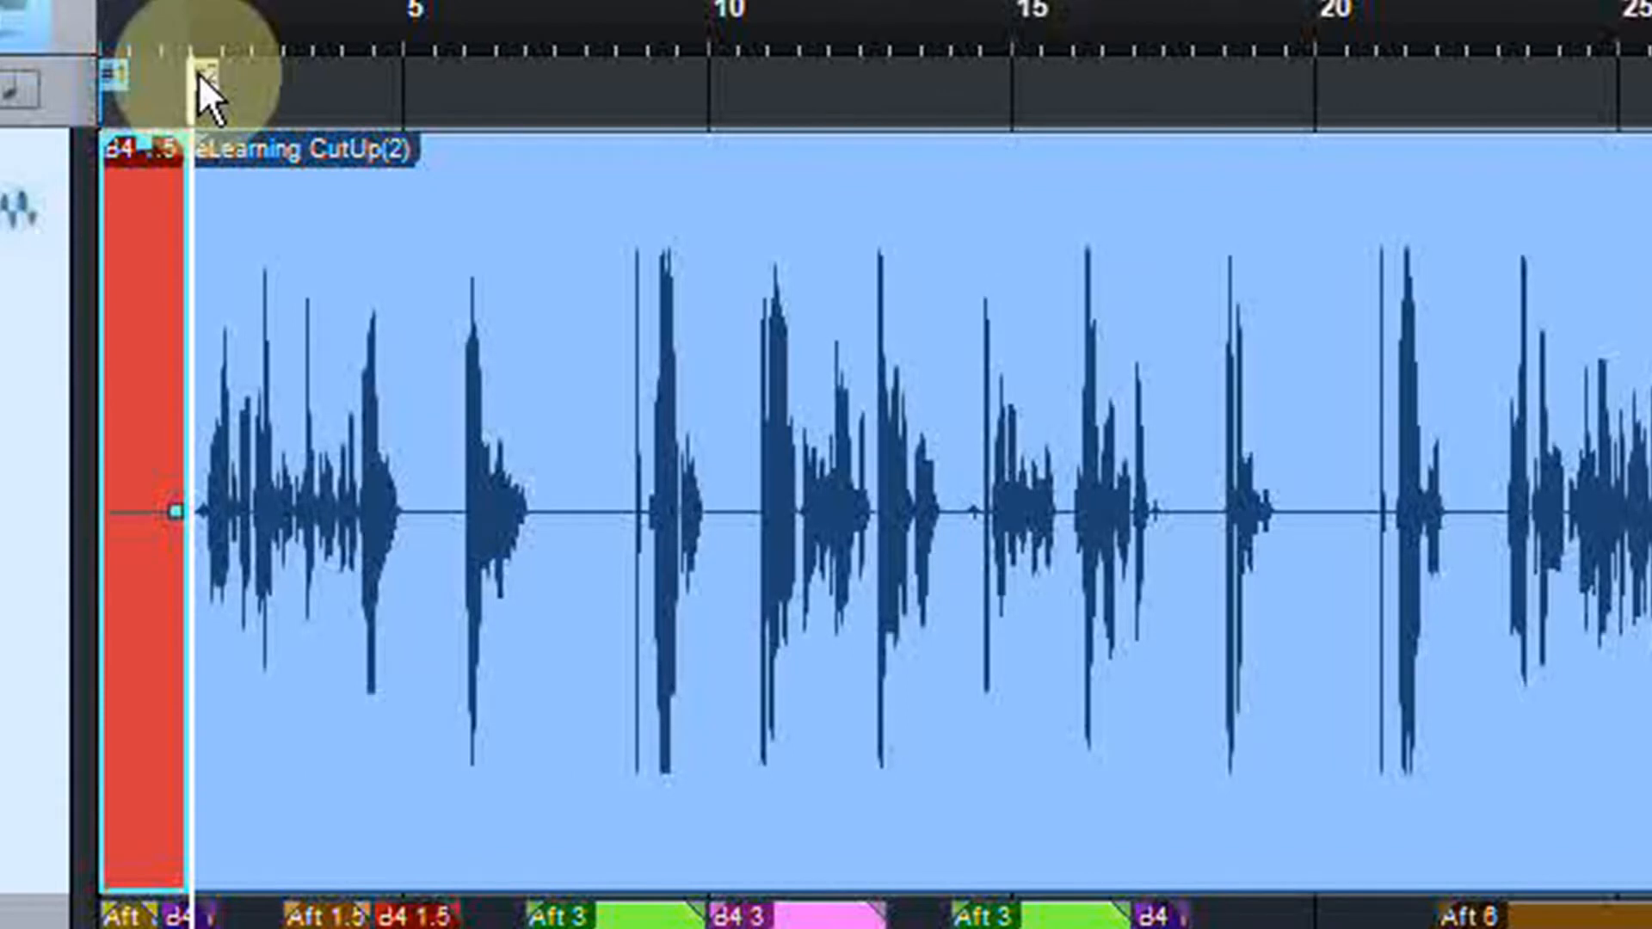
Delete the stray marker #2 just after the song start
{"action": "right_click", "coordinate": [197, 69]}
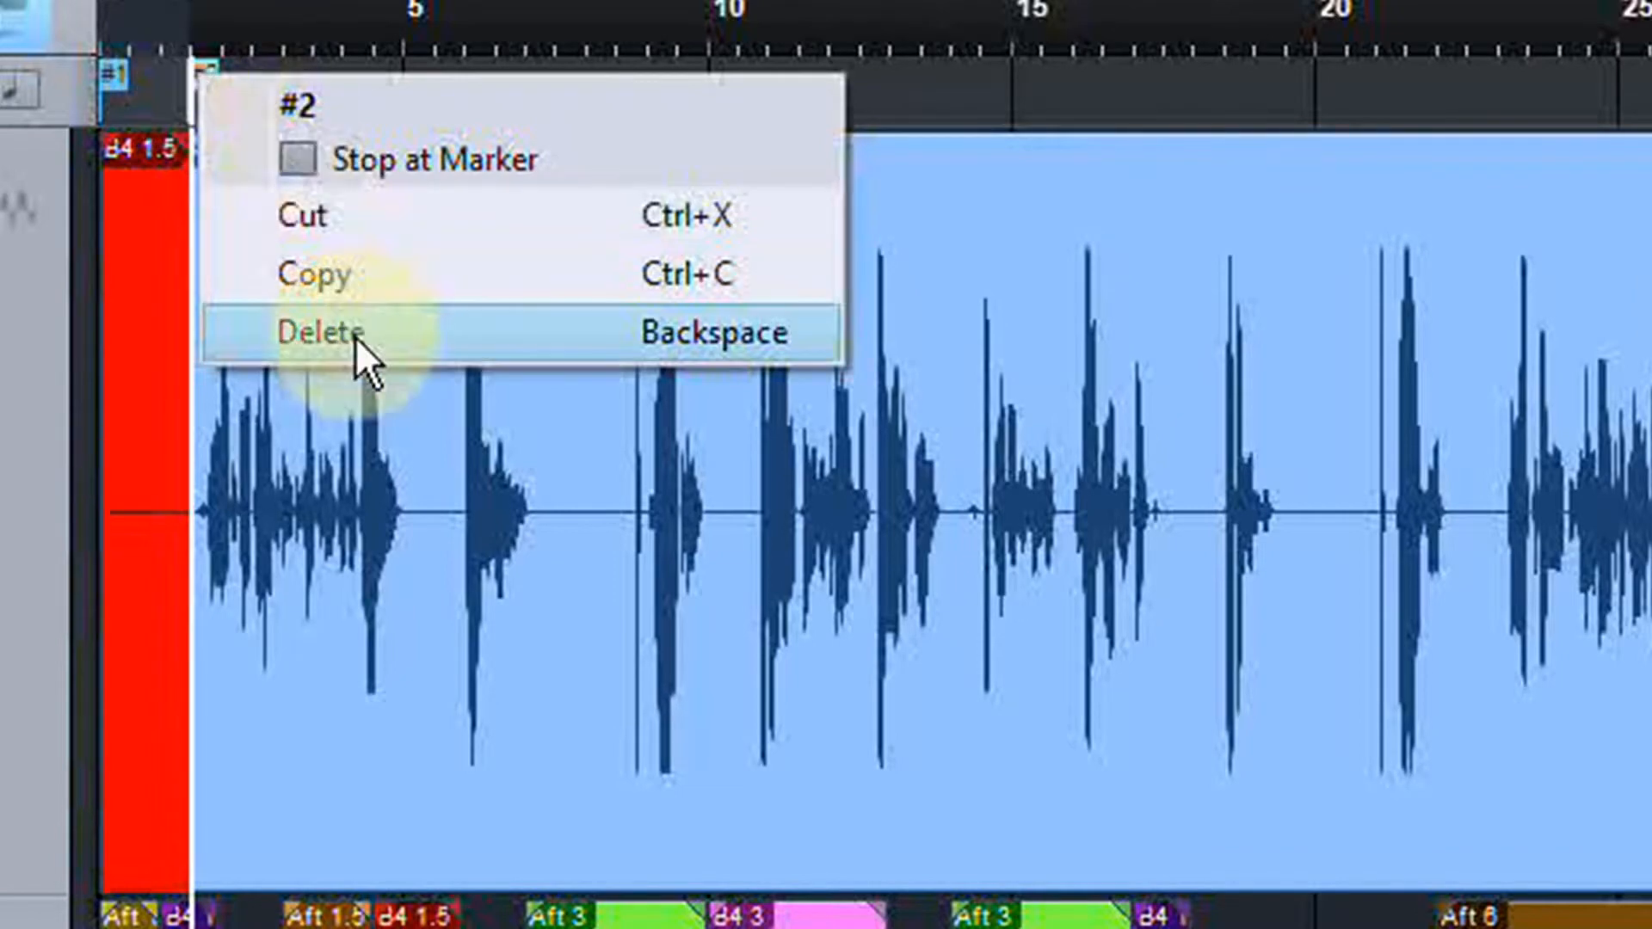
{"action": "left_click", "coordinate": [315, 330]}
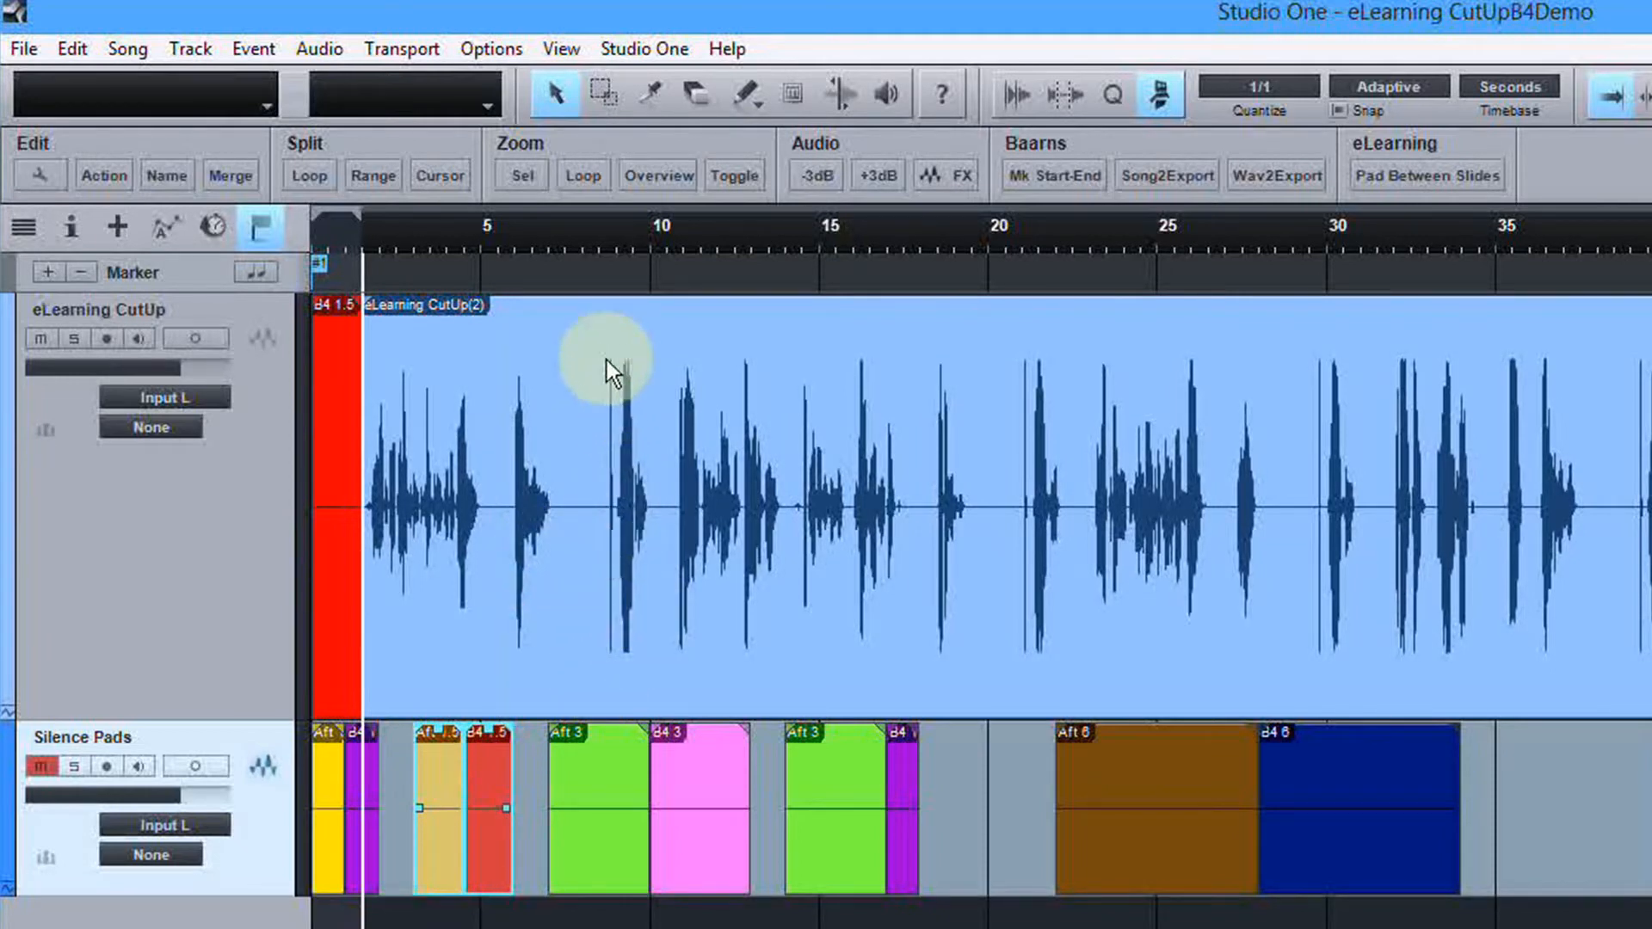
{"action": "mouse_move", "coordinate": [657, 458]}
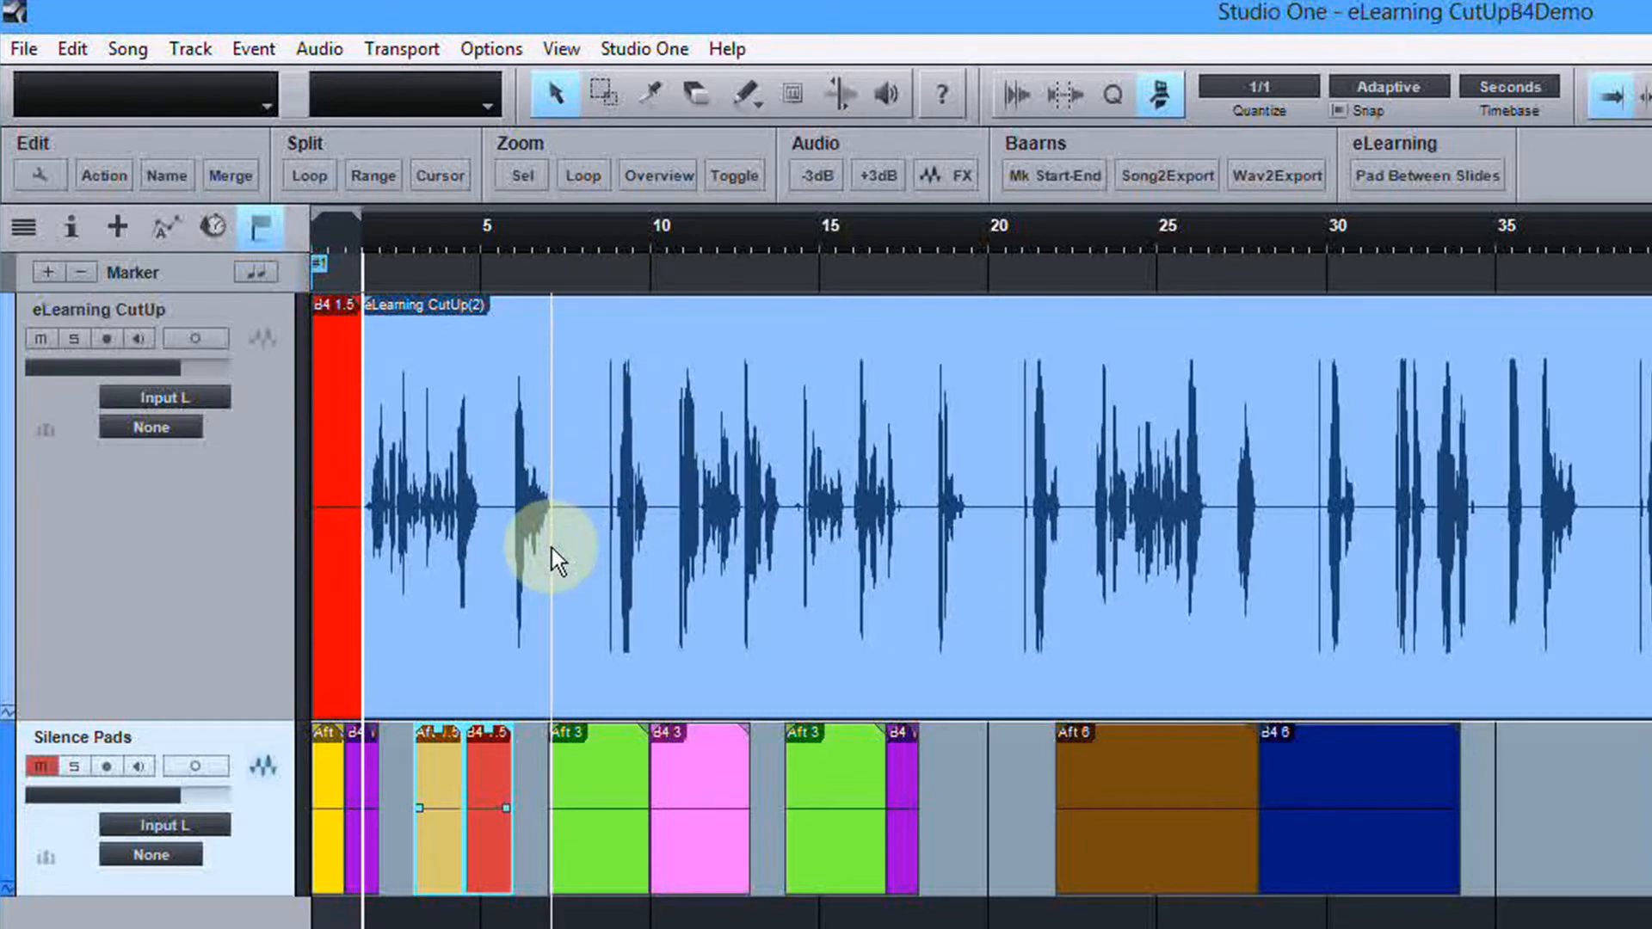
Fill the narration pause between 7 and 9 seconds with a pad pair and marker
{"action": "left_click_drag", "start_coordinate": [553, 575], "coordinate": [666, 574]}
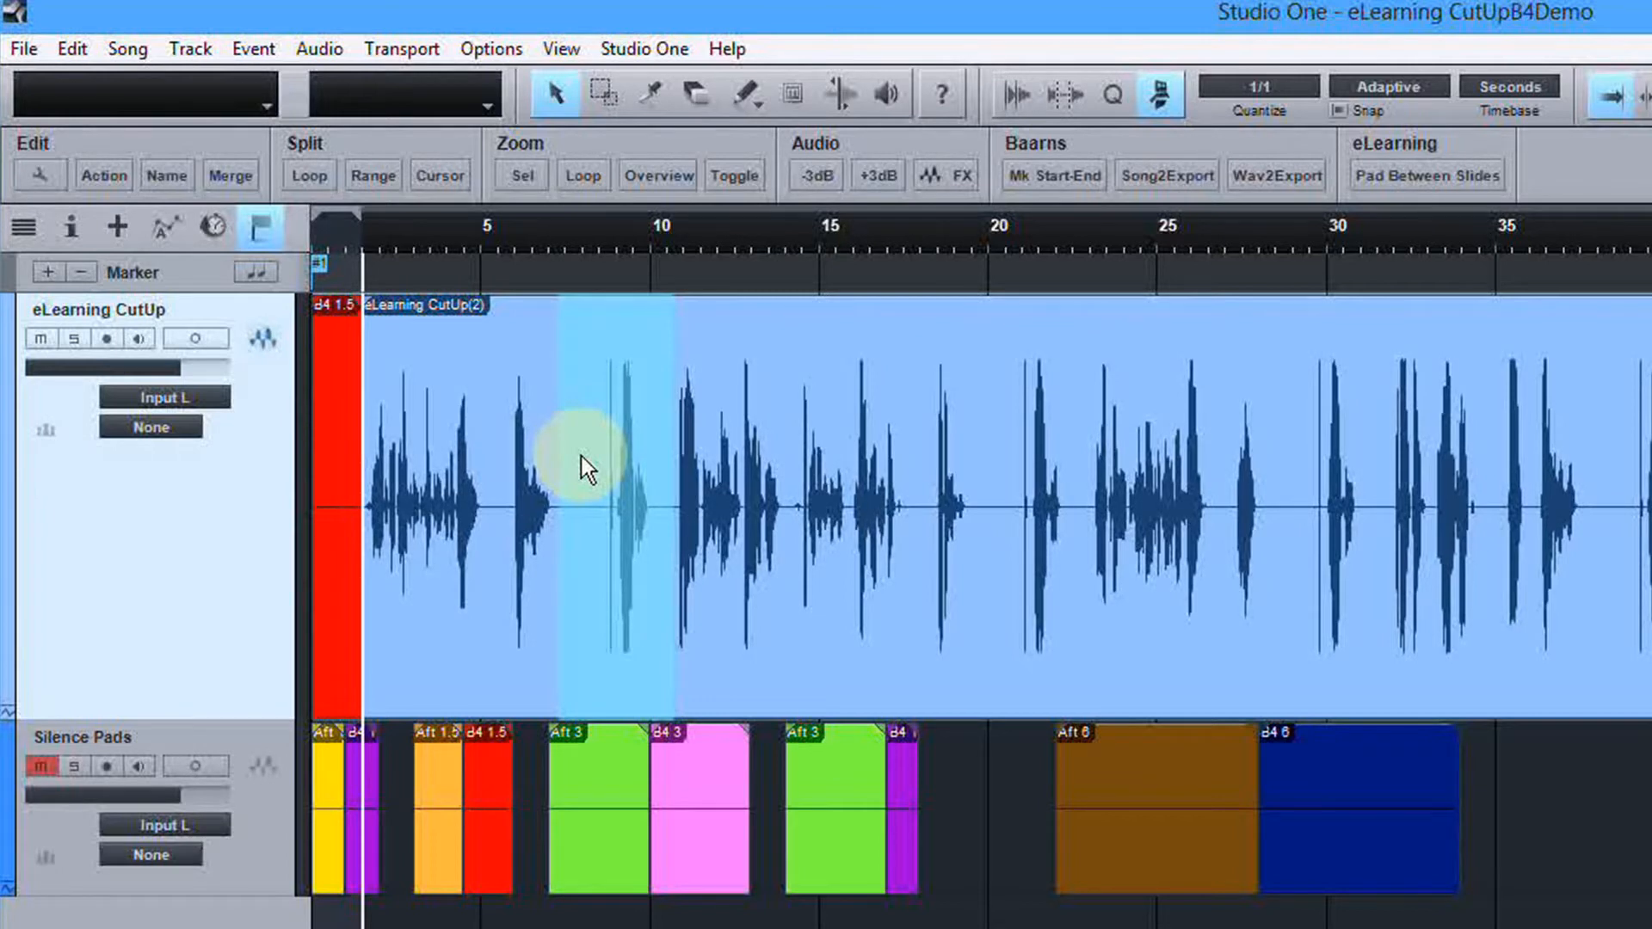
{"action": "left_click", "coordinate": [1427, 176]}
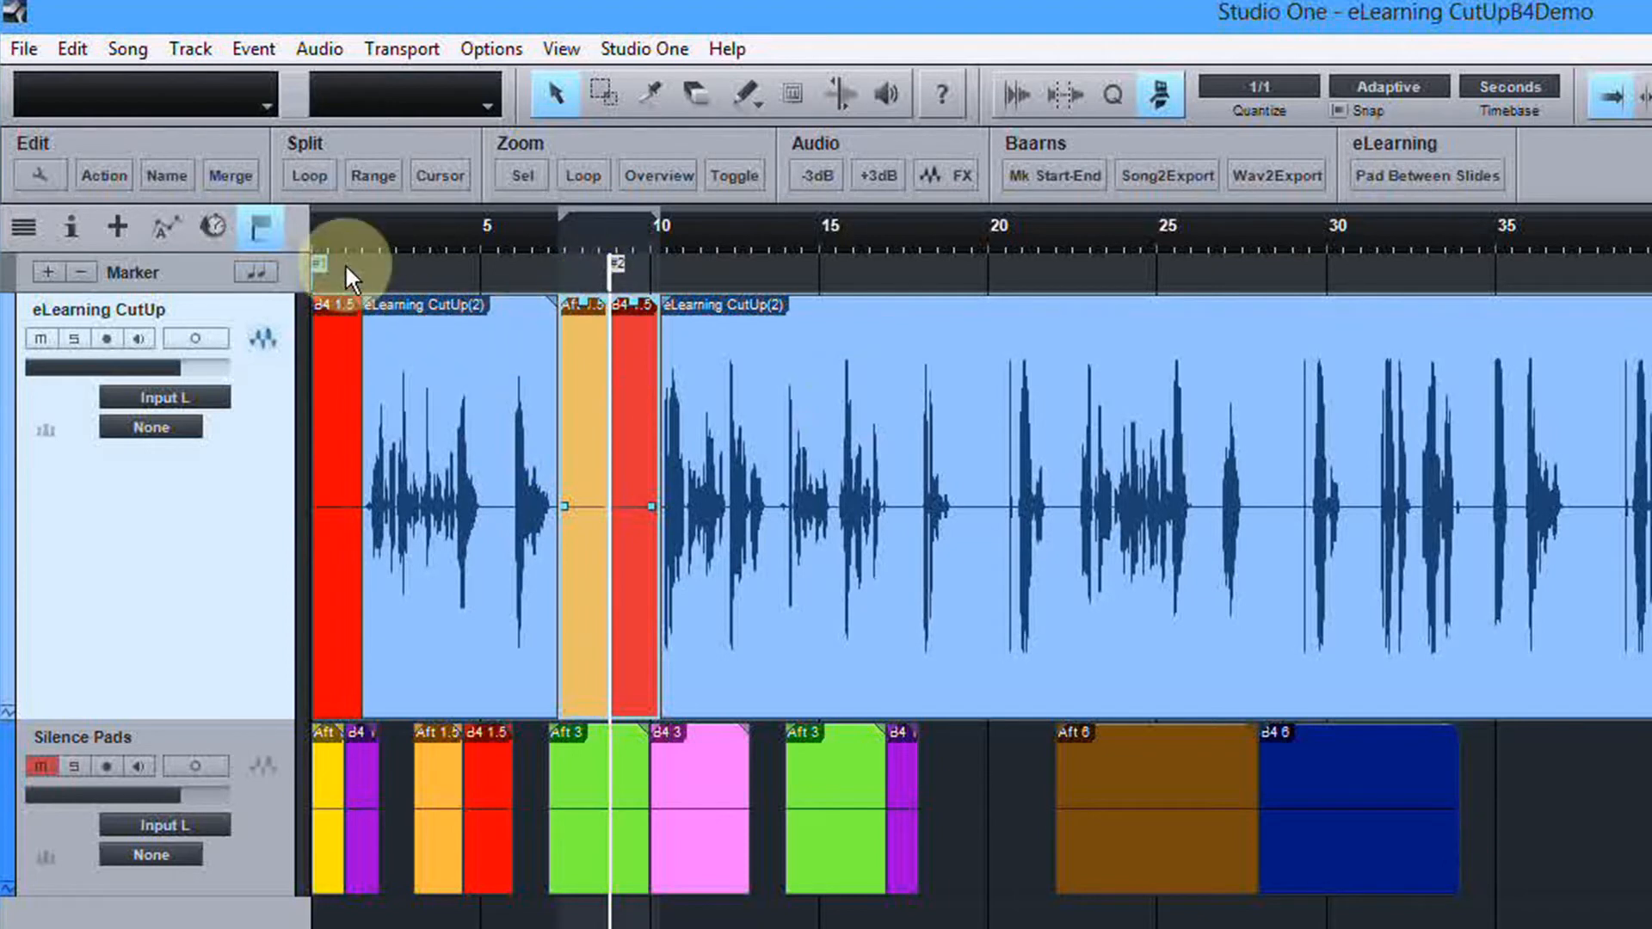
{"action": "mouse_move", "coordinate": [596, 277]}
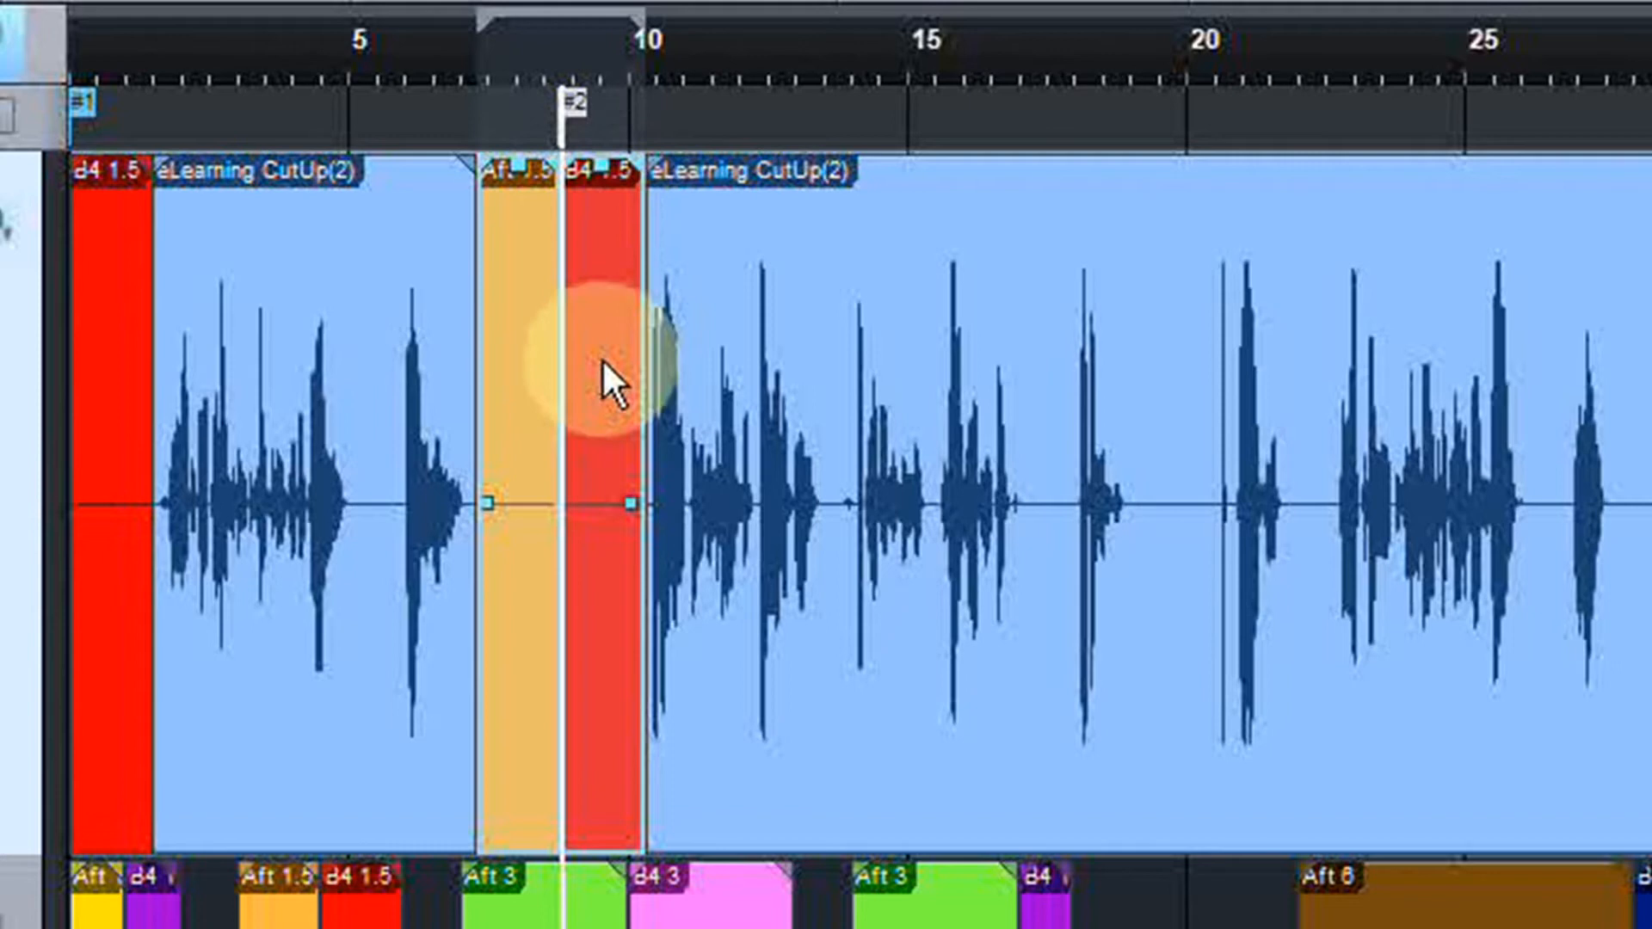
{"action": "mouse_move", "coordinate": [1132, 323]}
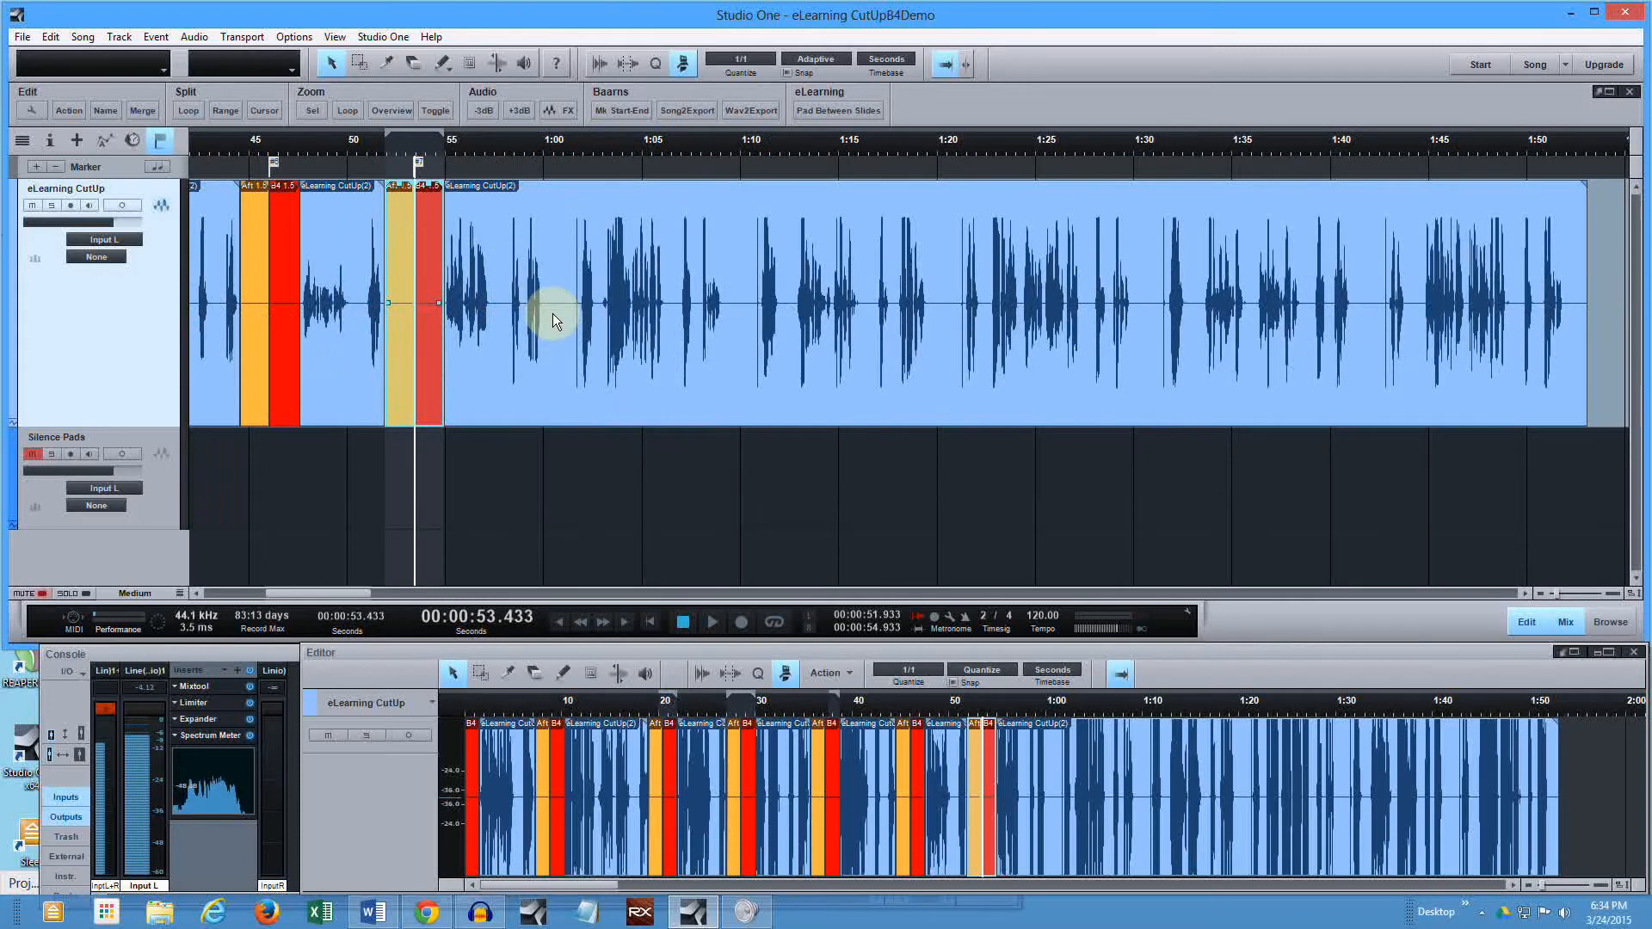
Select the silent narration gaps near 1:00 and 1:20 for pad pairs with markers
{"action": "left_click_drag", "start_coordinate": [558, 322], "coordinate": [580, 322]}
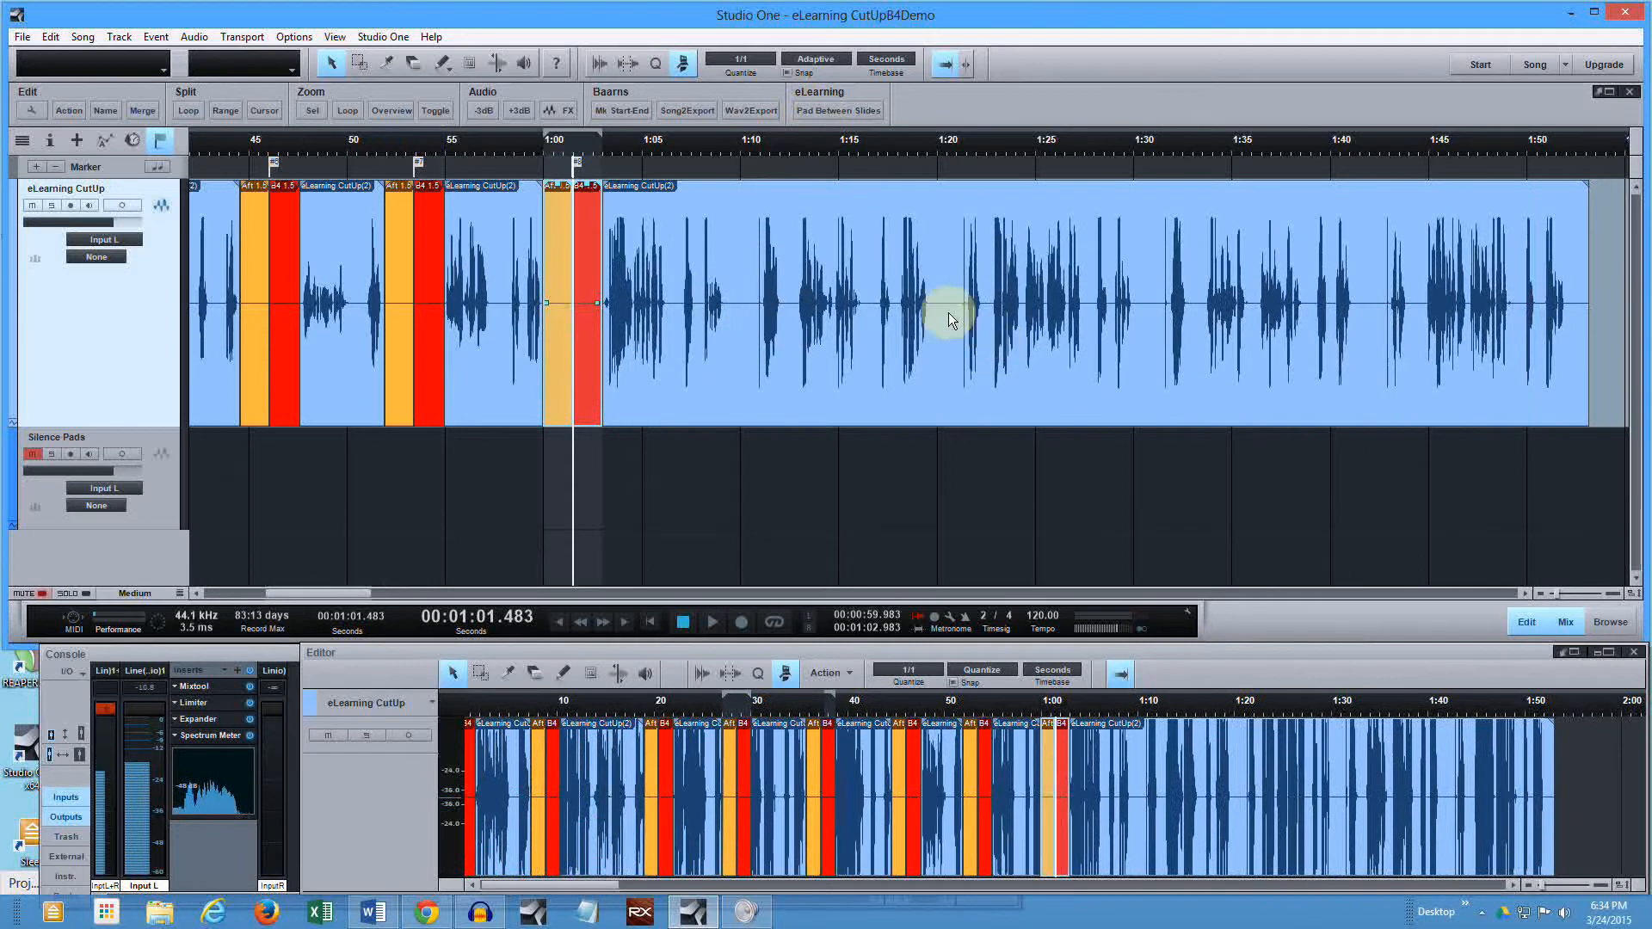
{"action": "left_click_drag", "start_coordinate": [931, 306], "coordinate": [991, 306]}
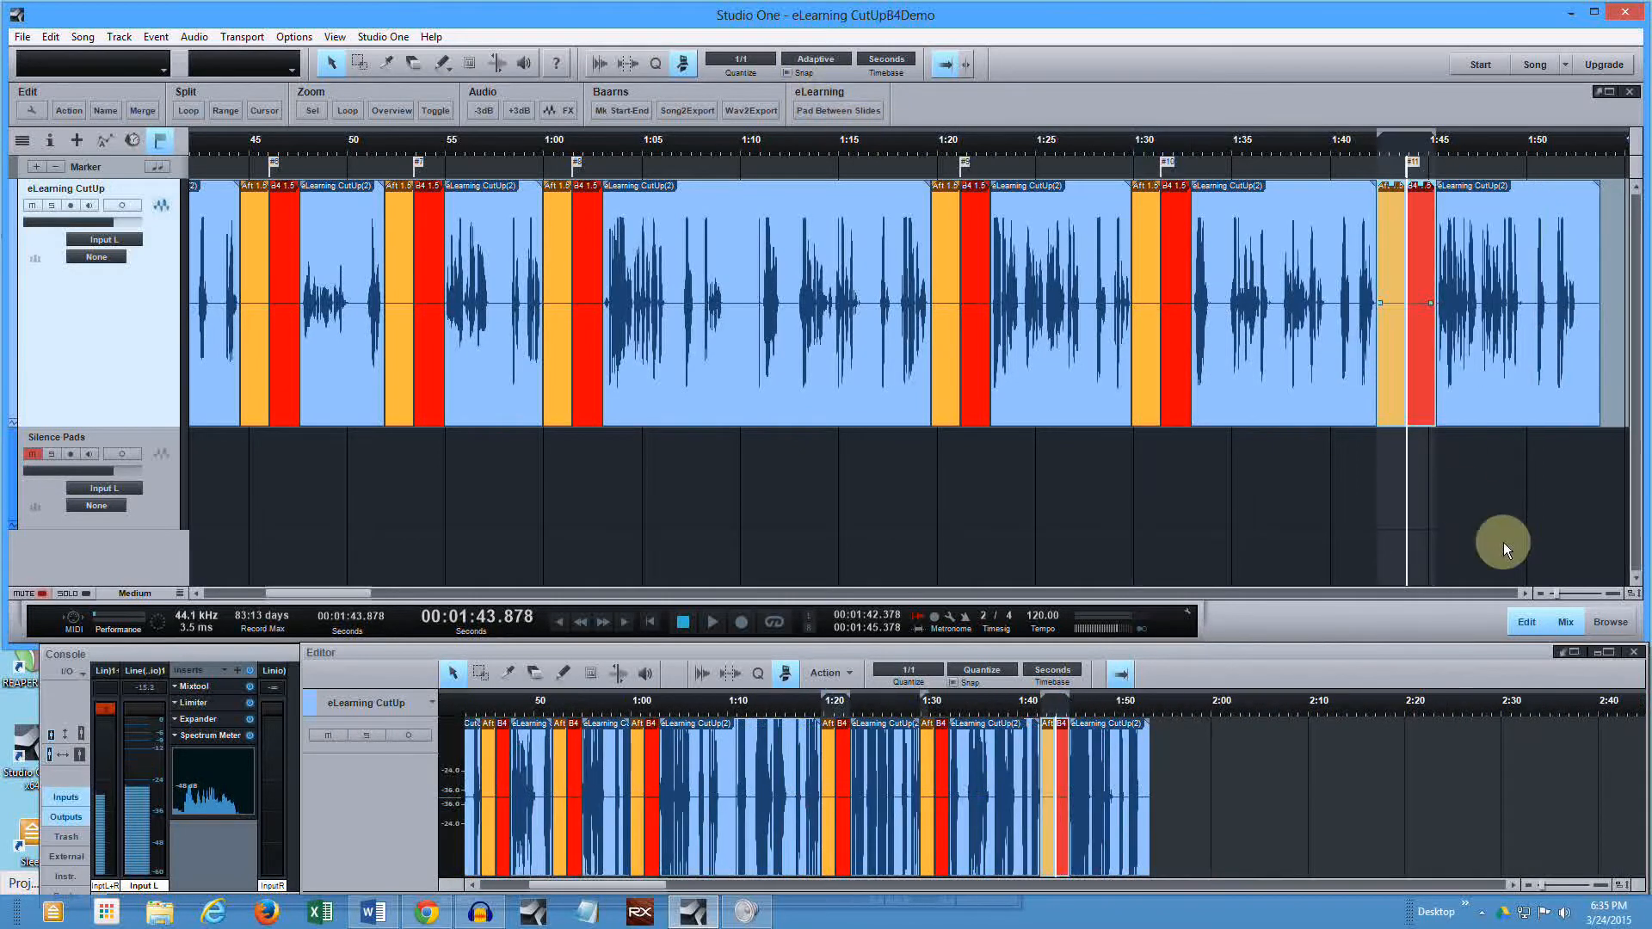
{"action": "mouse_move", "coordinate": [892, 368]}
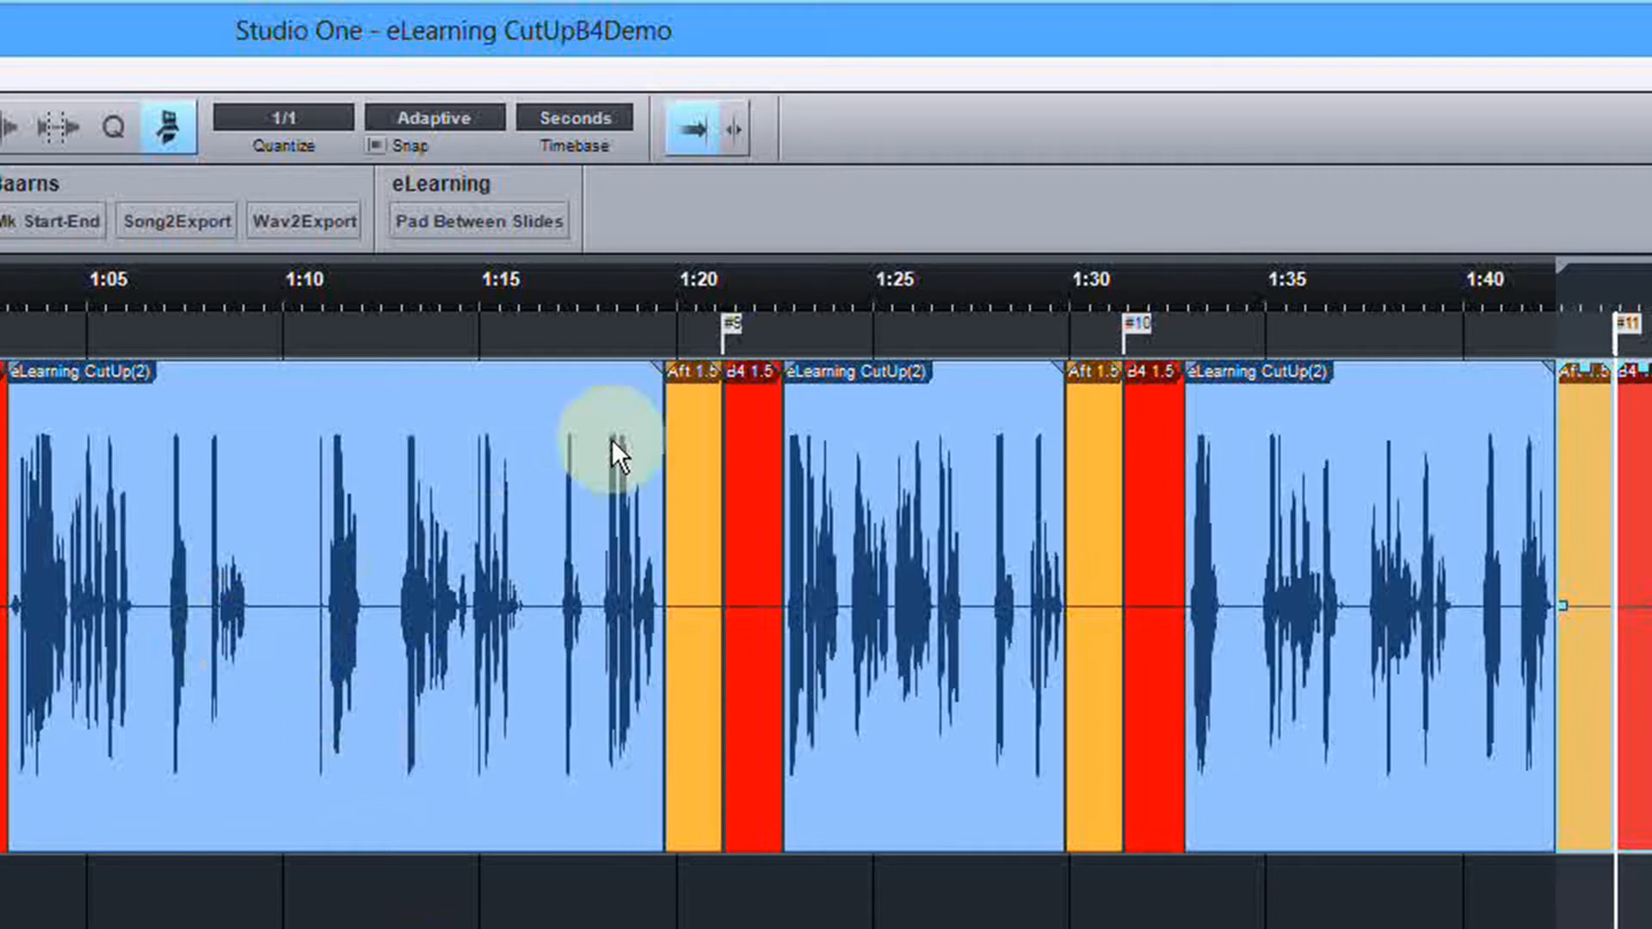
{"action": "mouse_move", "coordinate": [252, 683]}
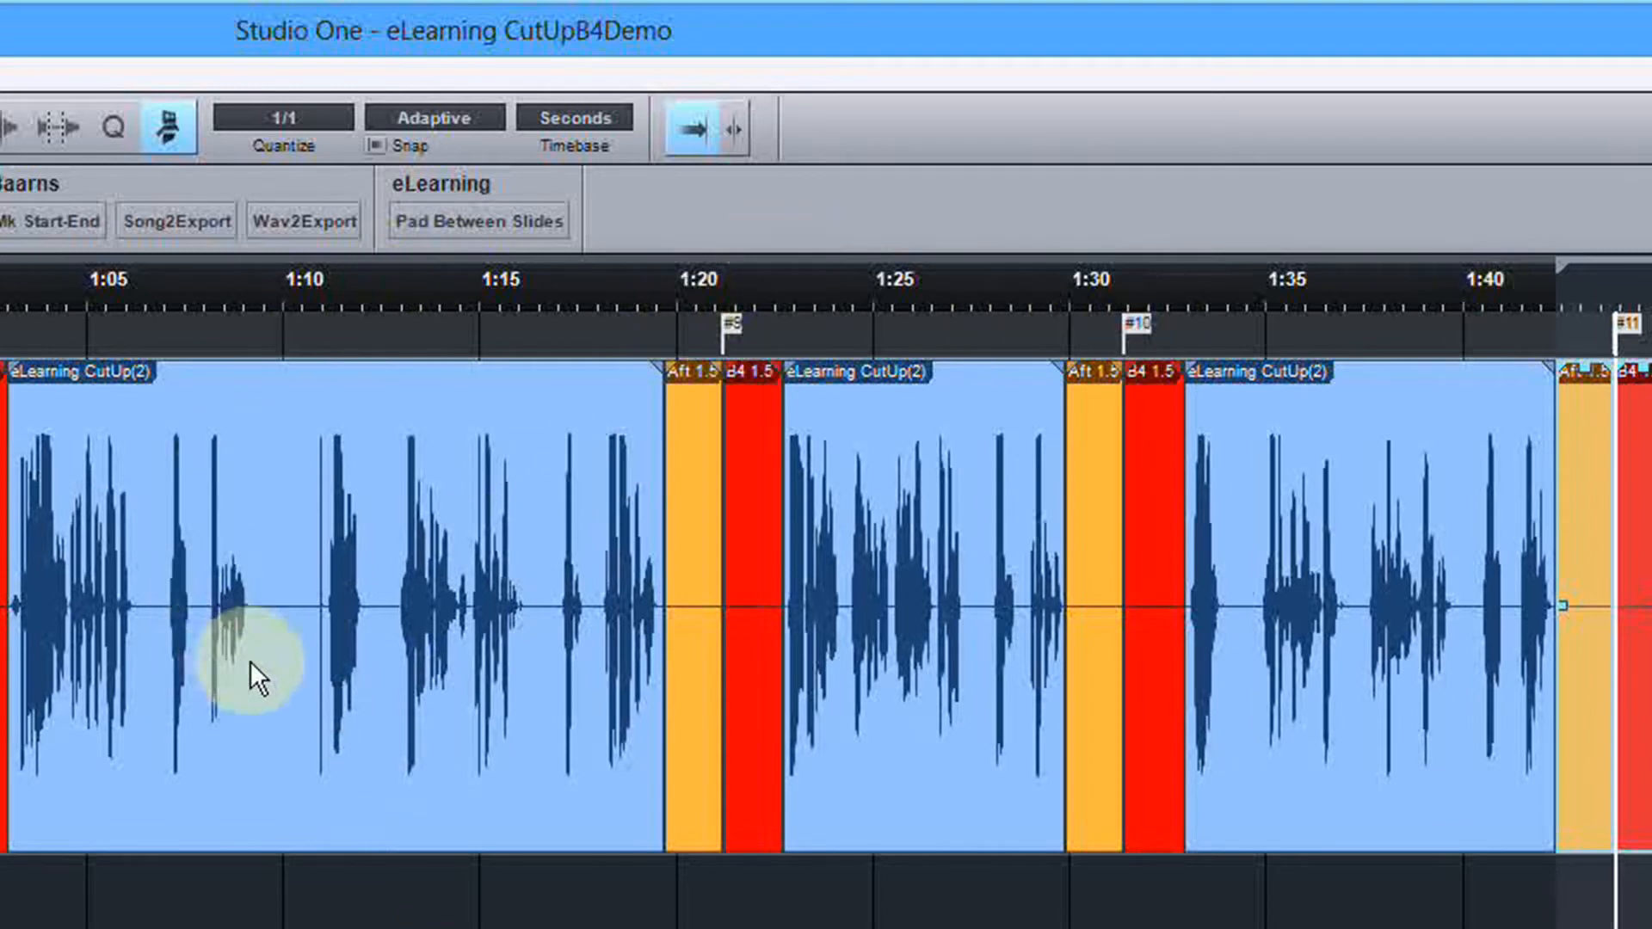
Insert a pad pair with marker into the silent stretch near 1:10
{"action": "left_click_drag", "start_coordinate": [258, 659], "coordinate": [348, 659]}
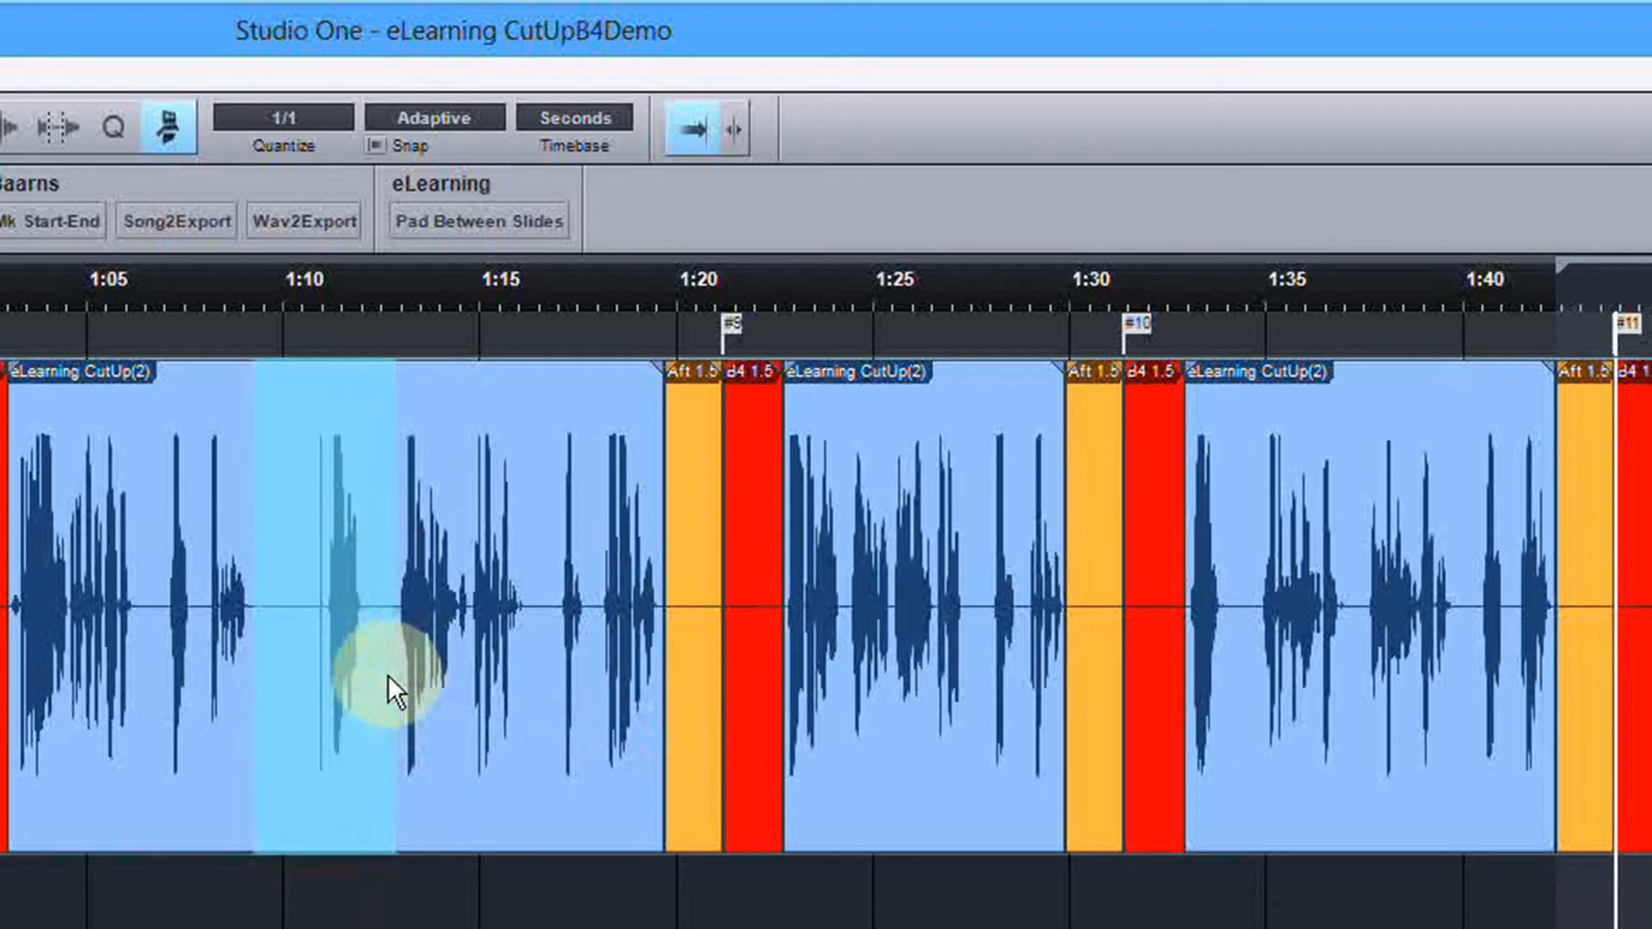
{"action": "mouse_move", "coordinate": [332, 730]}
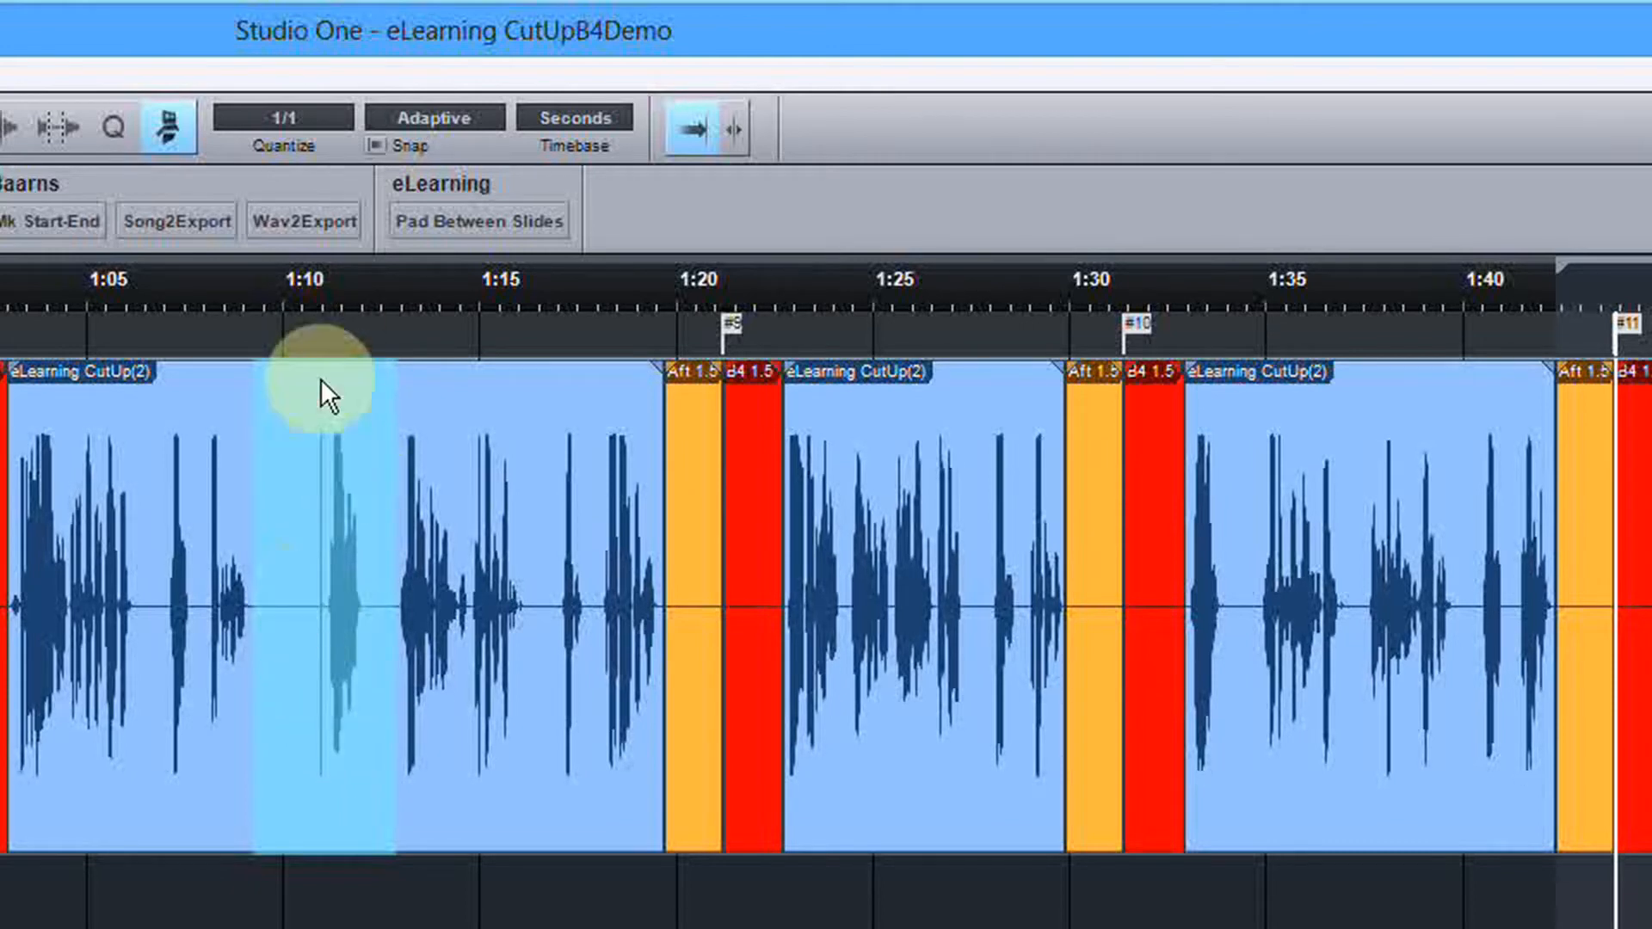
{"action": "mouse_move", "coordinate": [348, 451]}
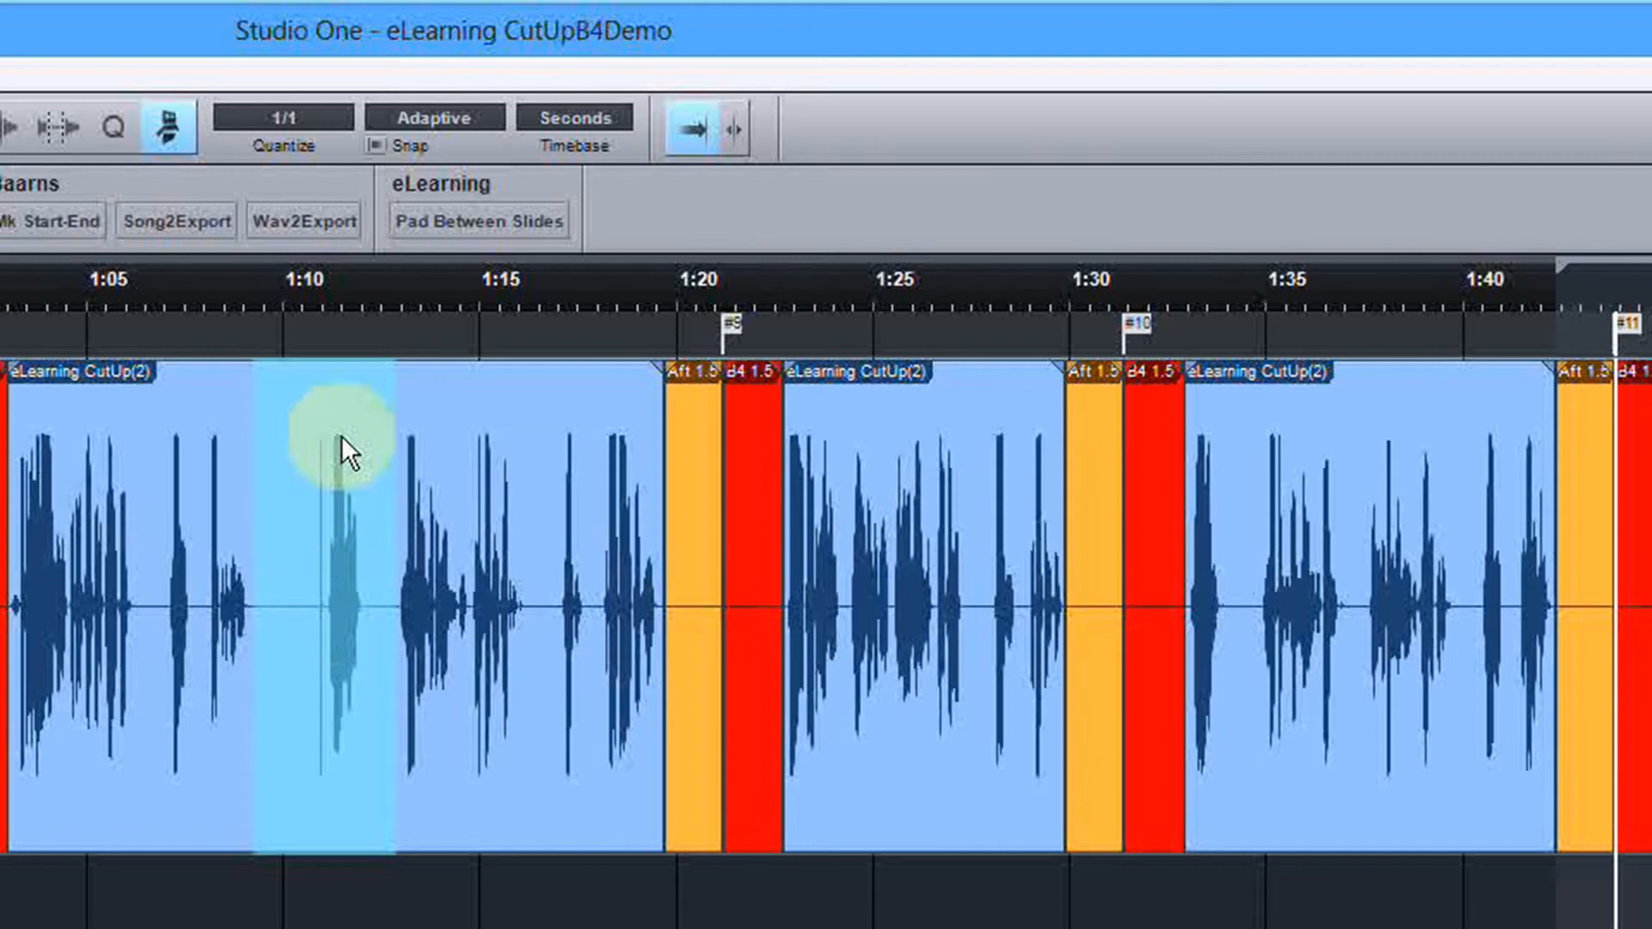
{"action": "left_click", "coordinate": [478, 221]}
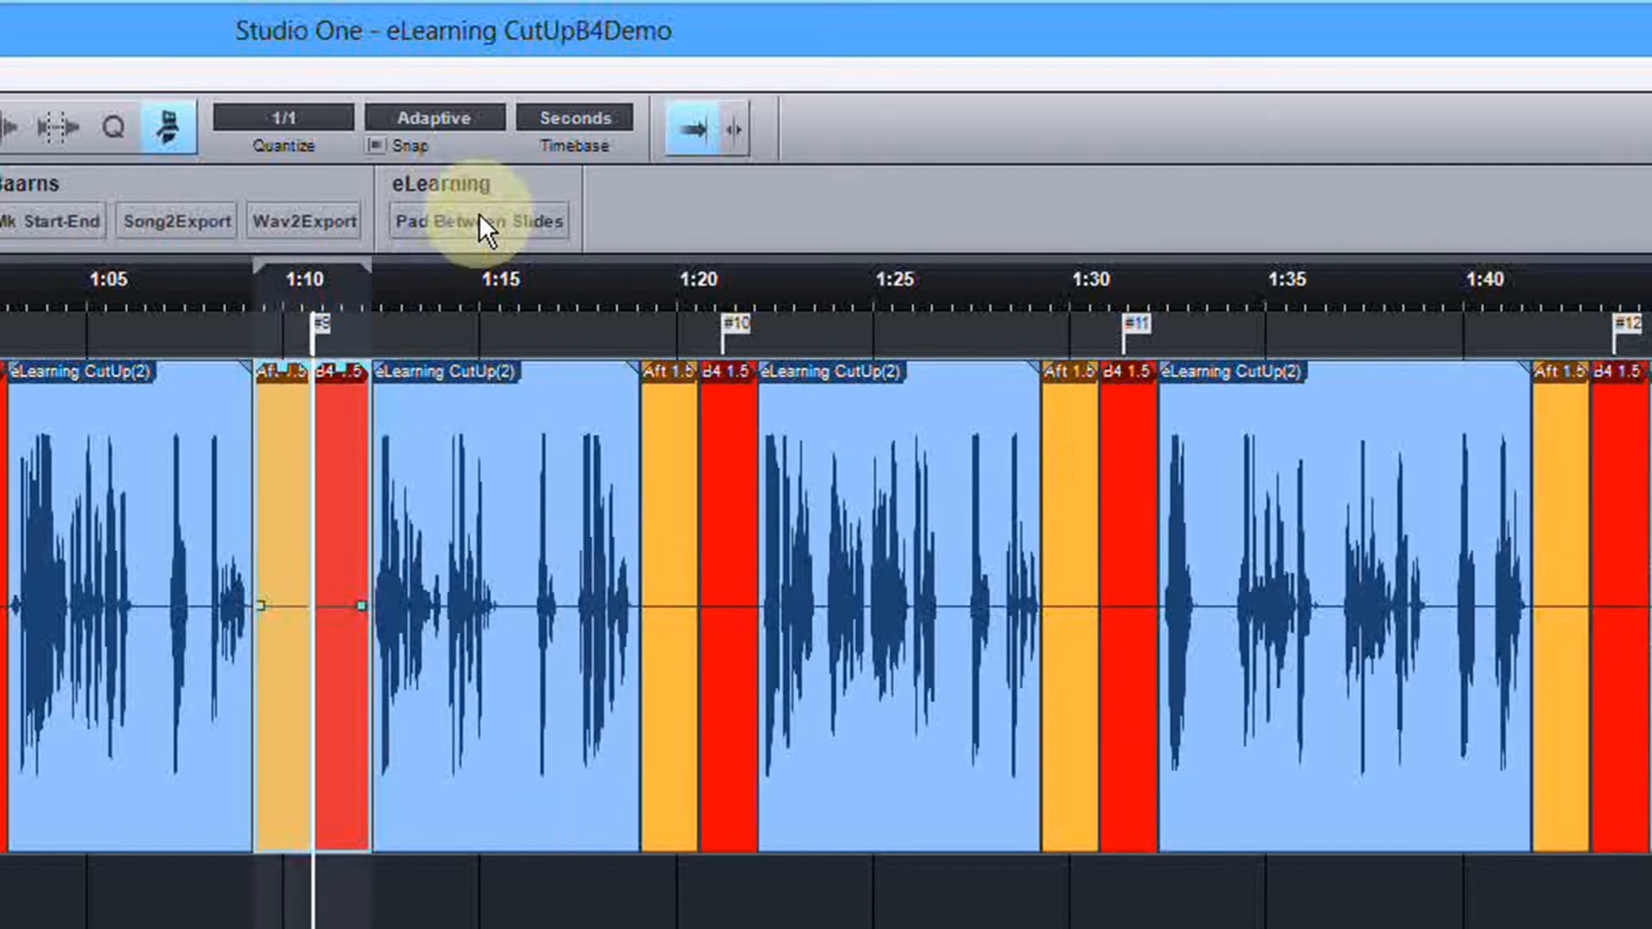
{"action": "mouse_move", "coordinate": [1095, 342]}
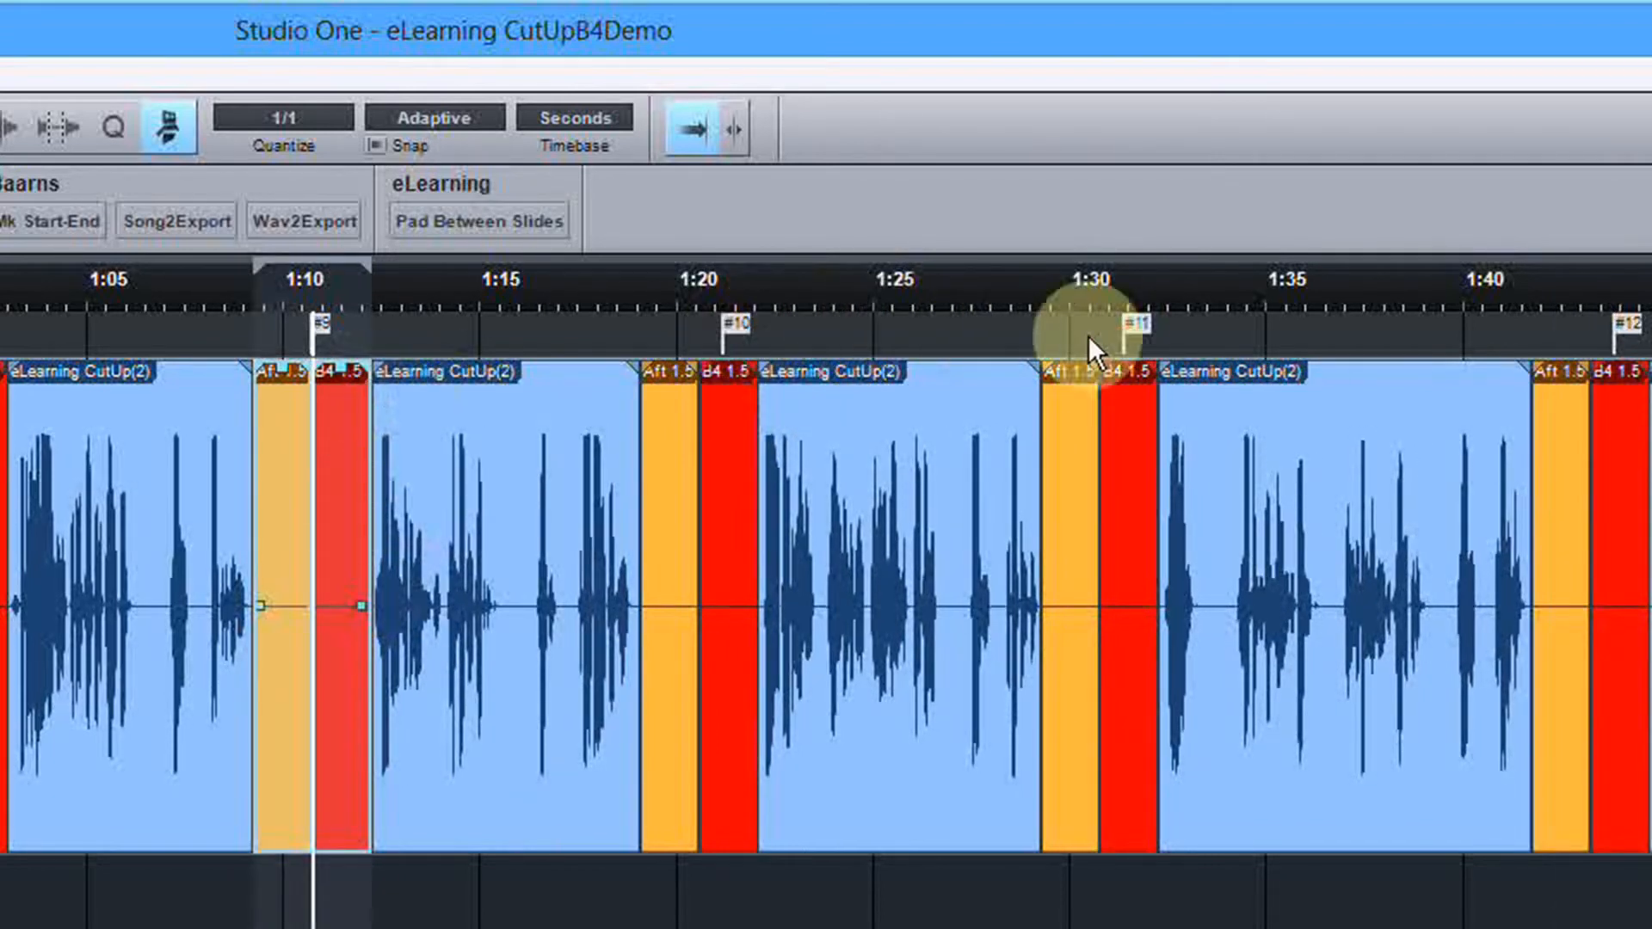
{"action": "mouse_move", "coordinate": [811, 353]}
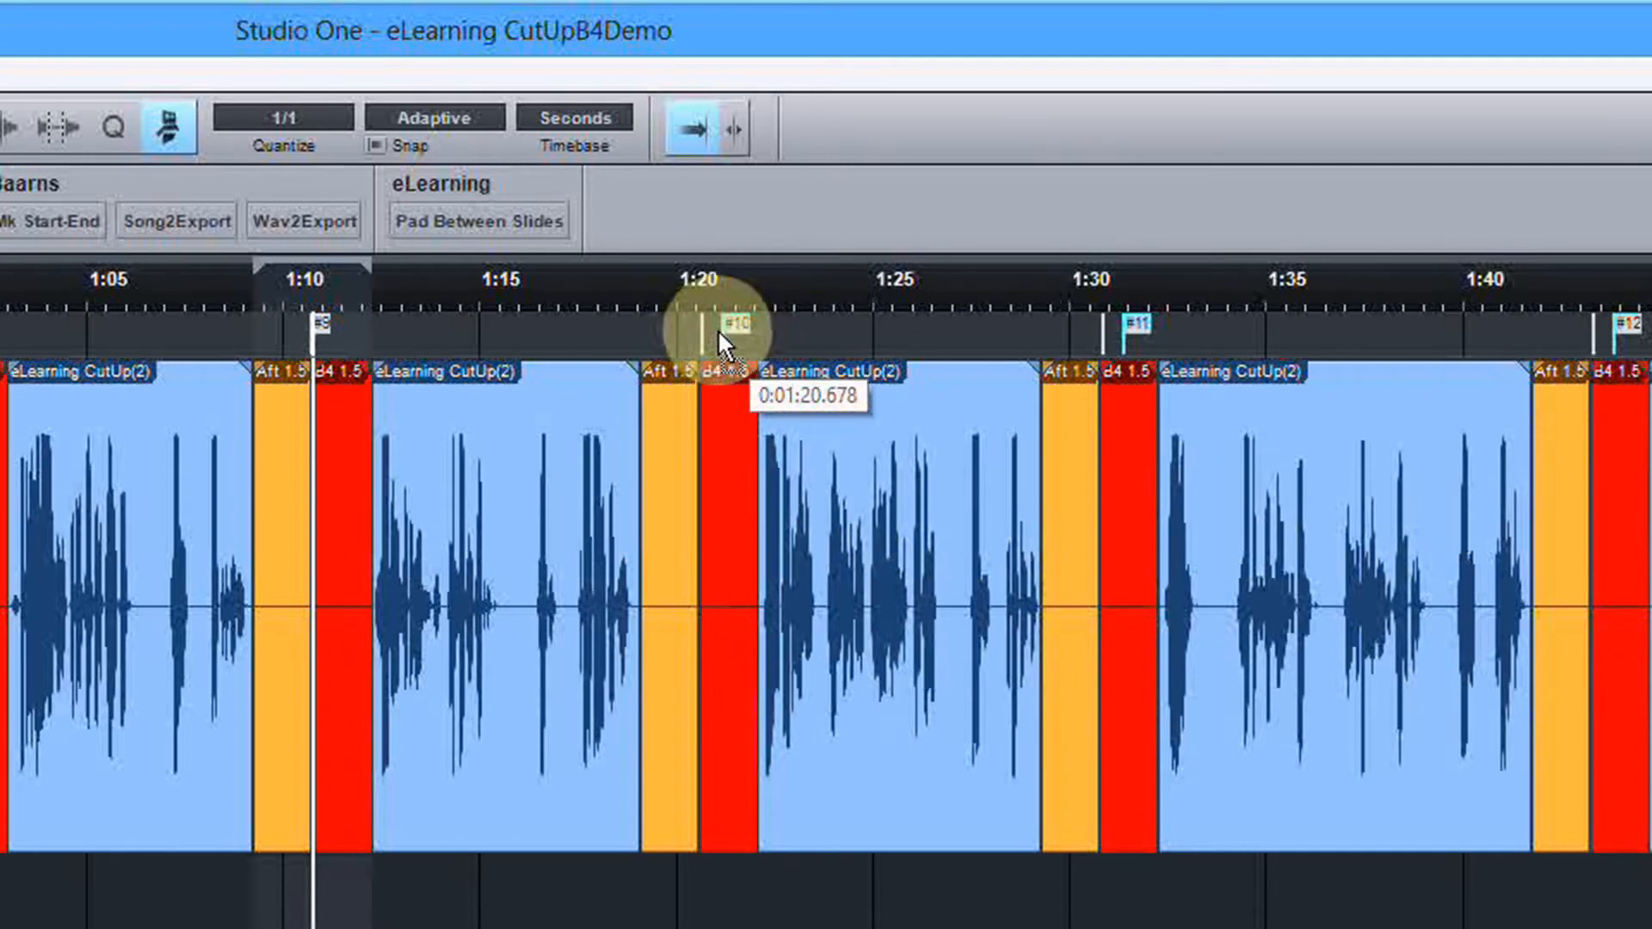
{"action": "mouse_move", "coordinate": [565, 342]}
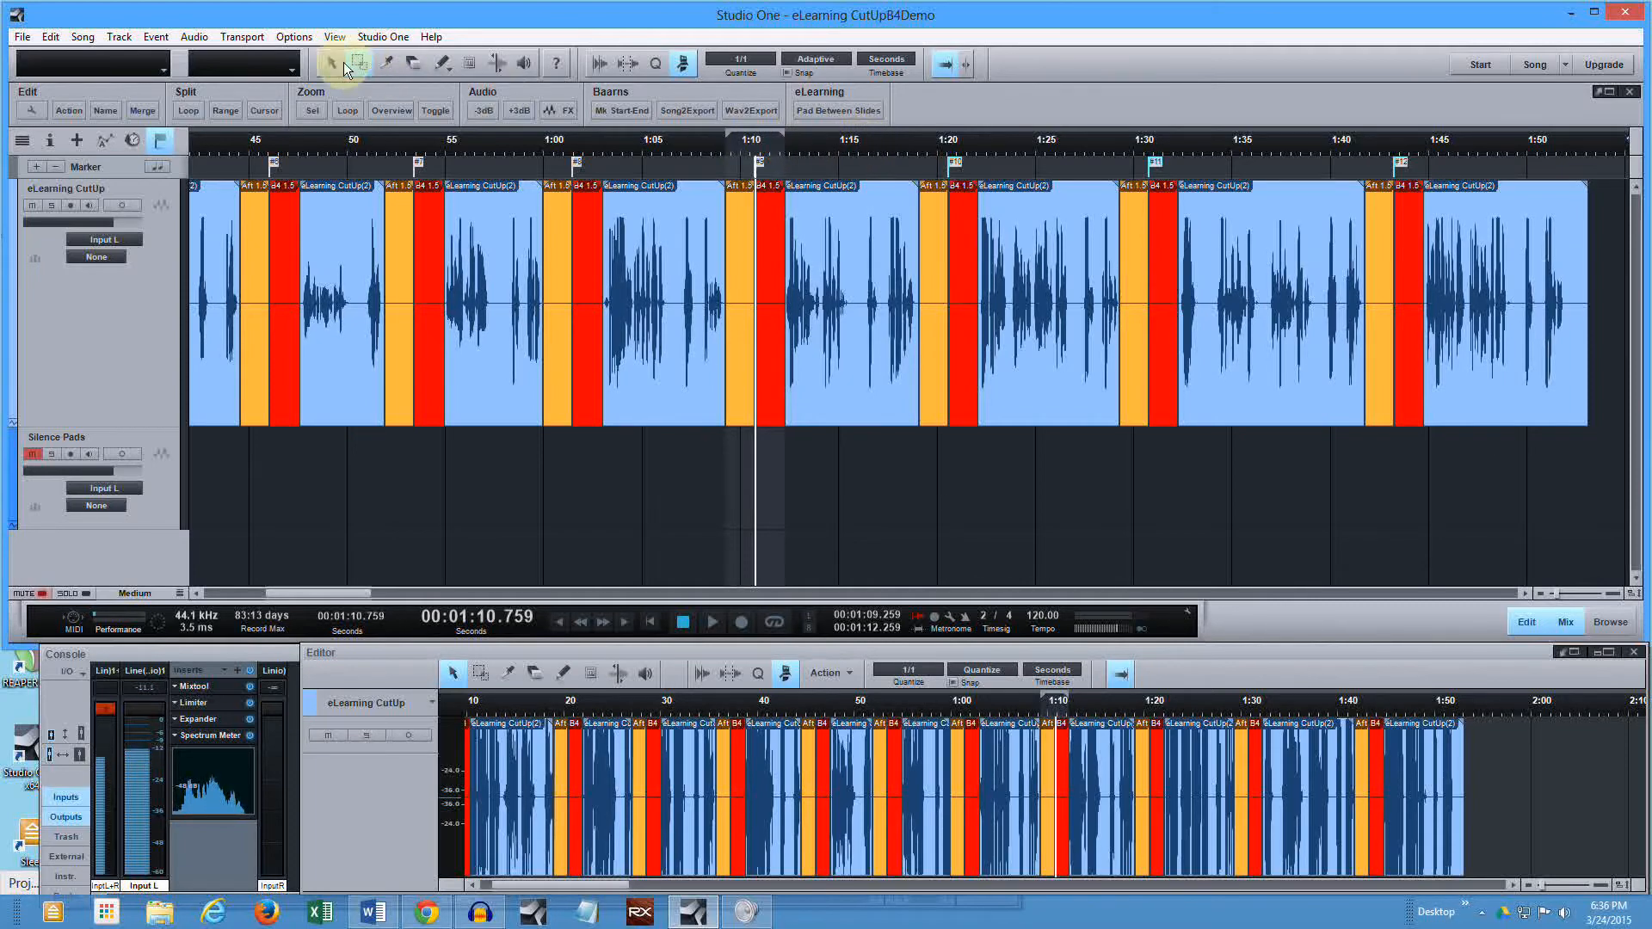
{"action": "mouse_move", "coordinate": [886, 152]}
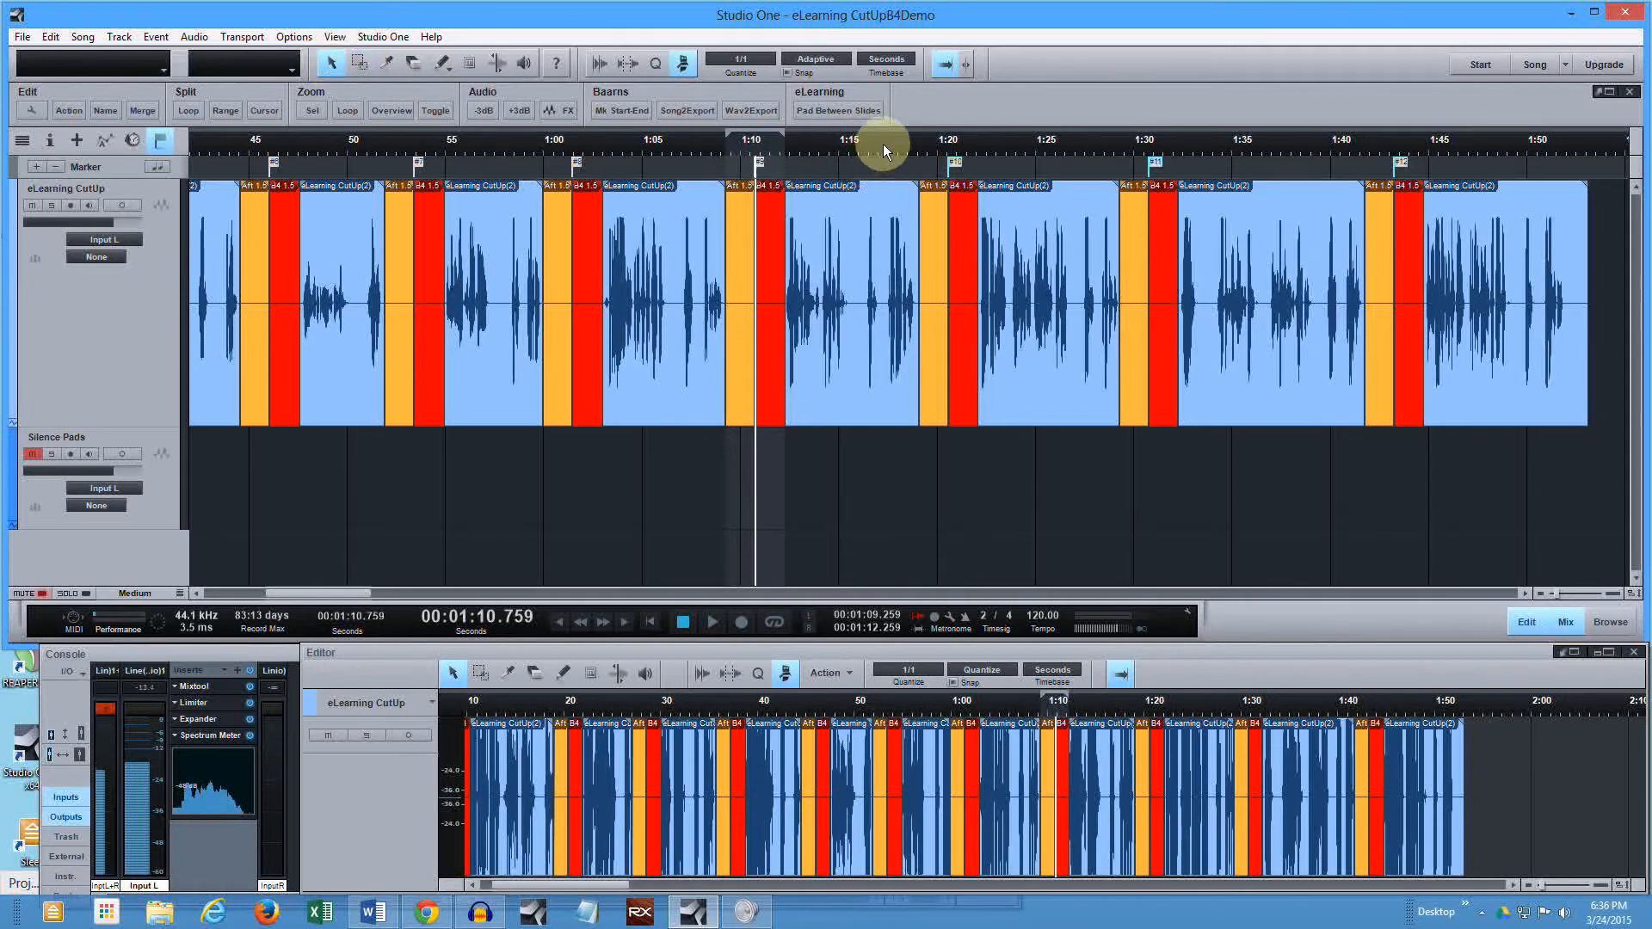
Add an Aft 1.5 pad at the narration's end and pull the End marker to about 1:53
{"action": "left_click", "coordinate": [838, 111]}
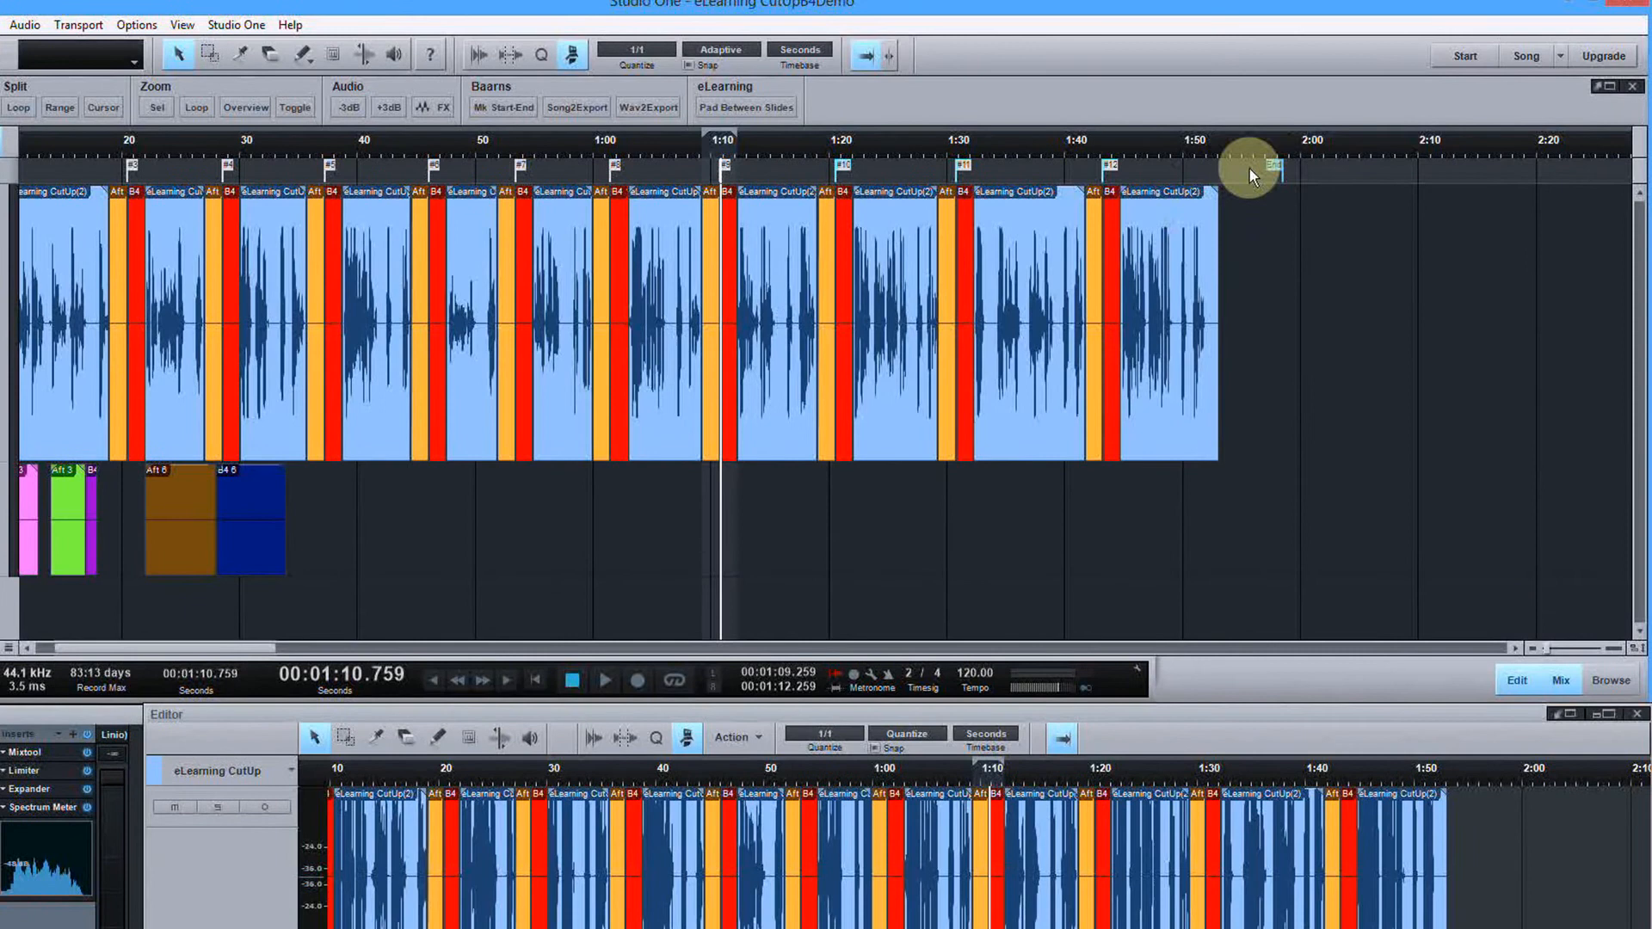
{"action": "mouse_move", "coordinate": [423, 619]}
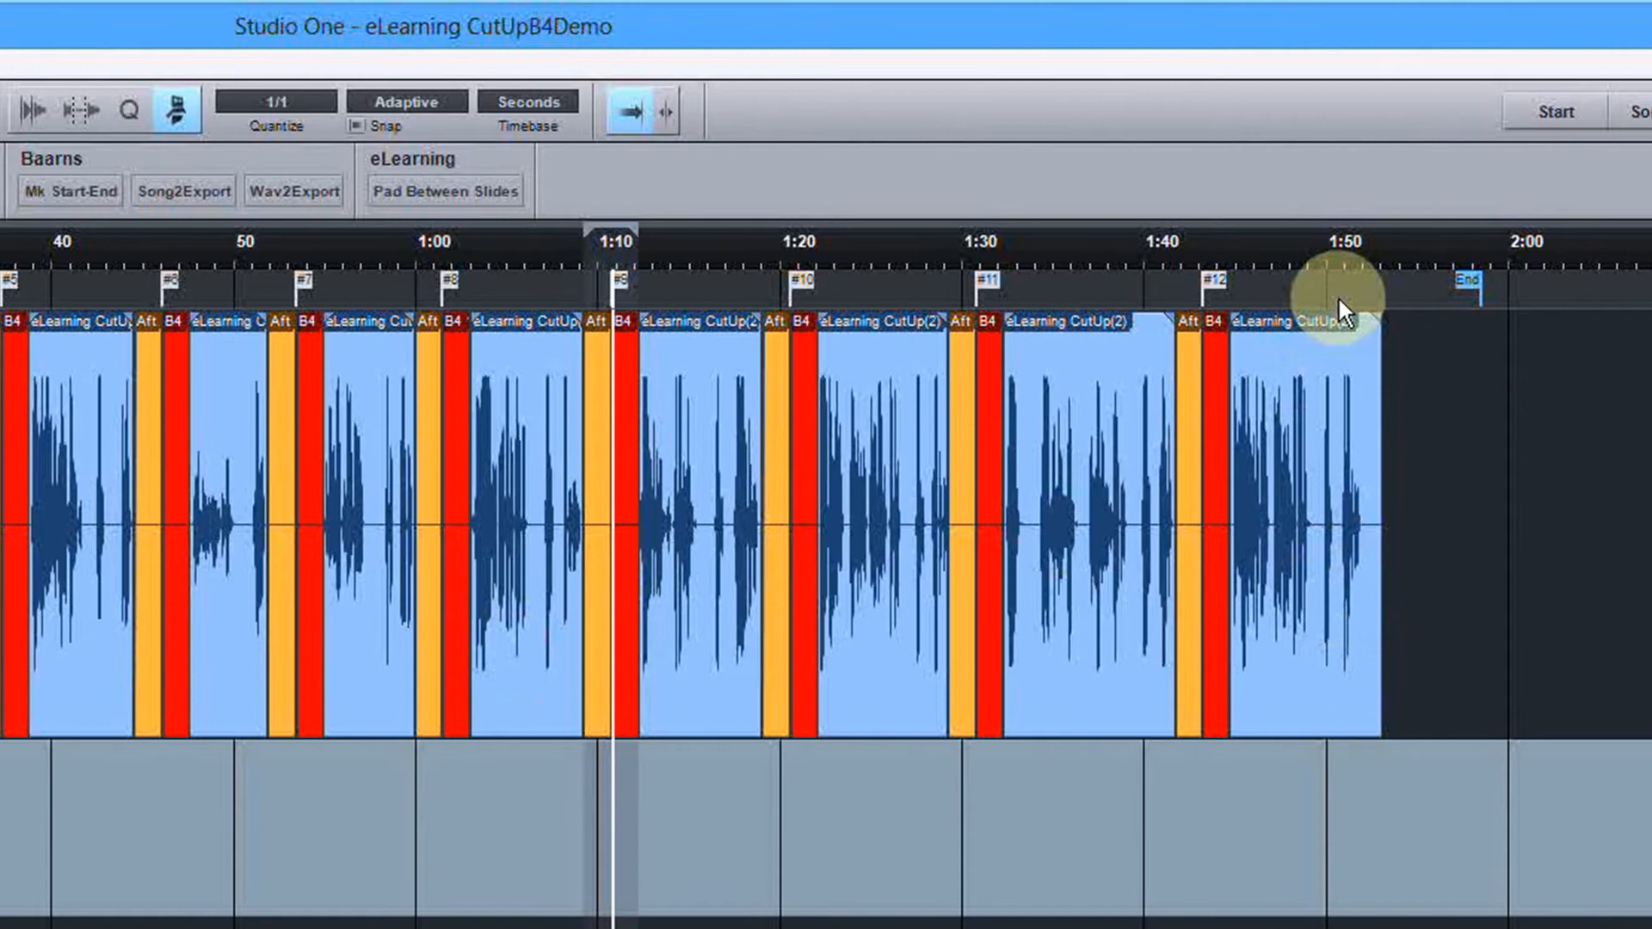
{"action": "left_click", "coordinate": [1359, 258]}
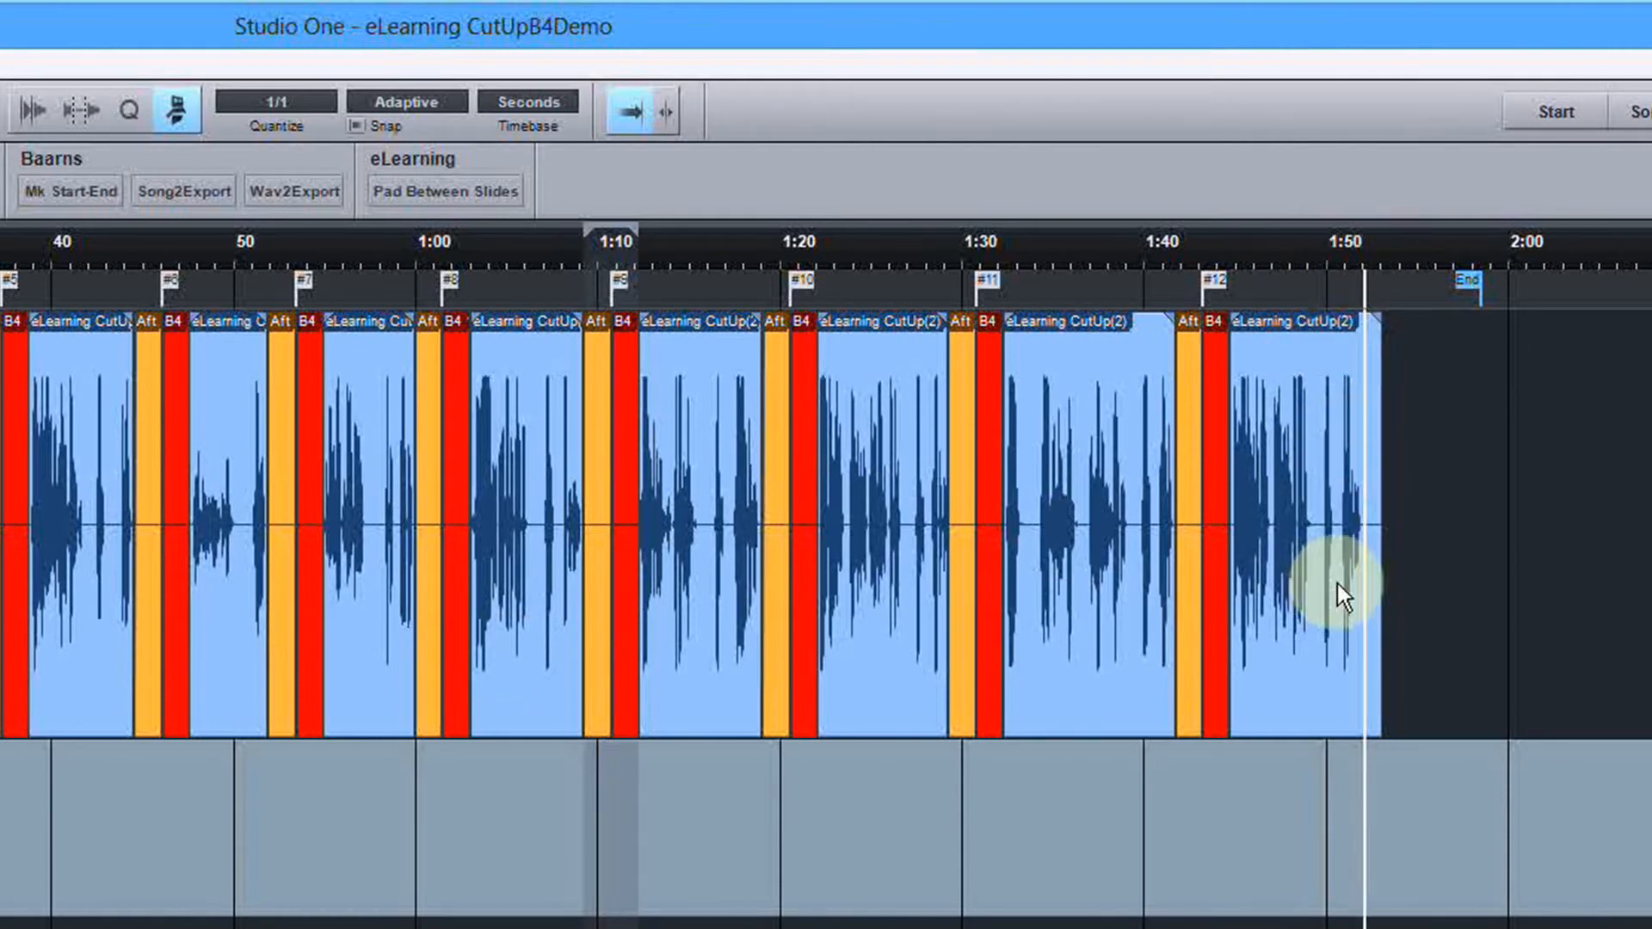
{"action": "mouse_move", "coordinate": [1347, 819]}
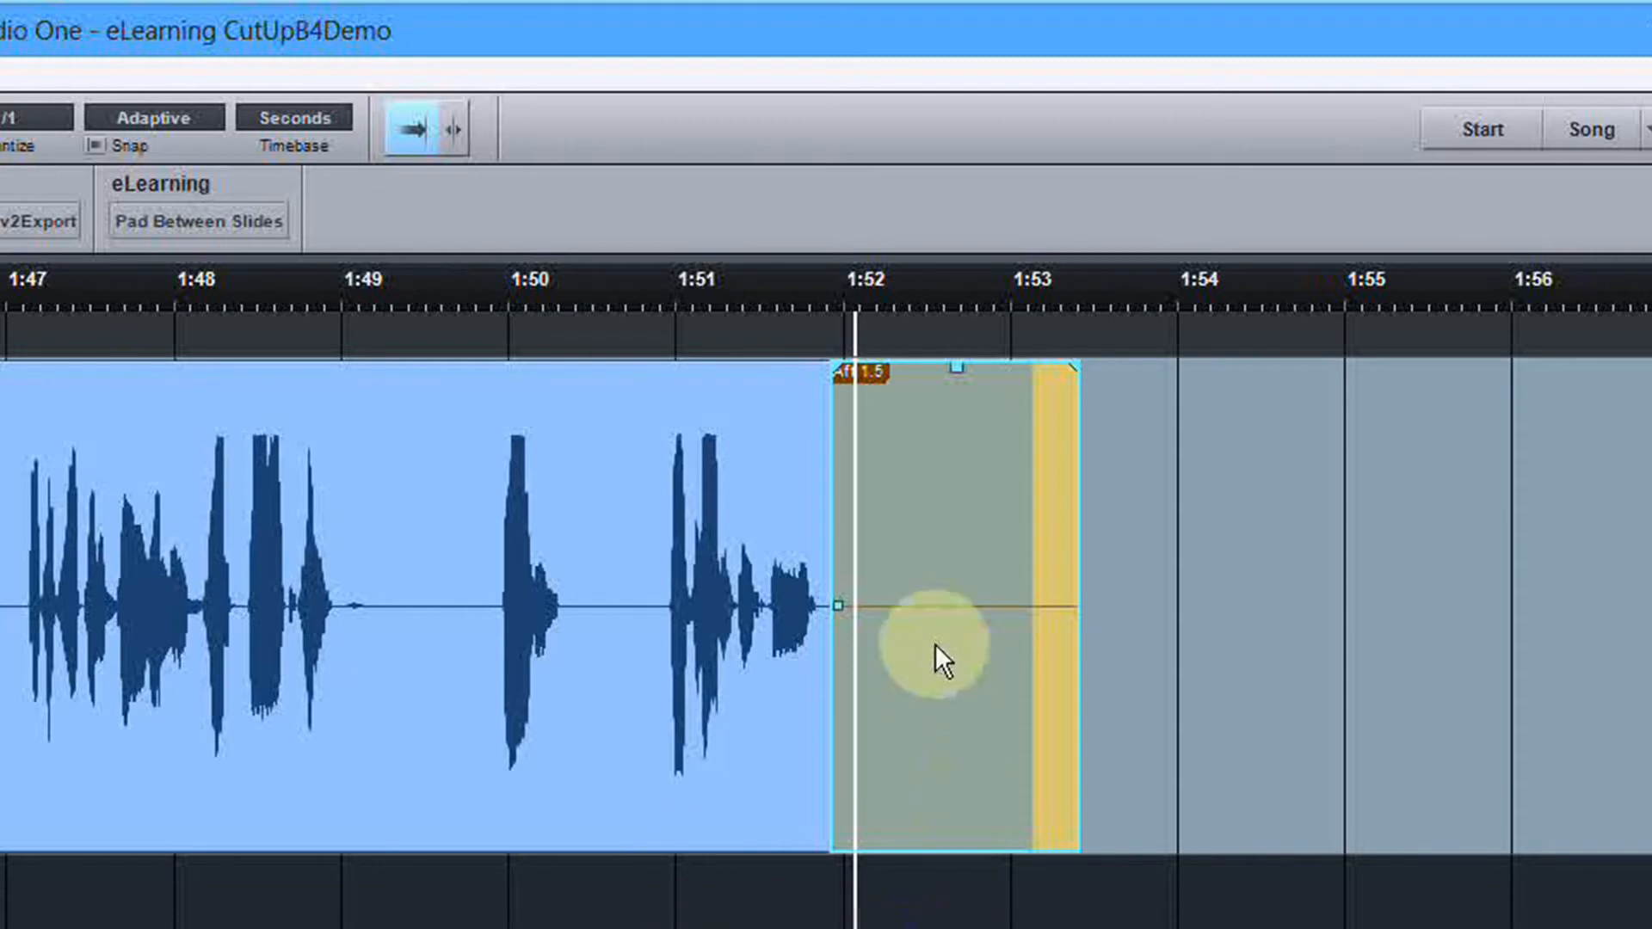
{"action": "mouse_move", "coordinate": [967, 258]}
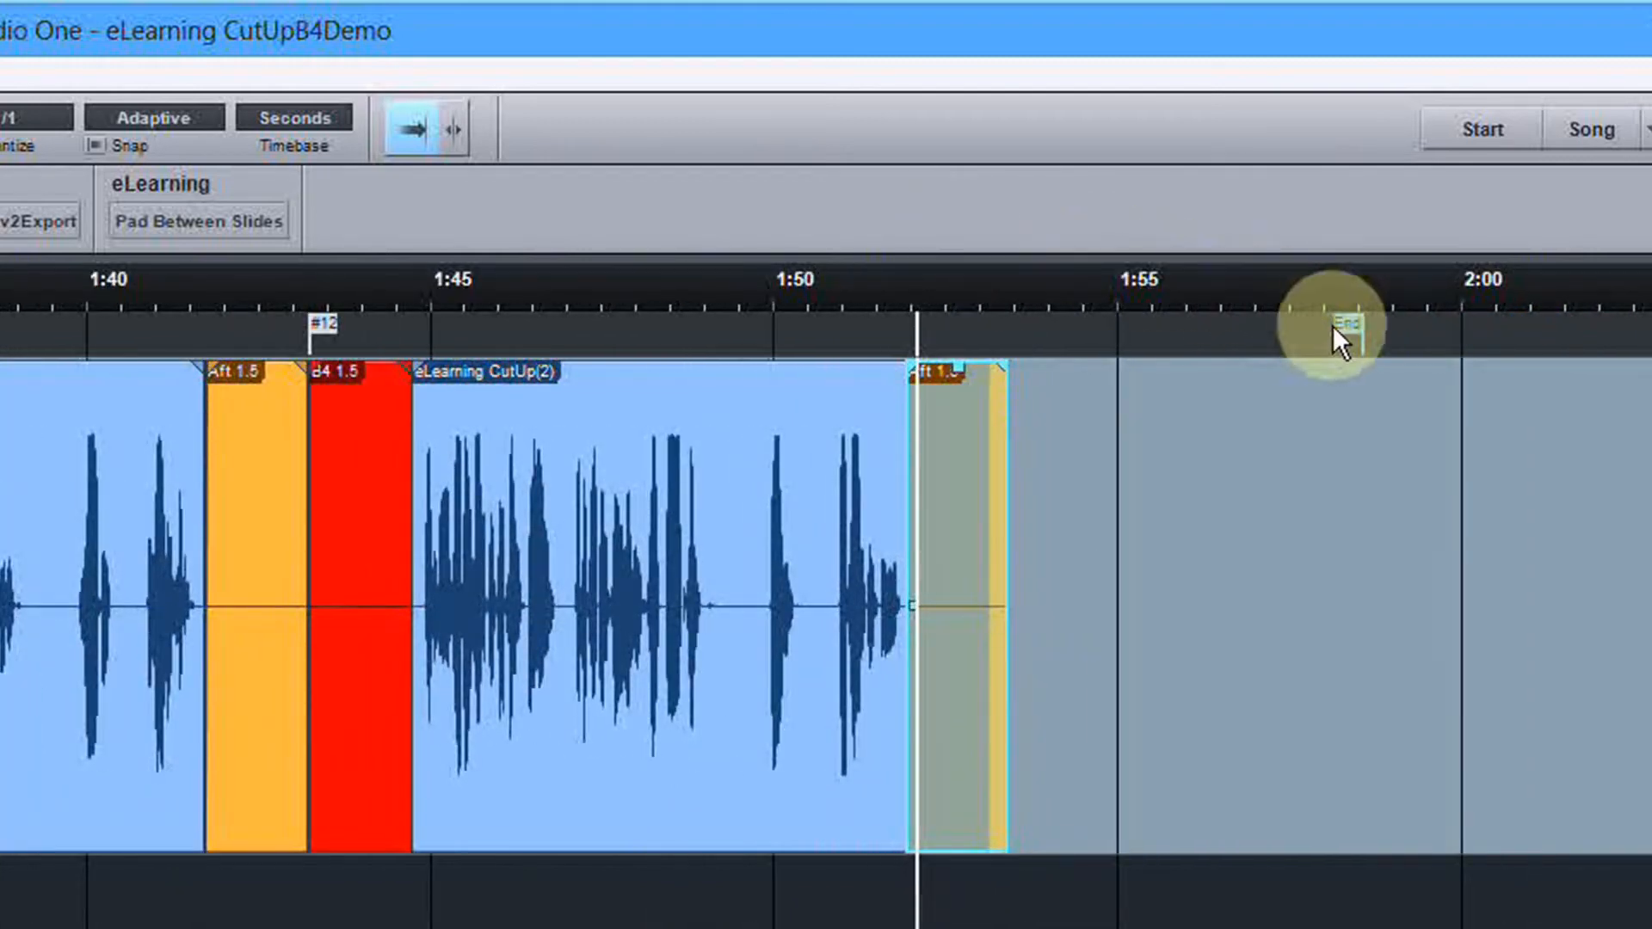
{"action": "left_click_drag", "start_coordinate": [1339, 322], "coordinate": [996, 321]}
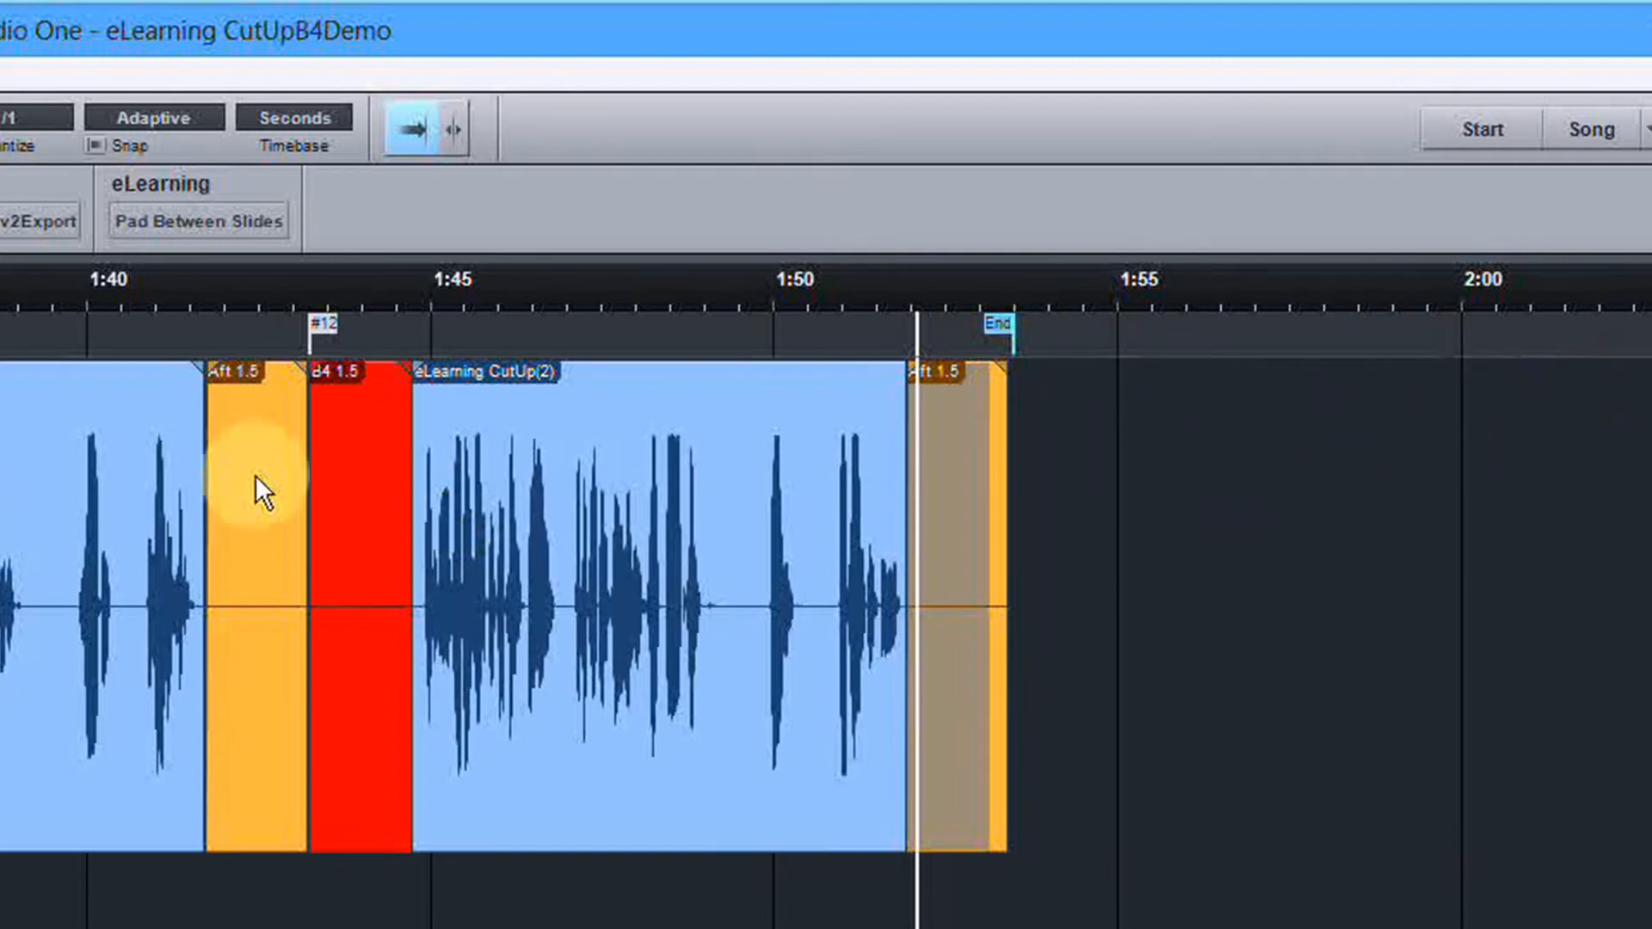
{"action": "mouse_move", "coordinate": [565, 462]}
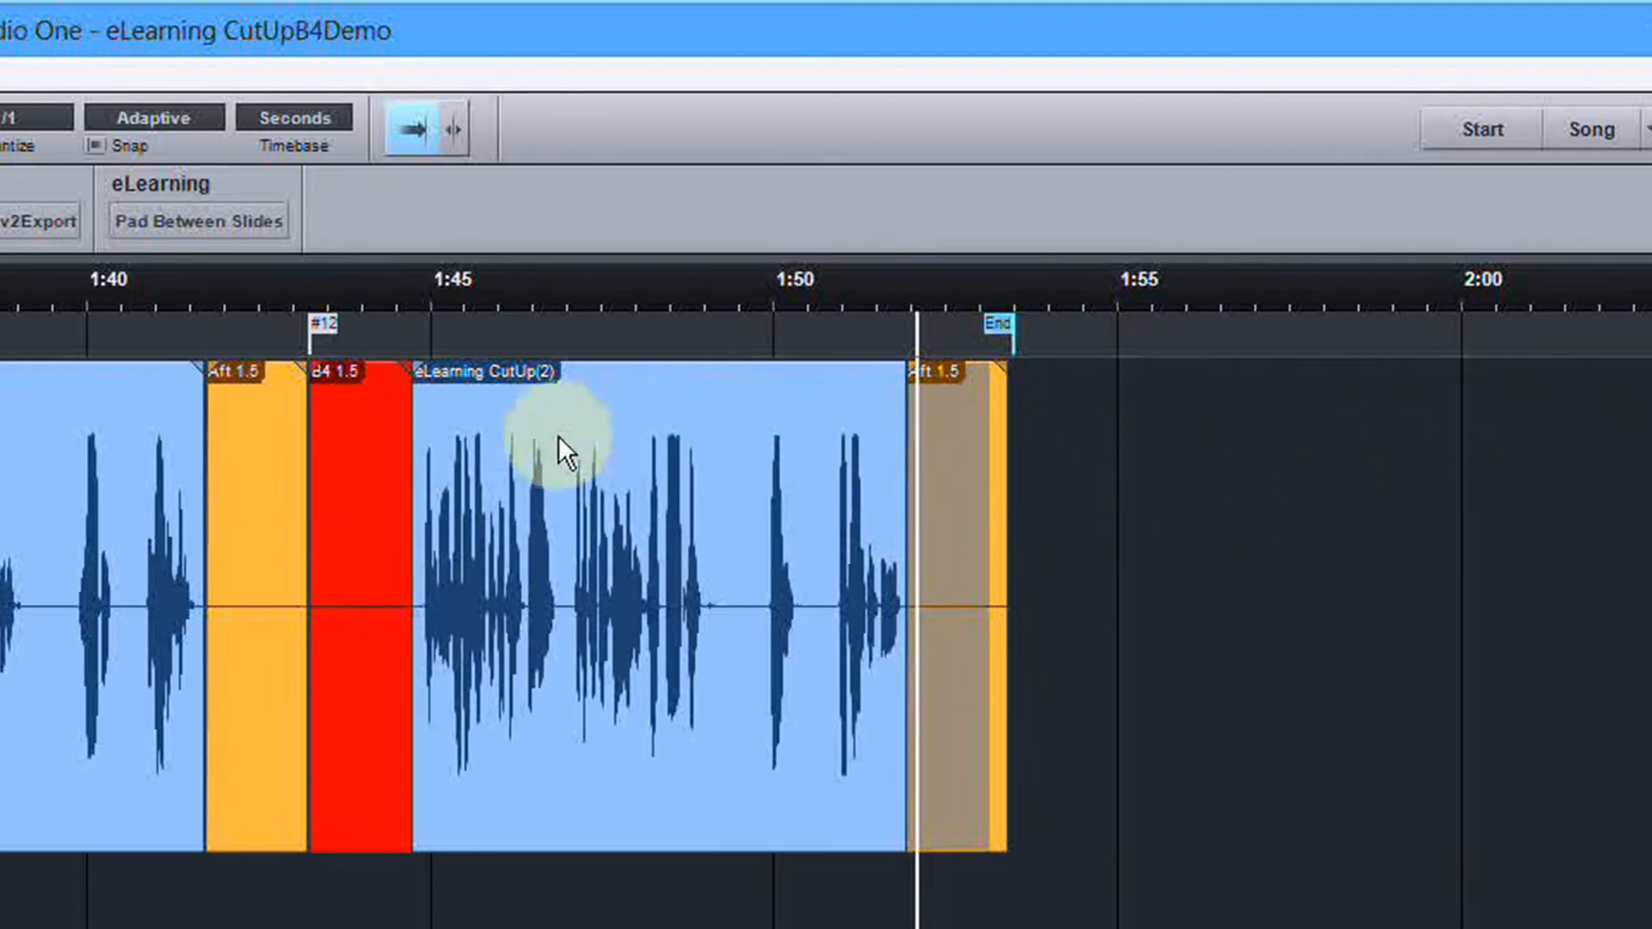
{"action": "mouse_move", "coordinate": [1514, 344]}
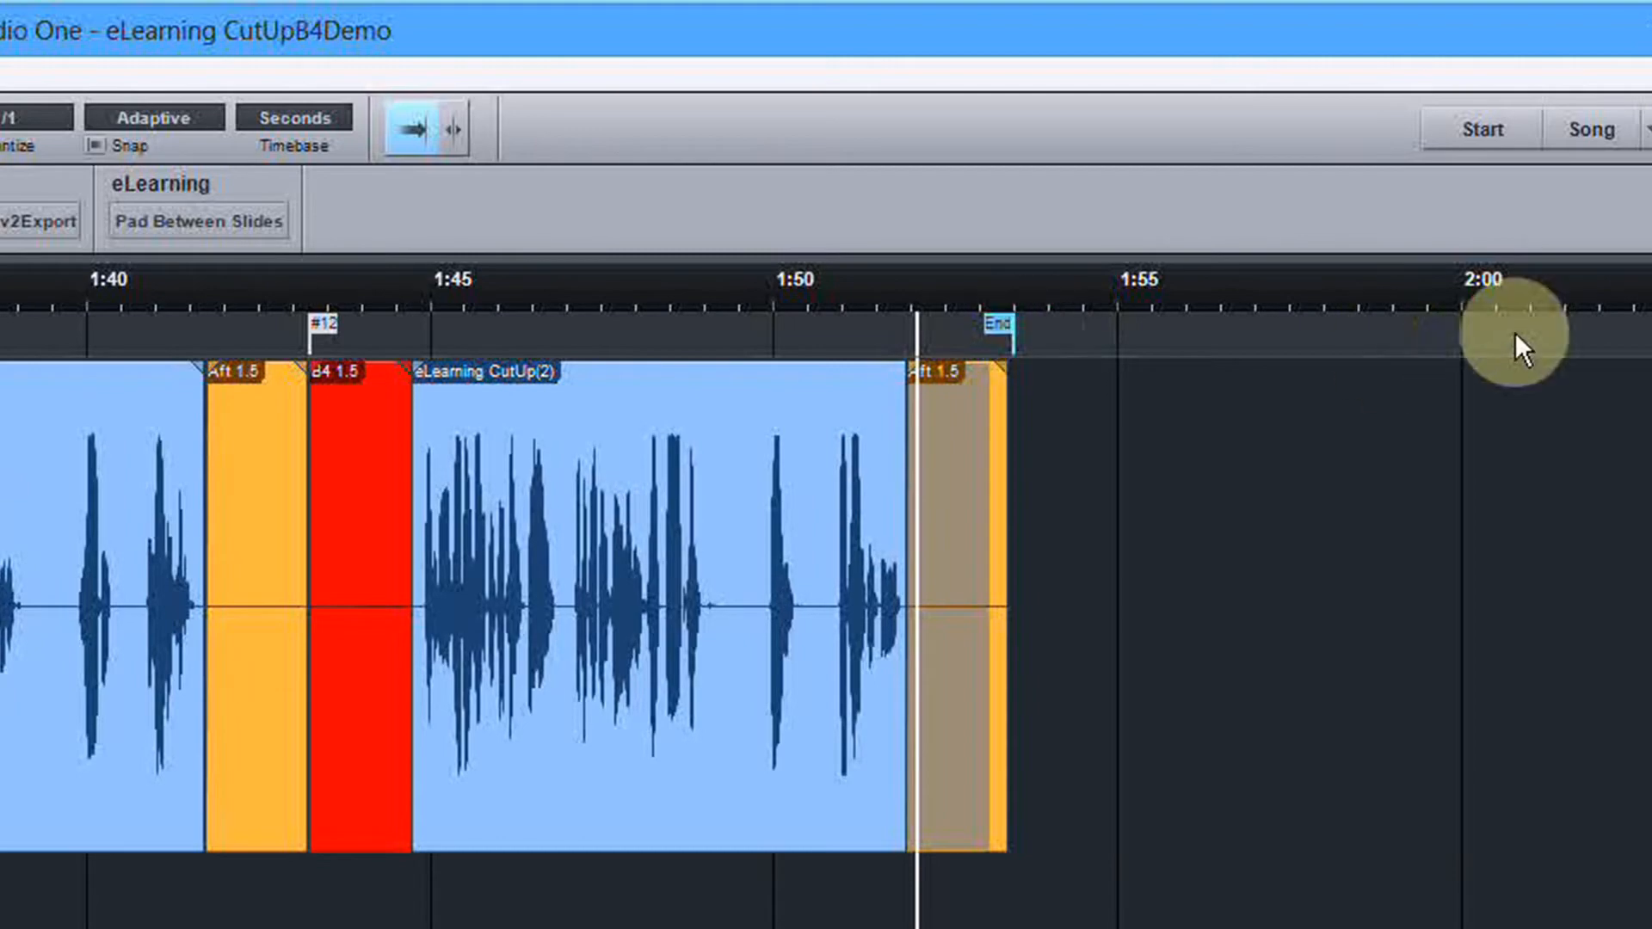
{"action": "mouse_move", "coordinate": [1473, 340]}
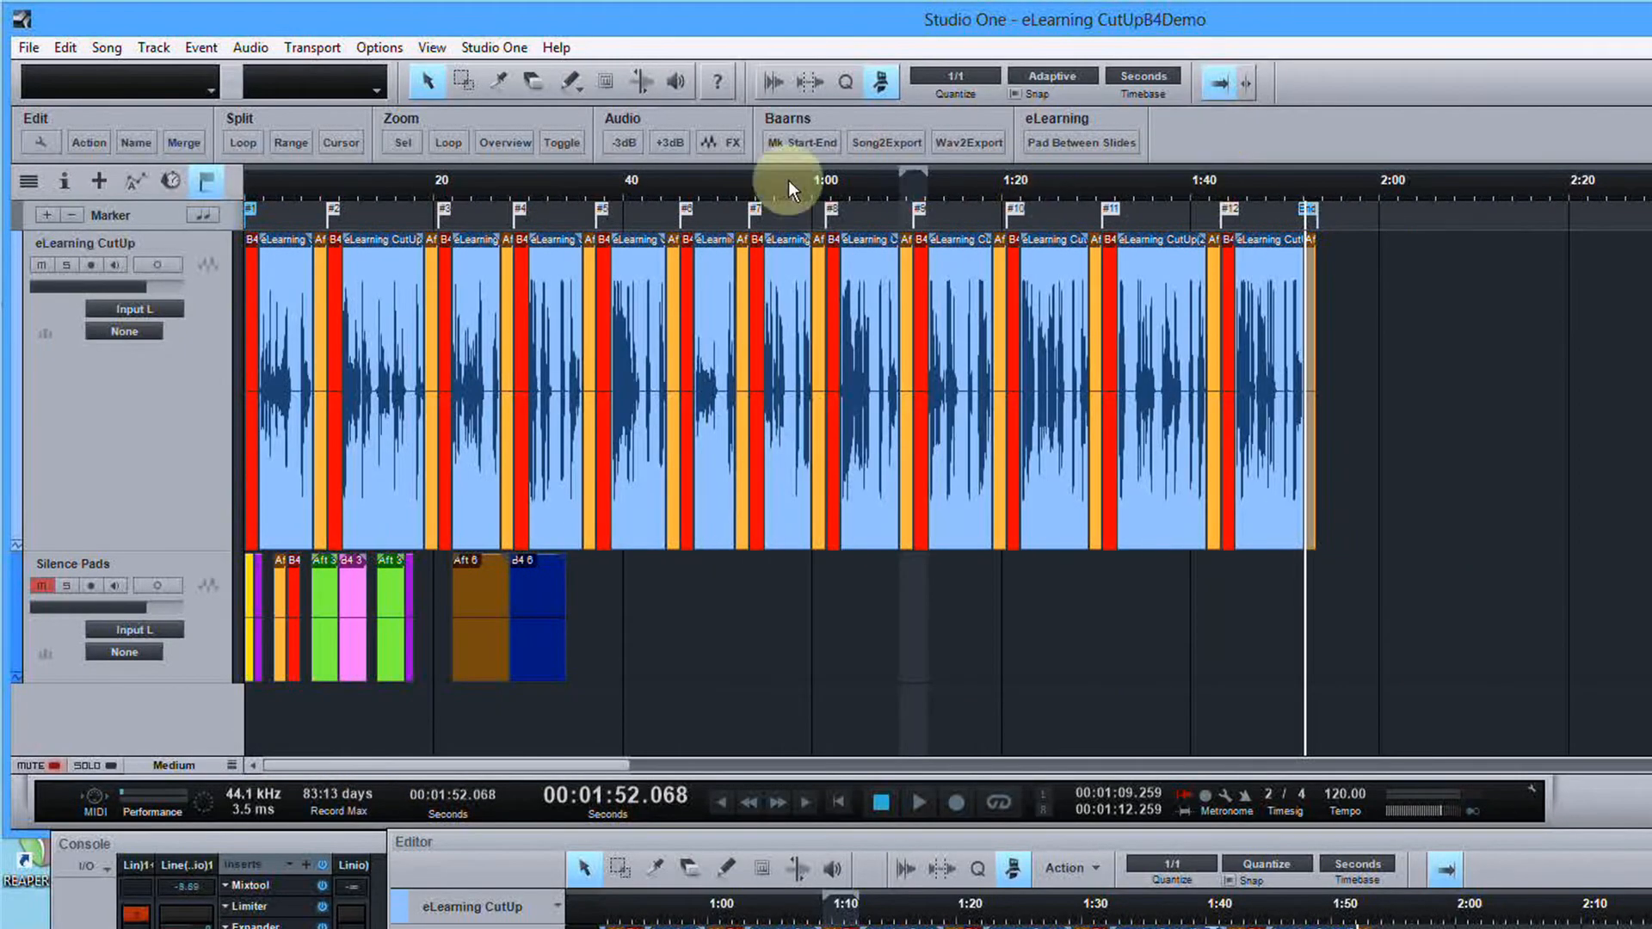
{"action": "mouse_move", "coordinate": [814, 424]}
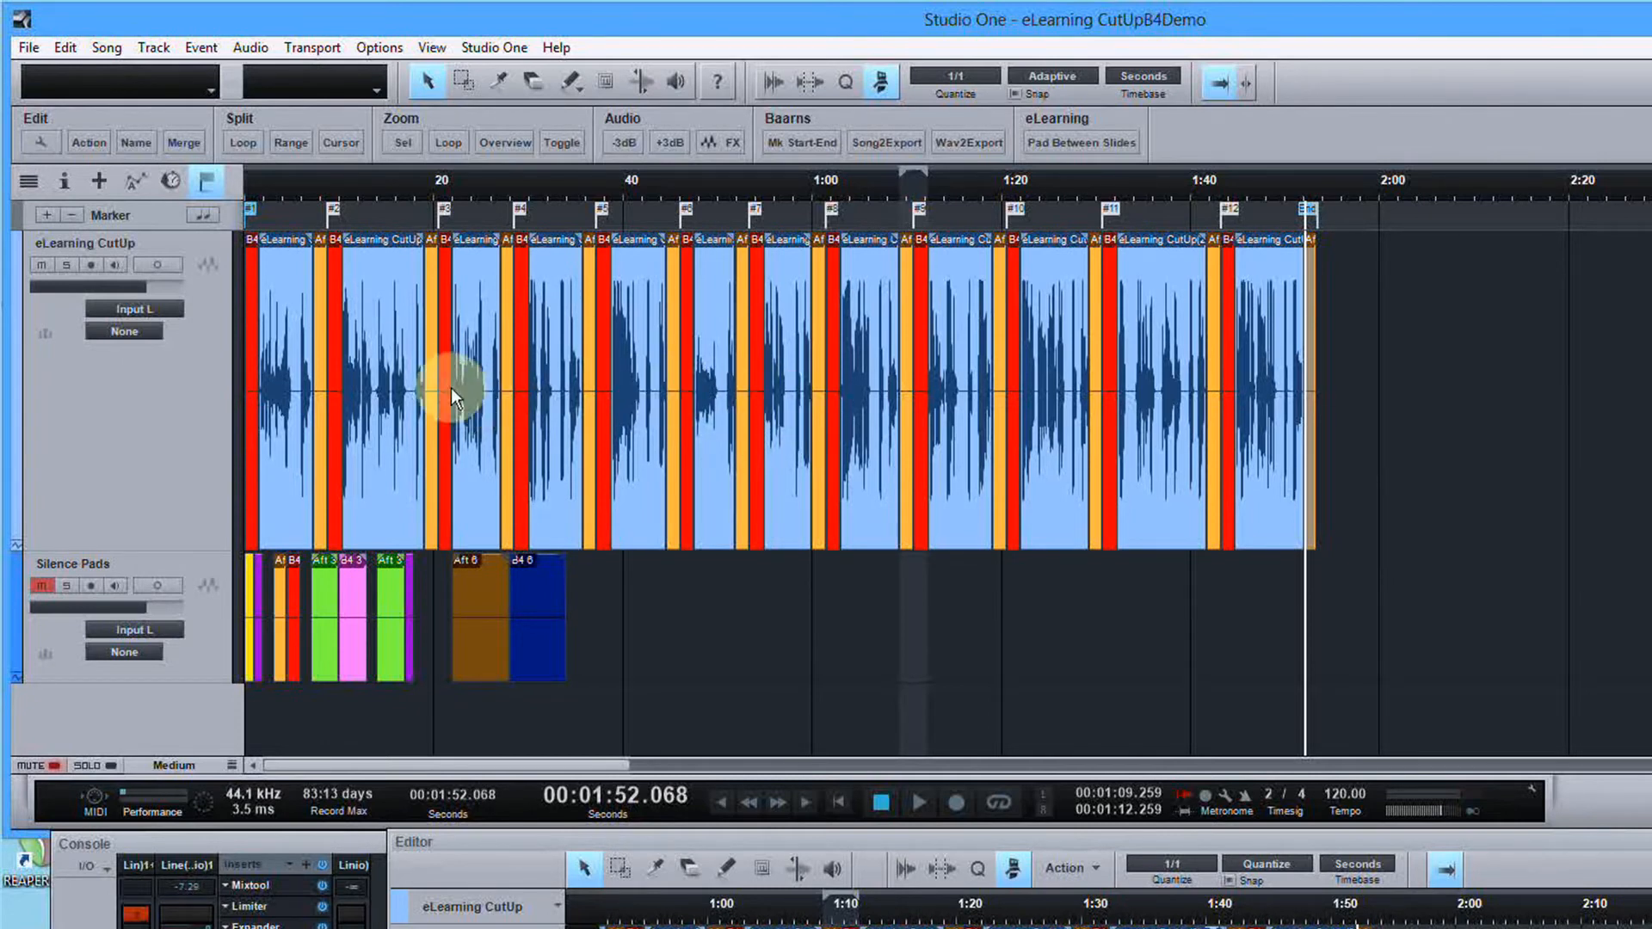
{"action": "mouse_move", "coordinate": [1127, 416]}
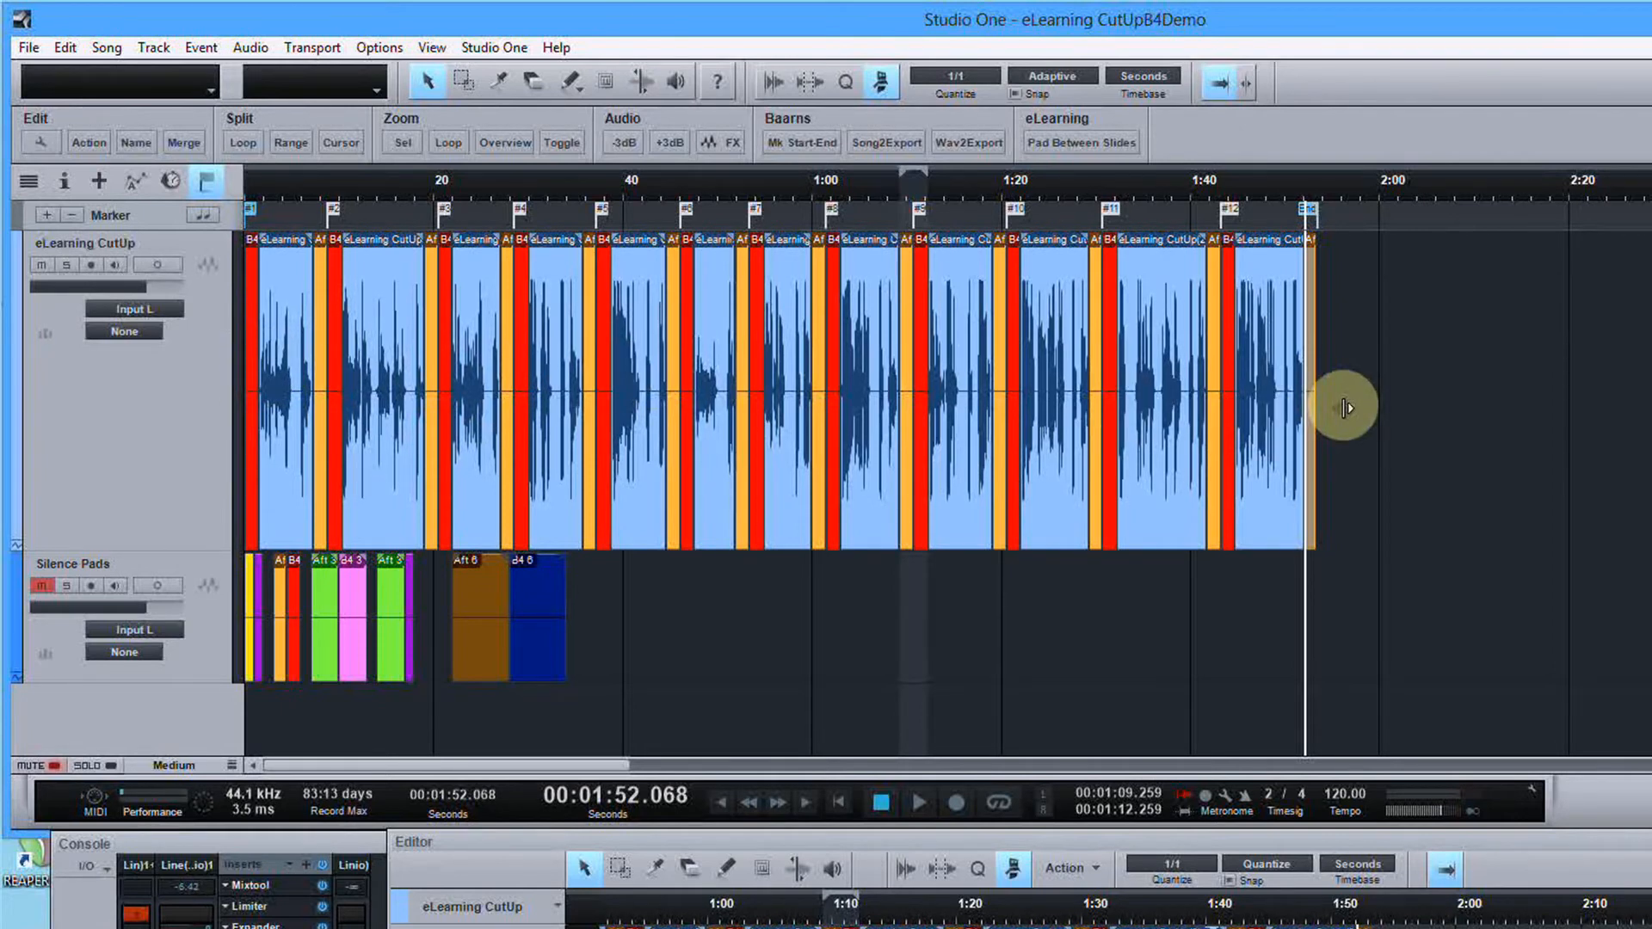
{"action": "mouse_move", "coordinate": [1246, 272]}
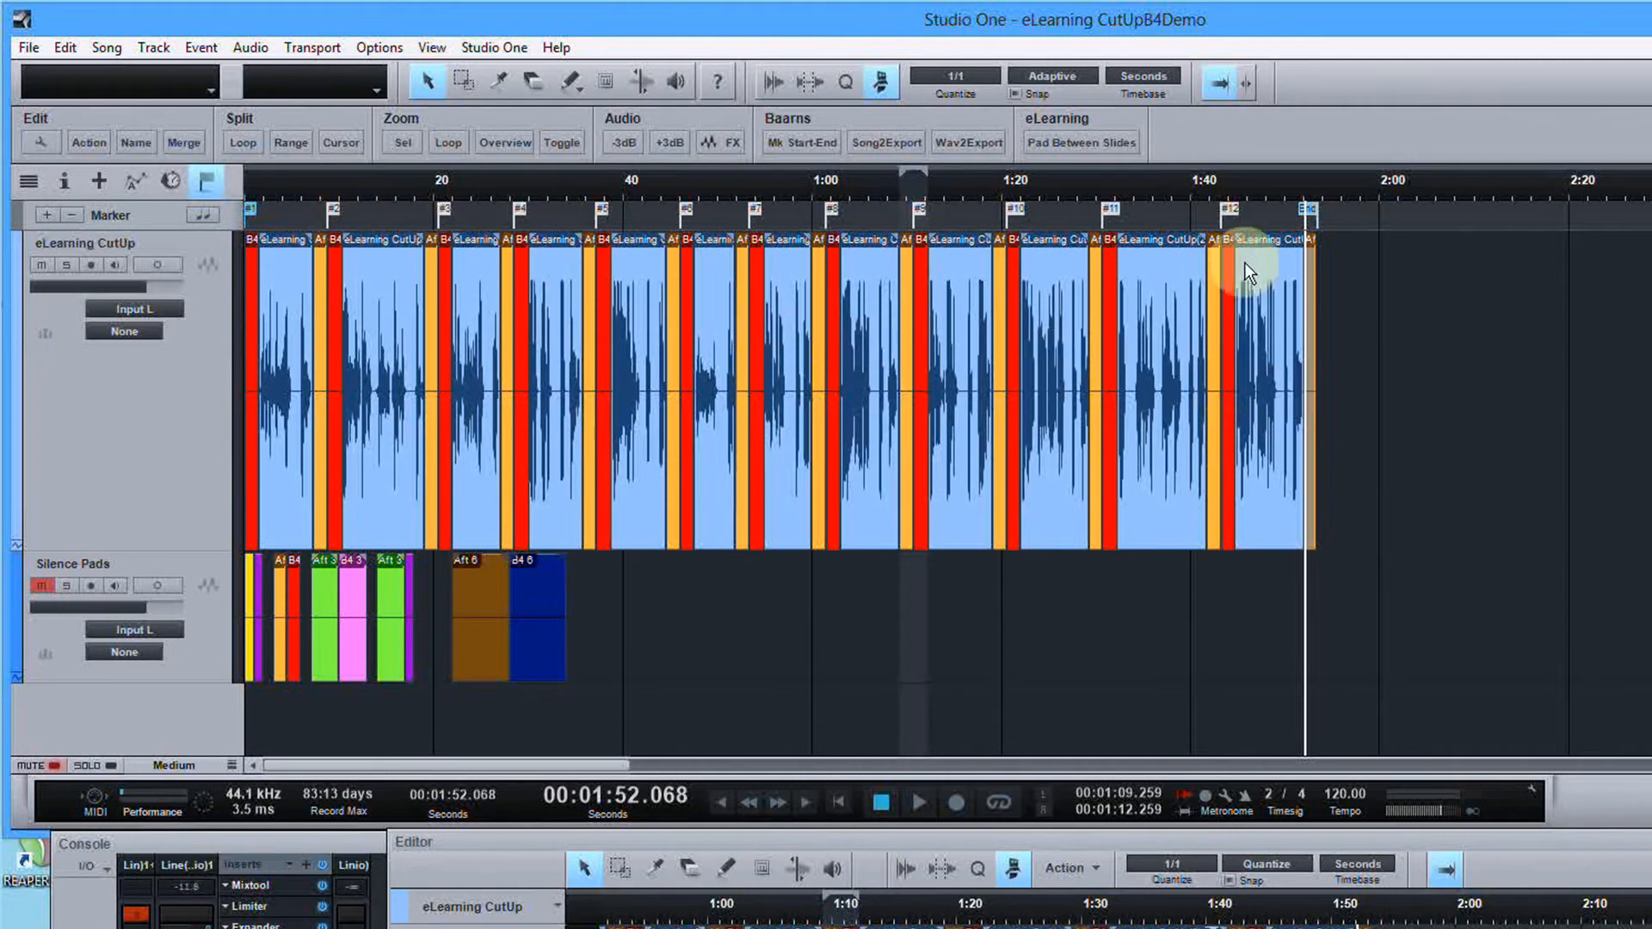
{"action": "mouse_move", "coordinate": [1218, 403]}
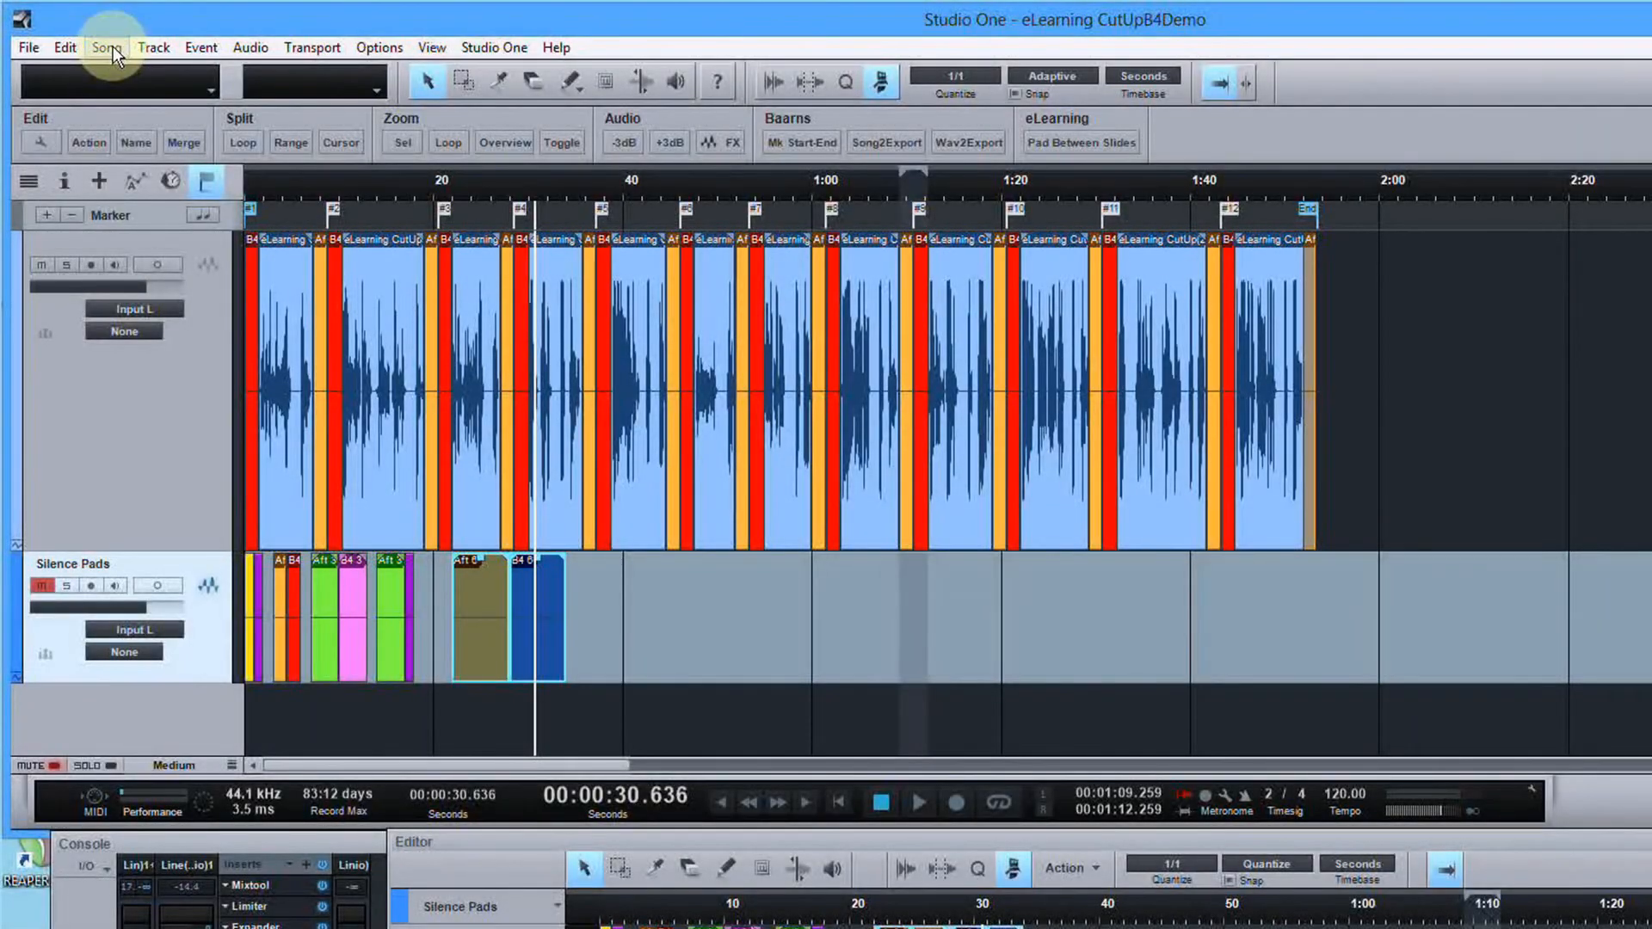
Export stems as Wave files prefixed Slide to E:\_eLearnDemo\WAV, one between each marker
{"action": "left_click", "coordinate": [103, 46]}
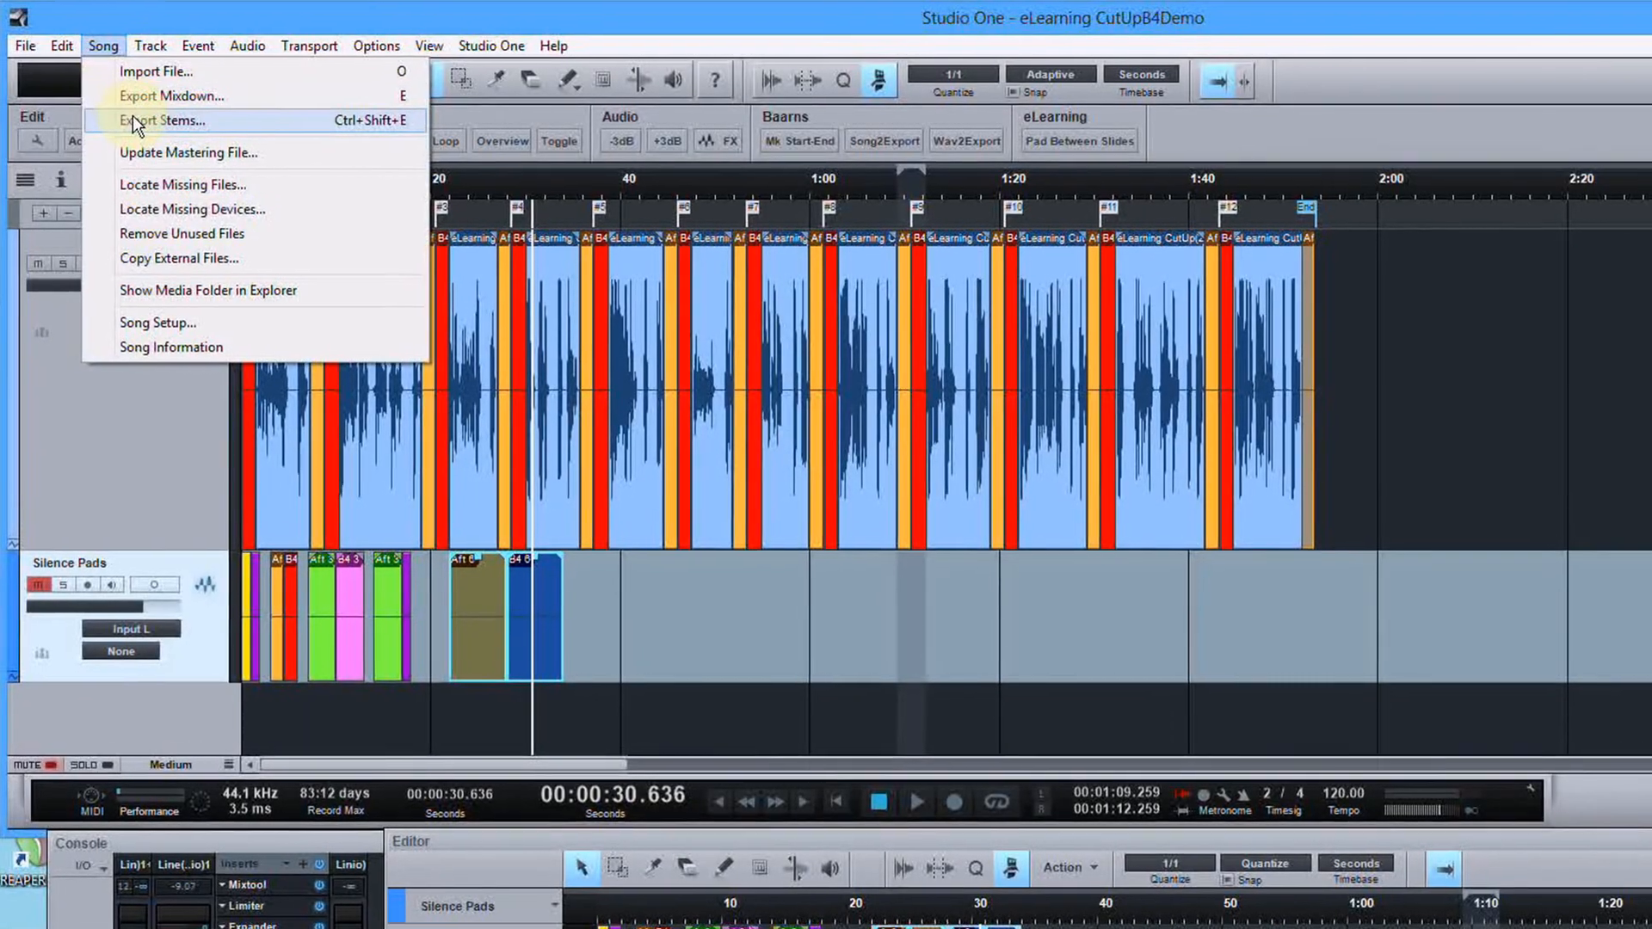
{"action": "left_click", "coordinate": [163, 120]}
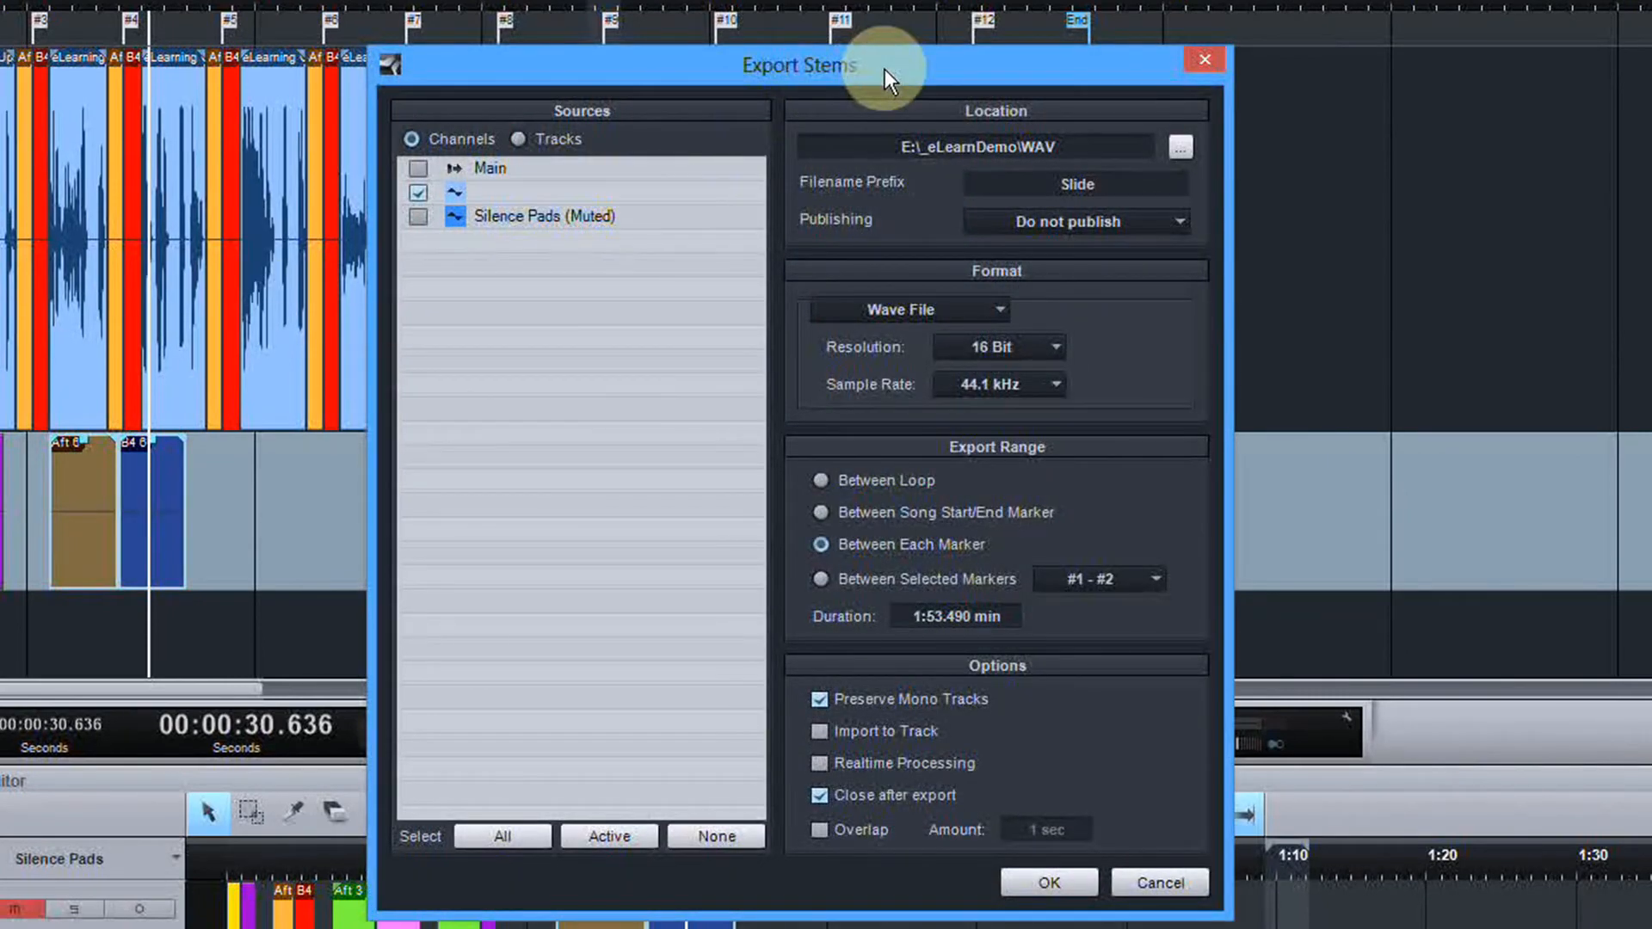
{"action": "mouse_move", "coordinate": [1036, 153]}
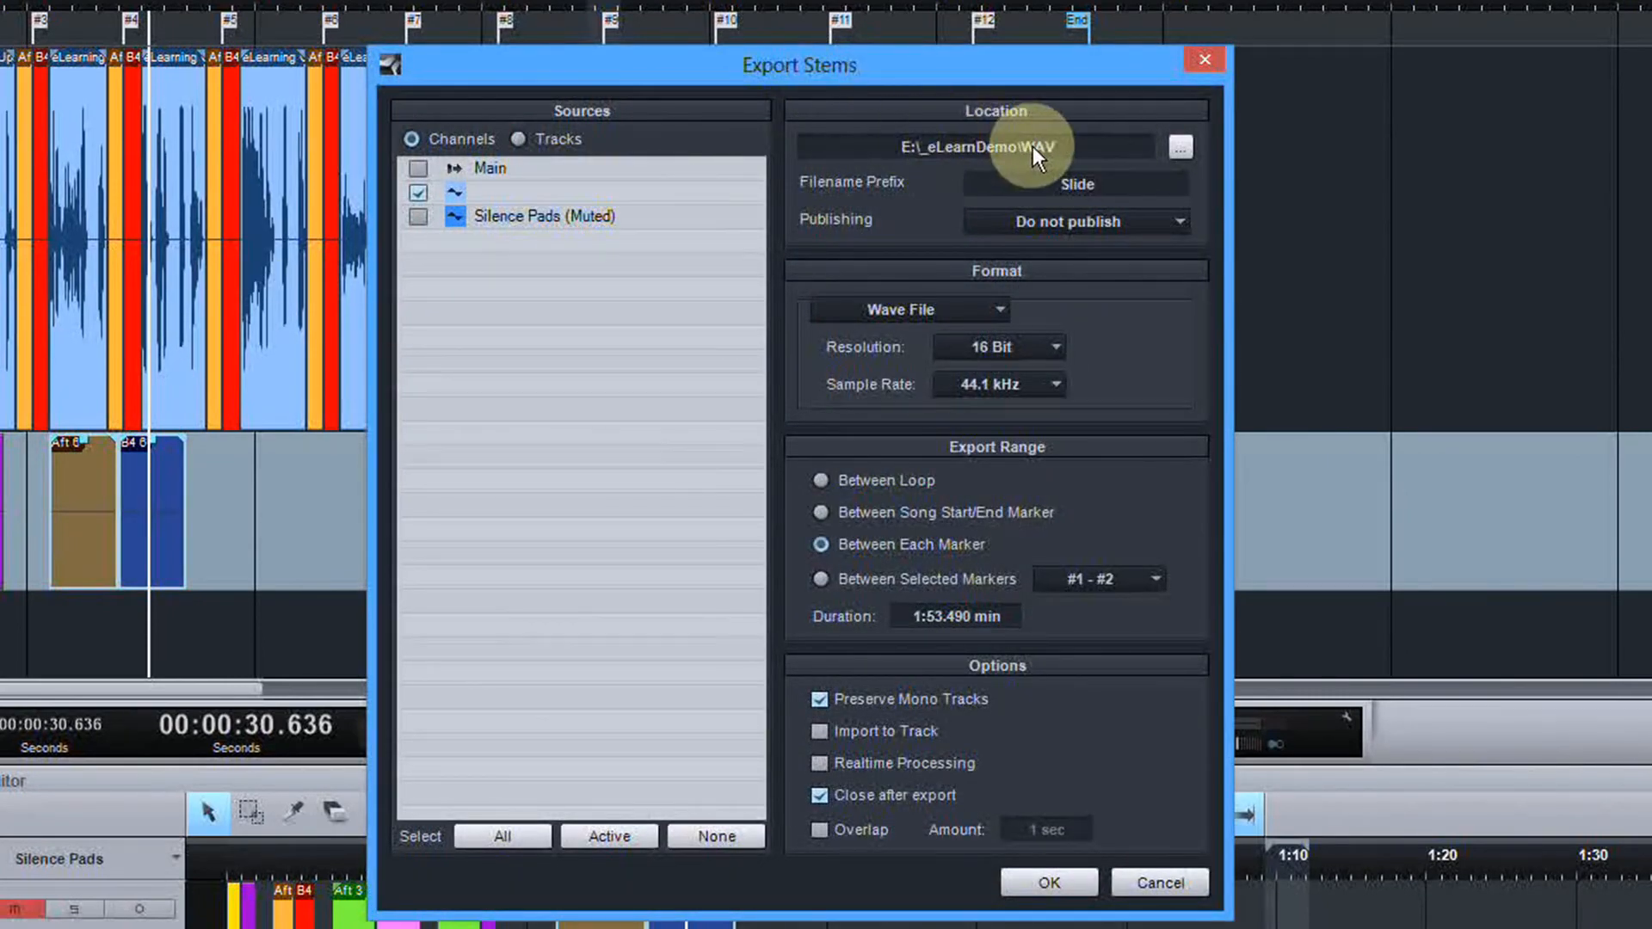
{"action": "mouse_move", "coordinate": [1055, 200]}
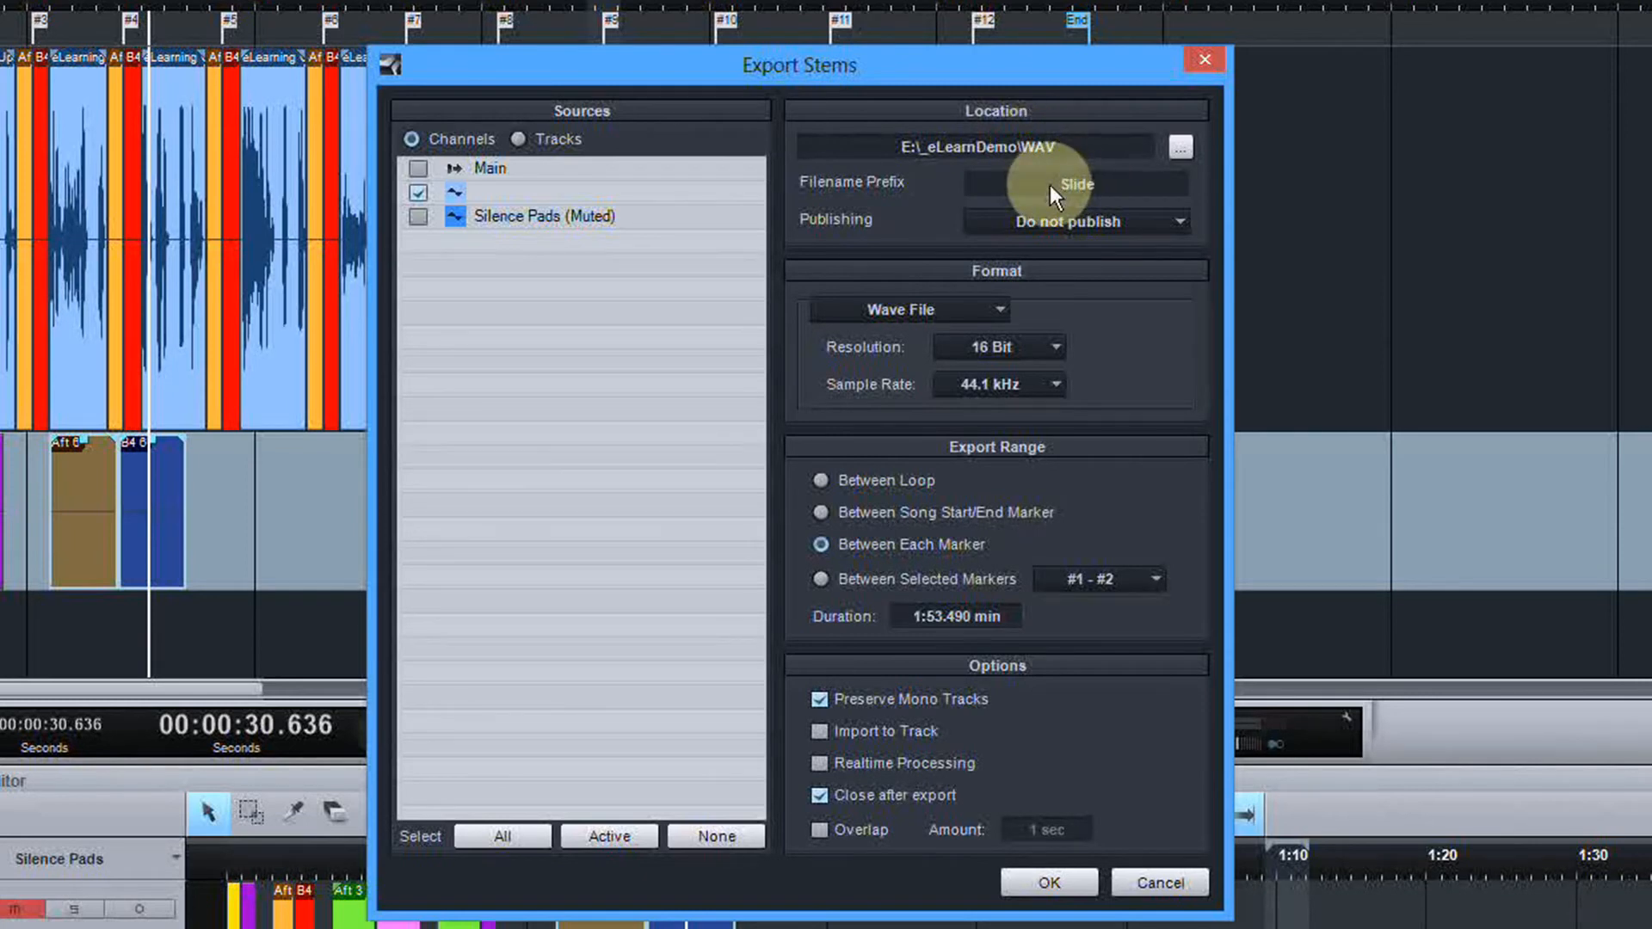
{"action": "mouse_move", "coordinate": [1114, 208]}
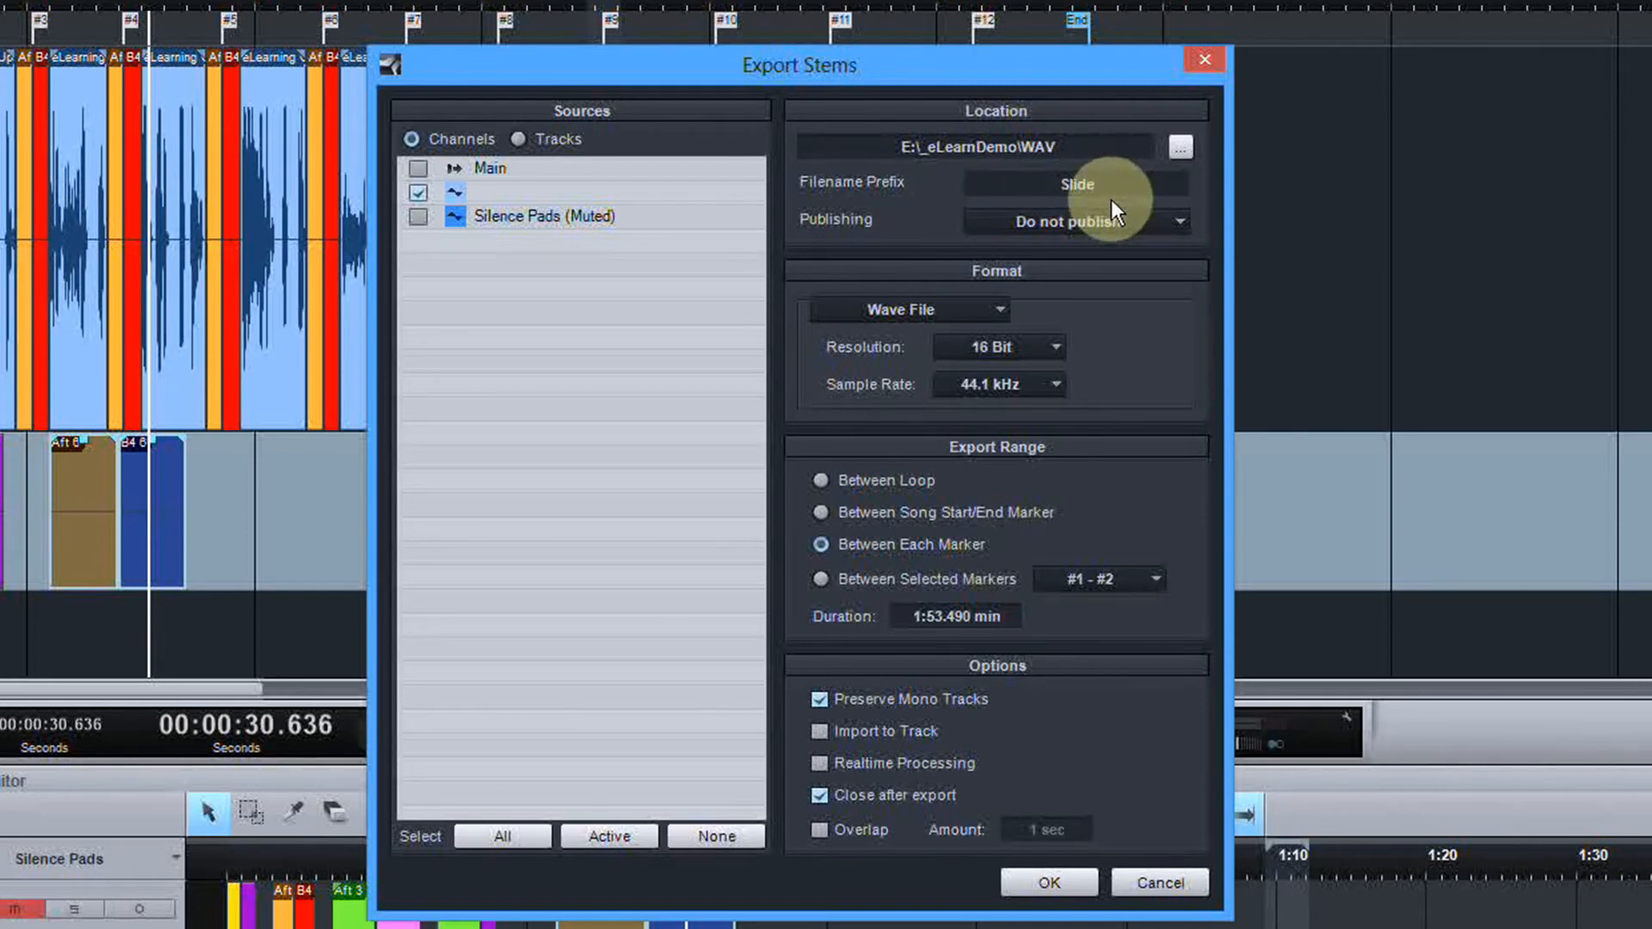
{"action": "double_click", "coordinate": [1076, 184]}
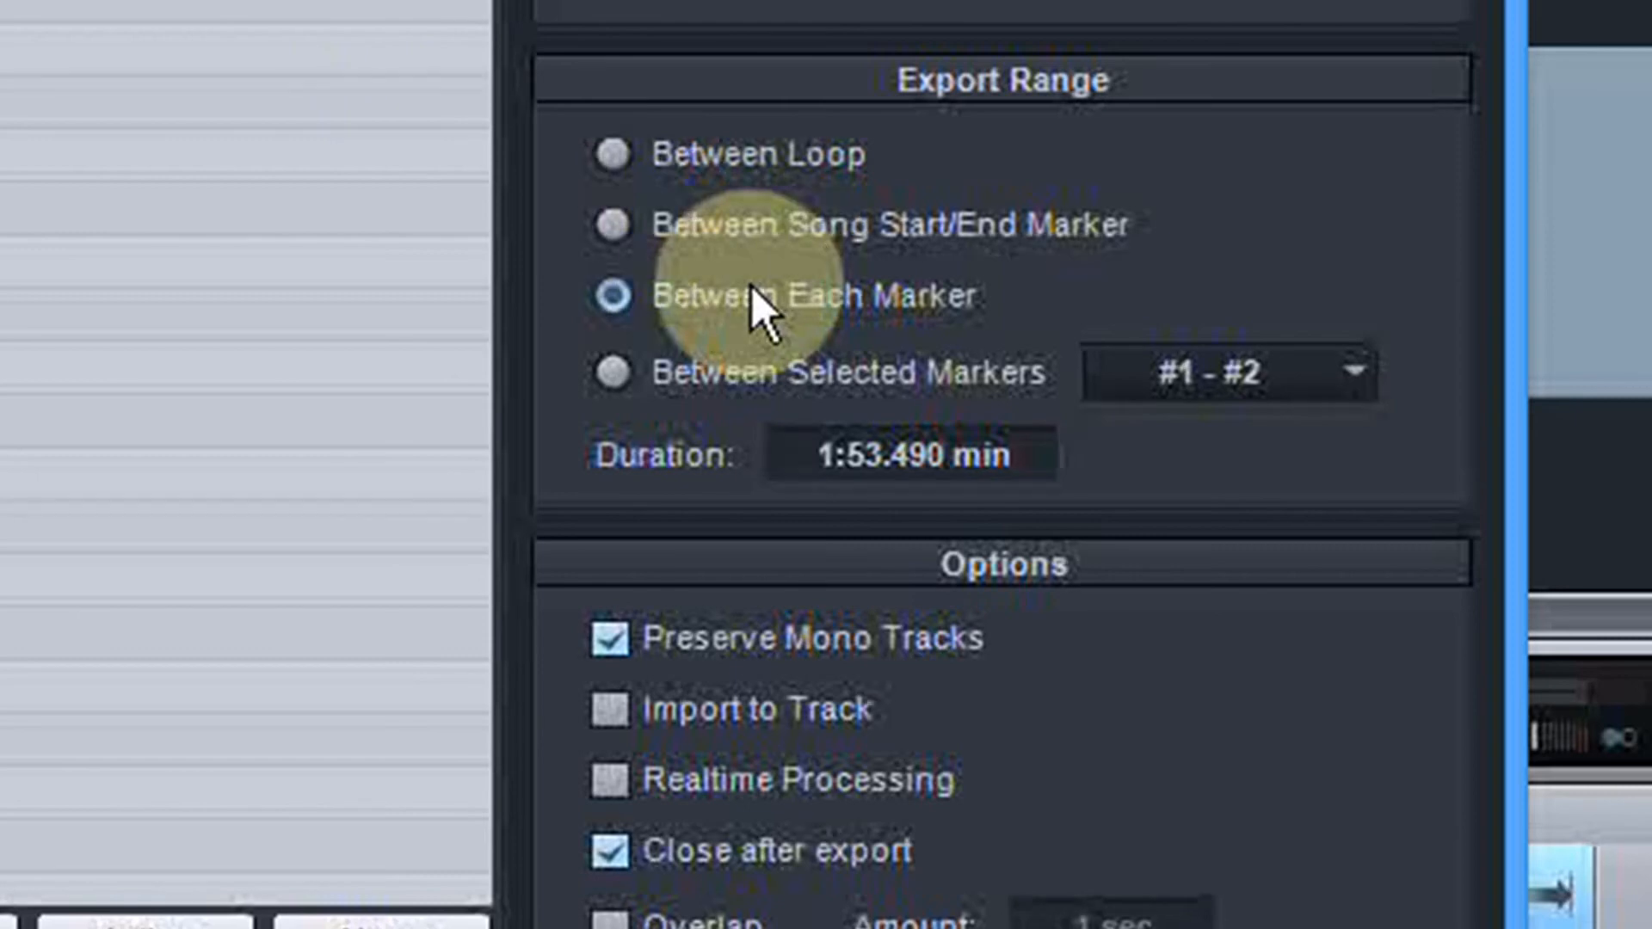
{"action": "mouse_move", "coordinate": [1329, 204]}
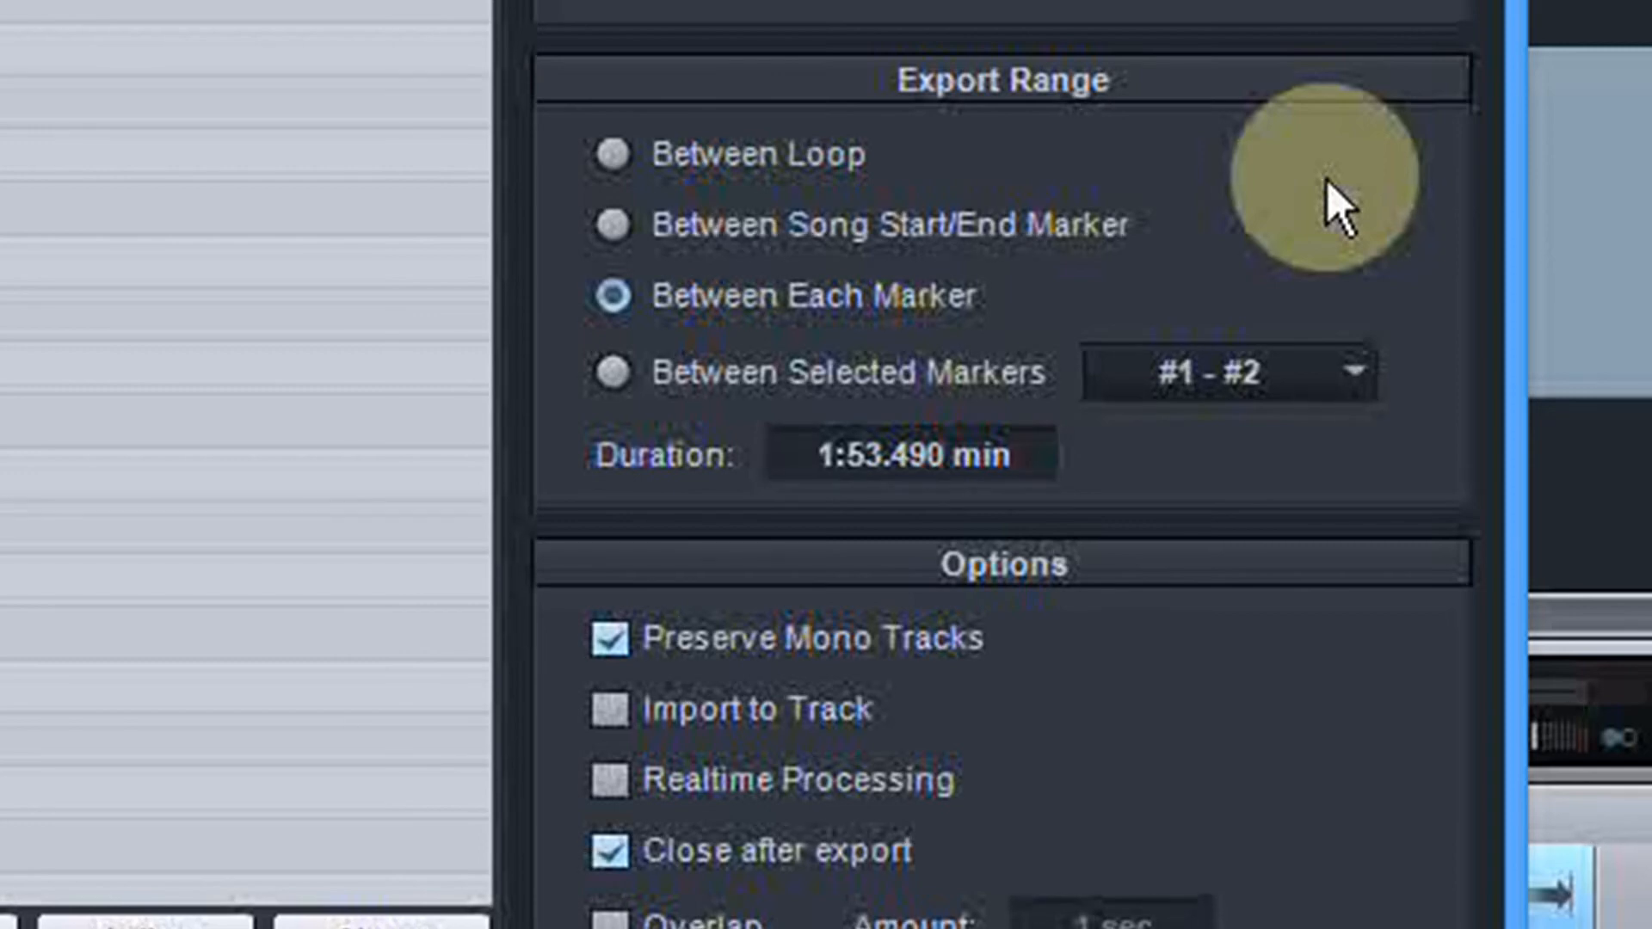
{"action": "left_click", "coordinate": [1352, 372]}
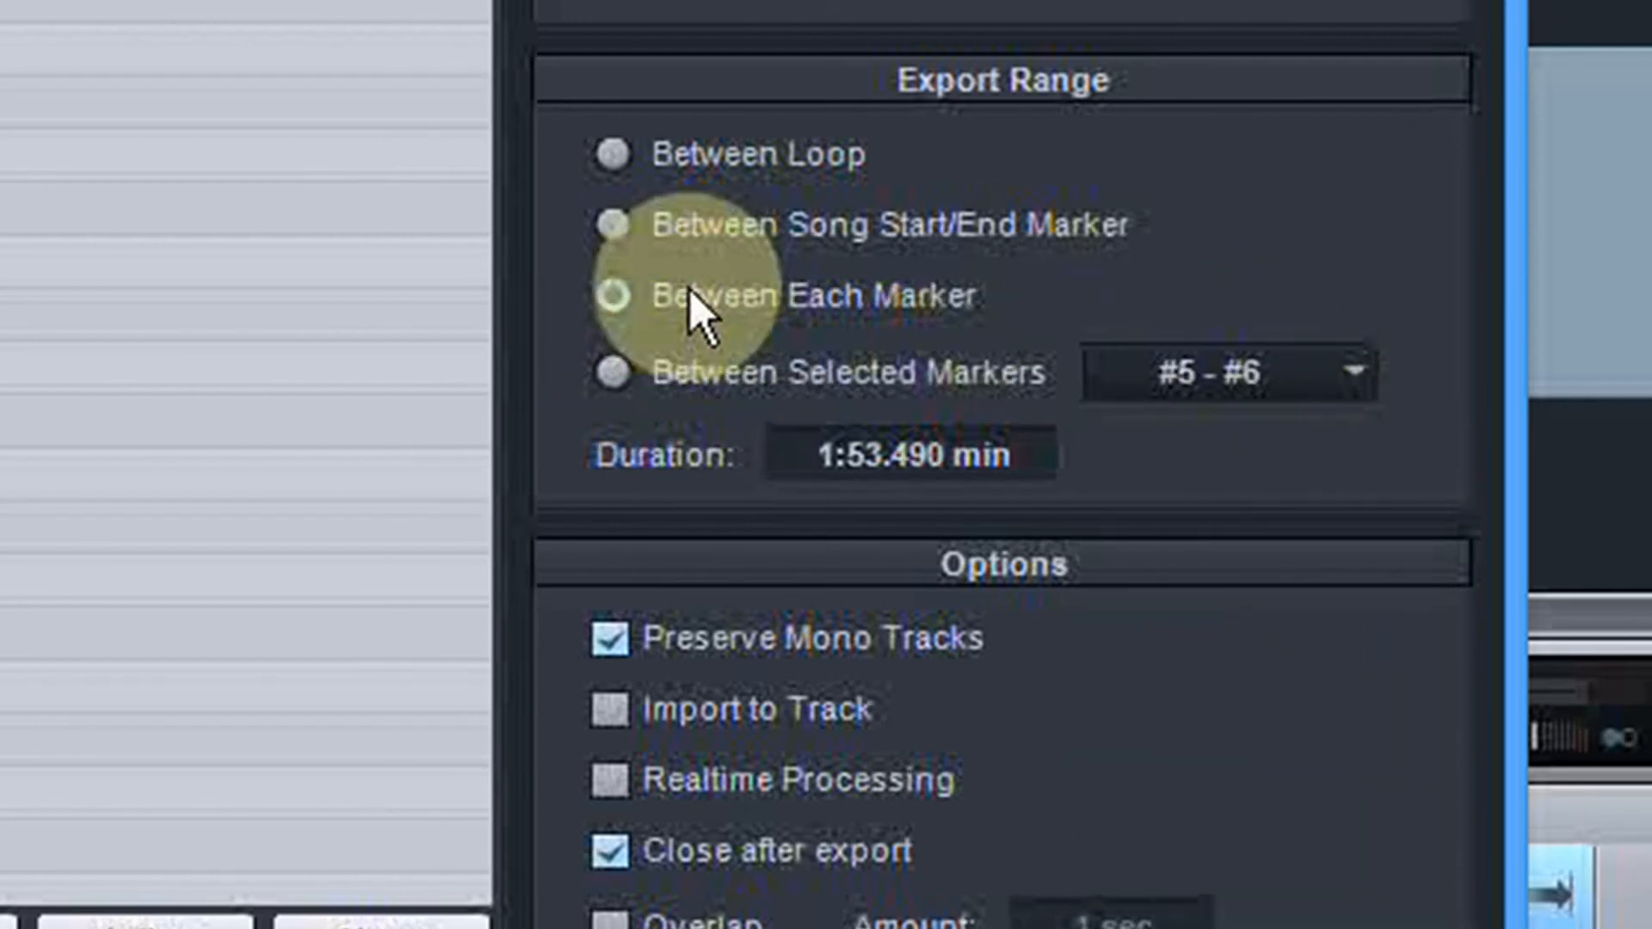
{"action": "left_click", "coordinate": [613, 296]}
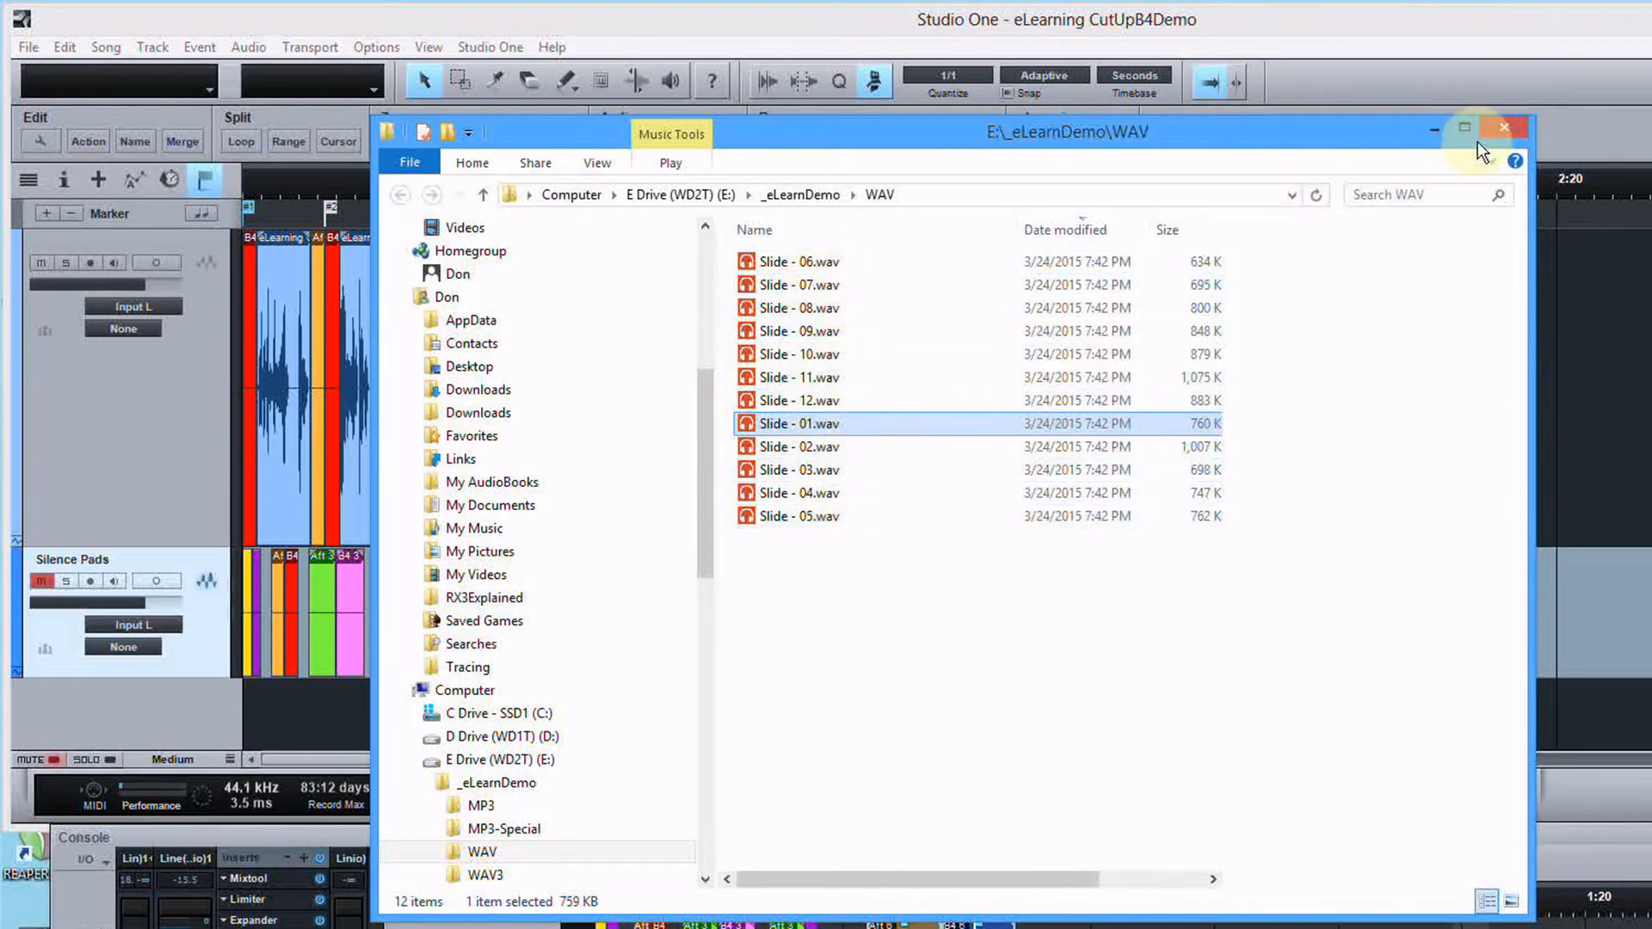
Close the folder of exported Slide WAV files and return to Studio One
{"action": "left_click", "coordinate": [1507, 129]}
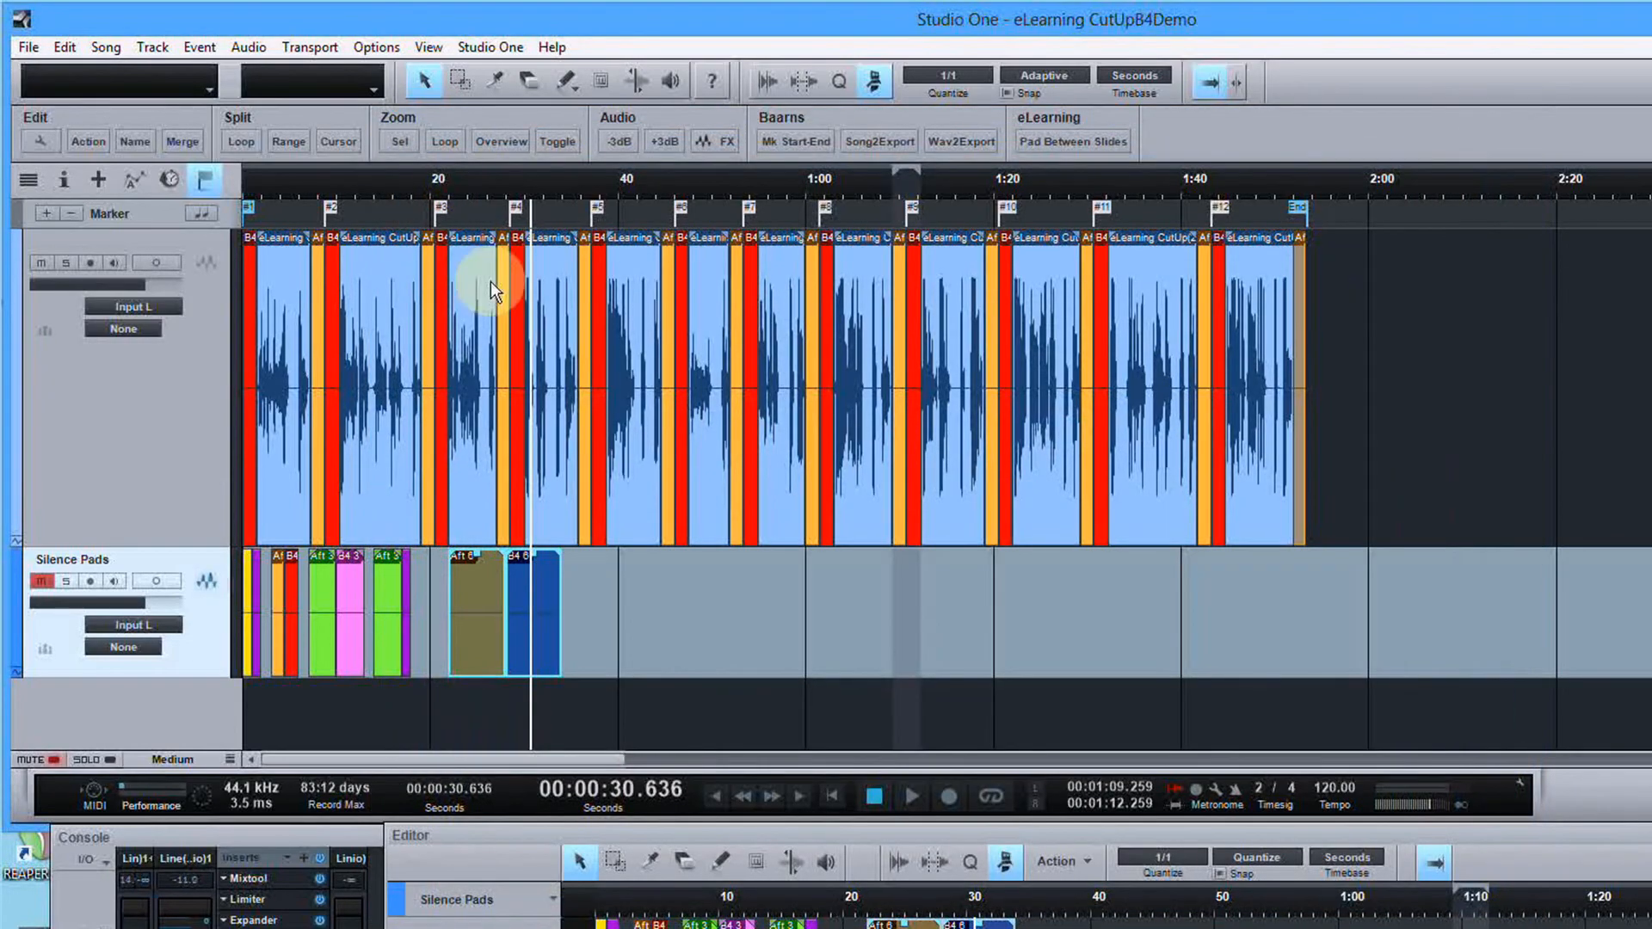
In Export Stems, switch the format to MP3 and the location to E:\_eLearnDemo\MP3
{"action": "left_click", "coordinate": [105, 46]}
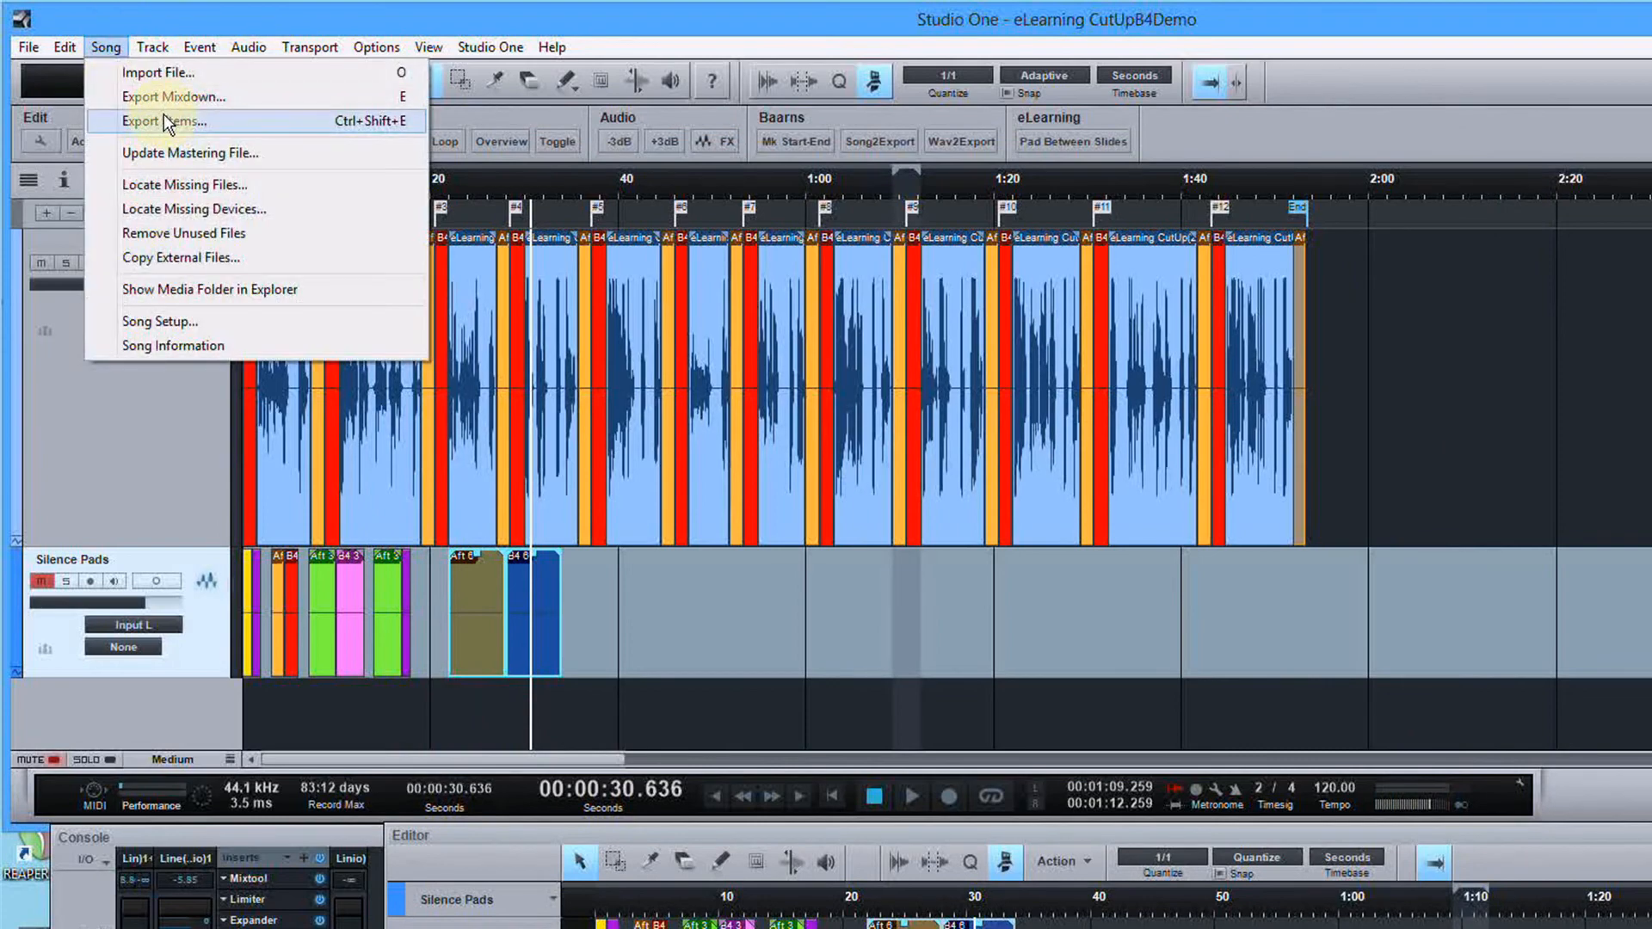
{"action": "left_click", "coordinate": [162, 121]}
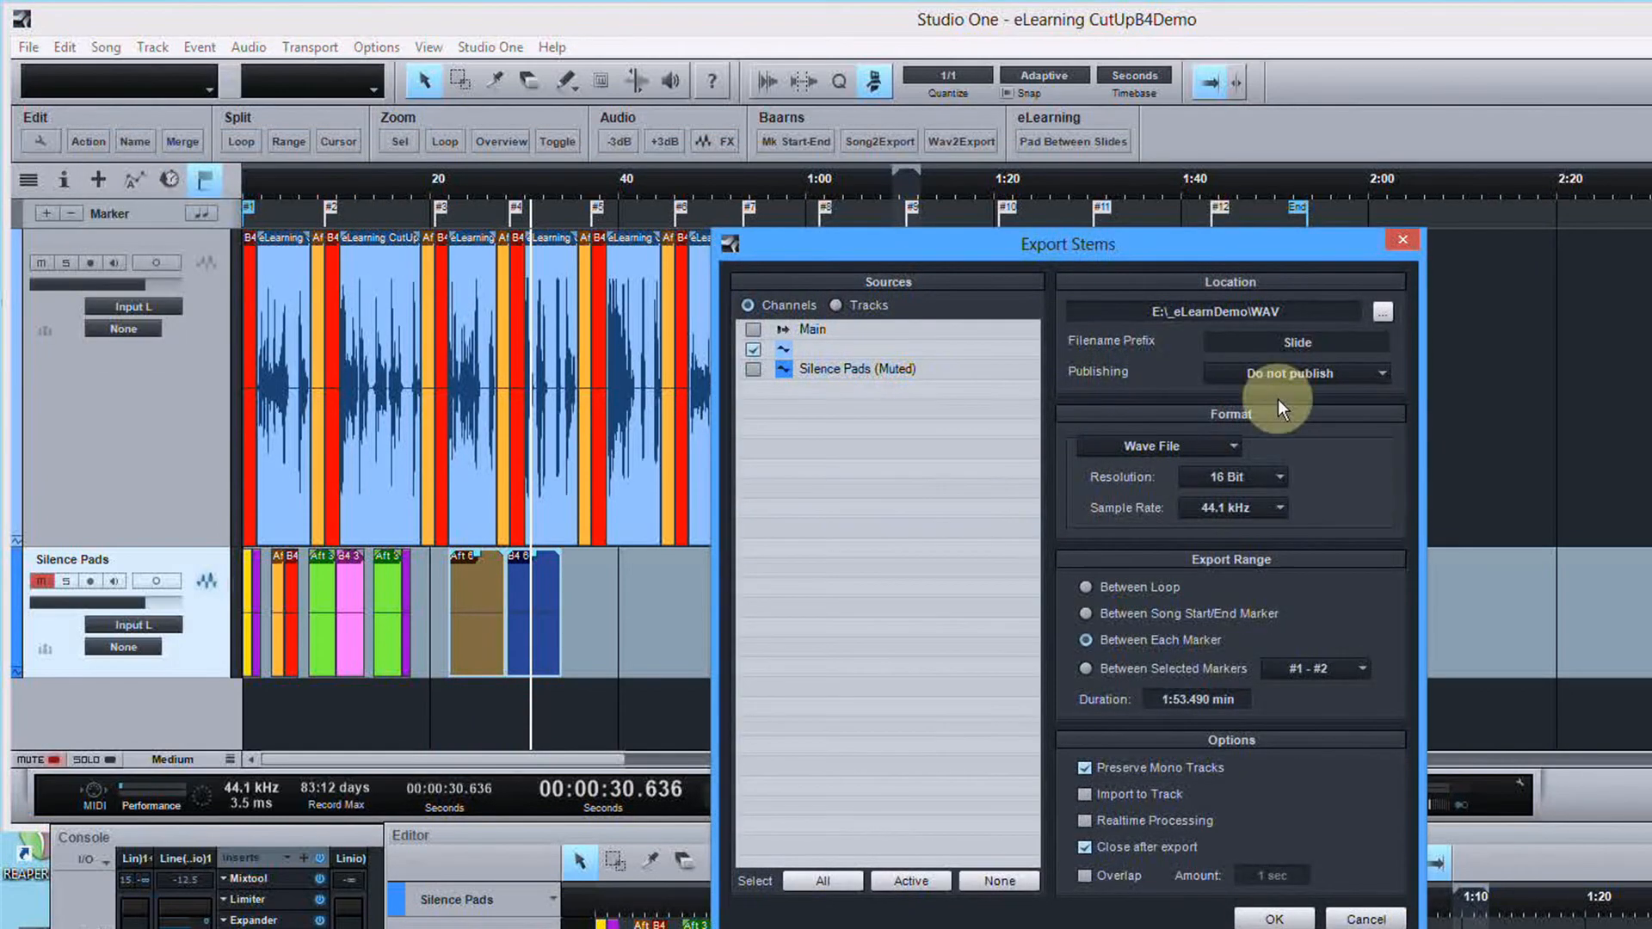
{"action": "left_click", "coordinate": [1158, 446]}
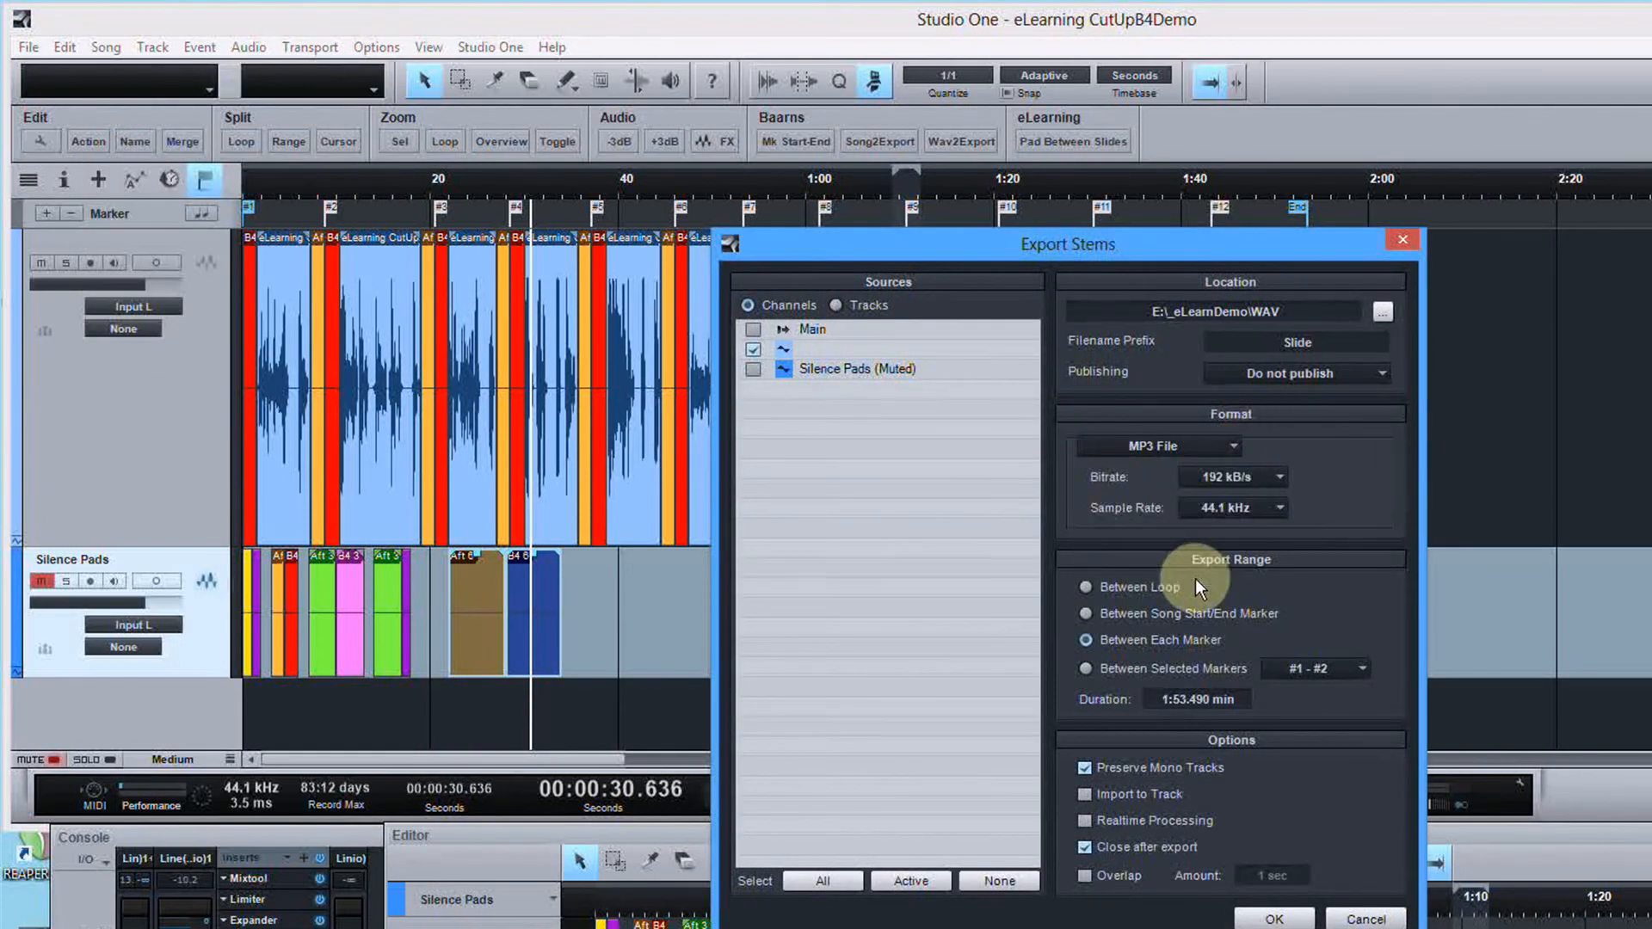
{"action": "left_click", "coordinate": [1382, 312]}
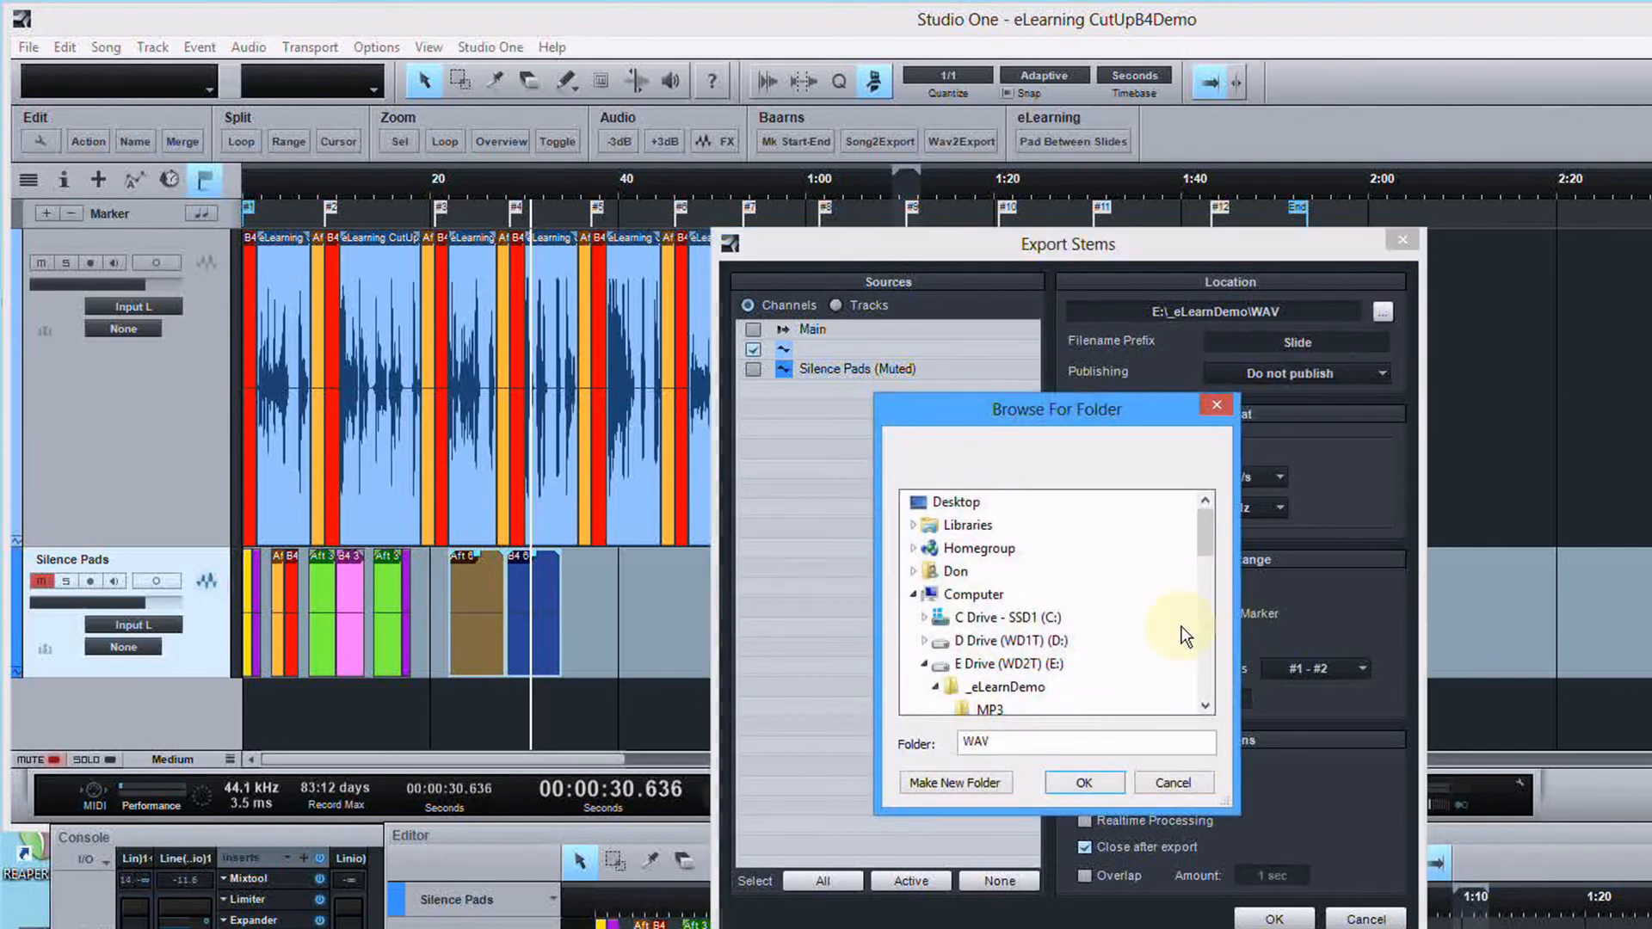
{"action": "left_click", "coordinate": [988, 688]}
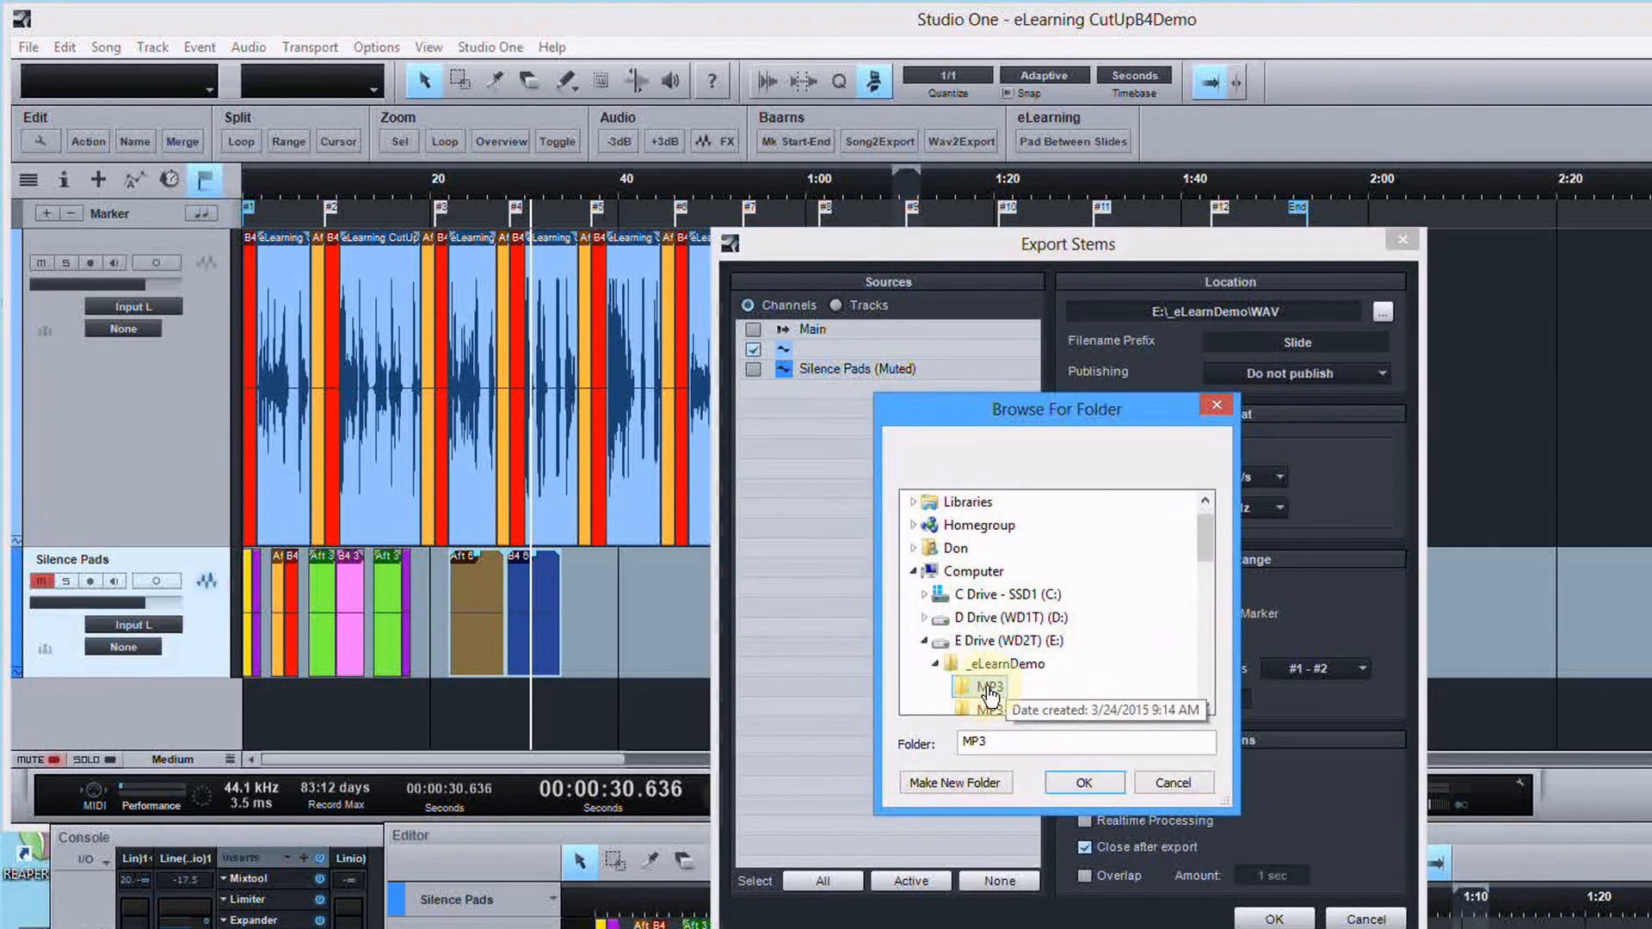
{"action": "left_click", "coordinate": [1084, 781]}
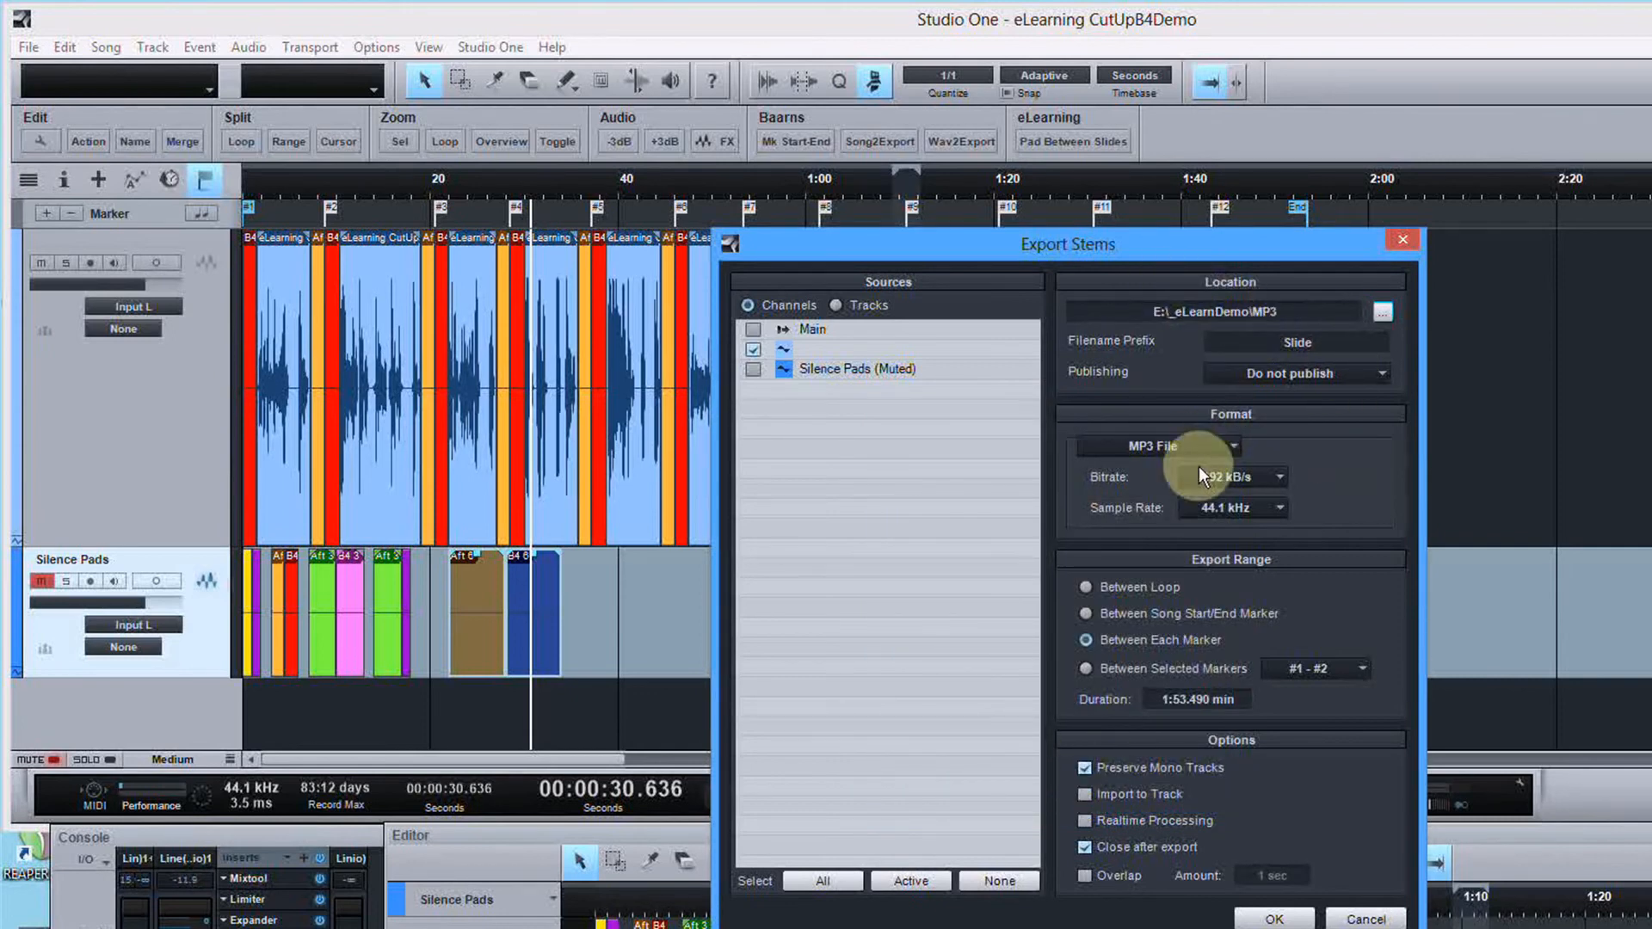
{"action": "mouse_move", "coordinate": [1104, 645]}
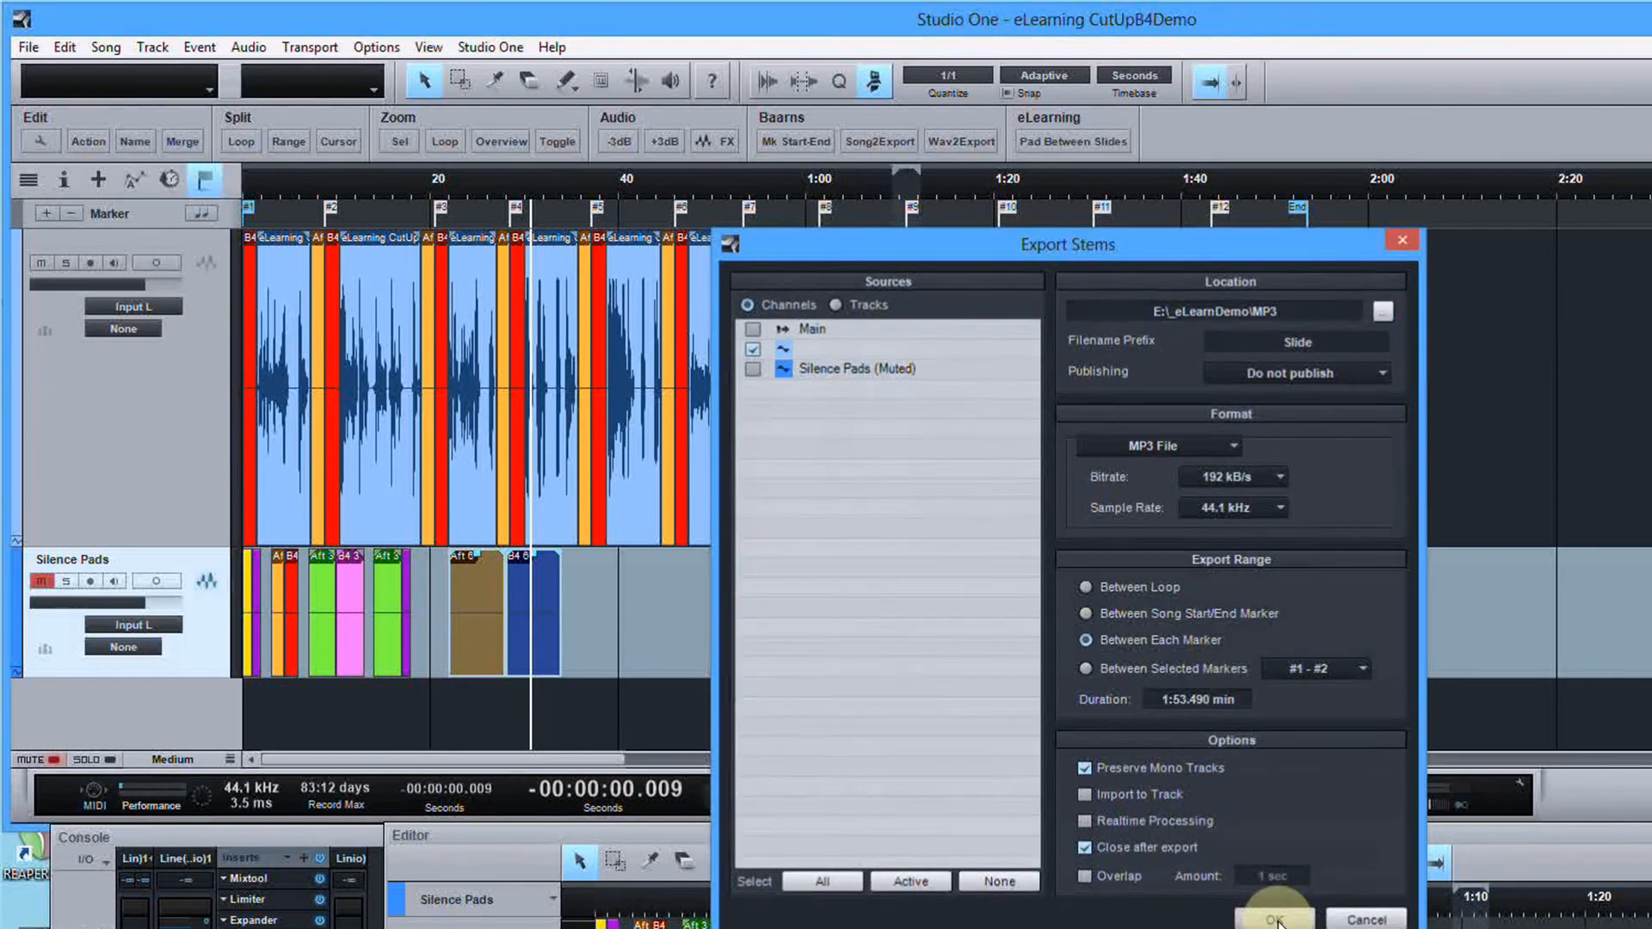
Run the export producing Slide - 01 to Slide - 12 mp3 files, then close the folder
{"action": "left_click", "coordinate": [1273, 919]}
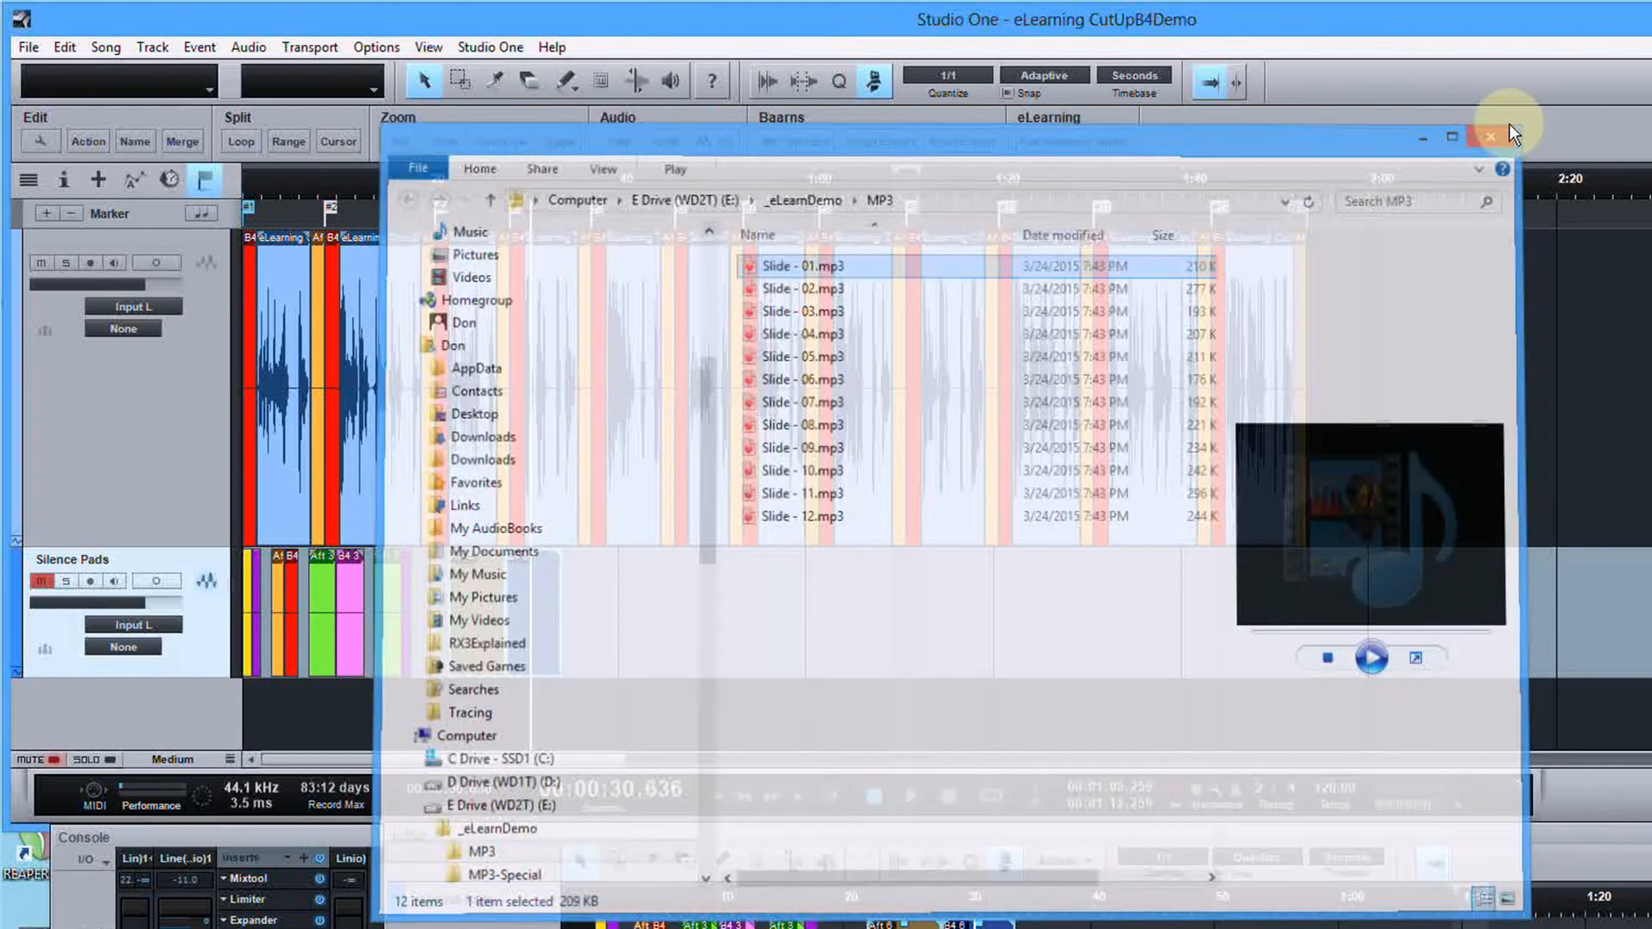
{"action": "left_click", "coordinate": [1492, 135]}
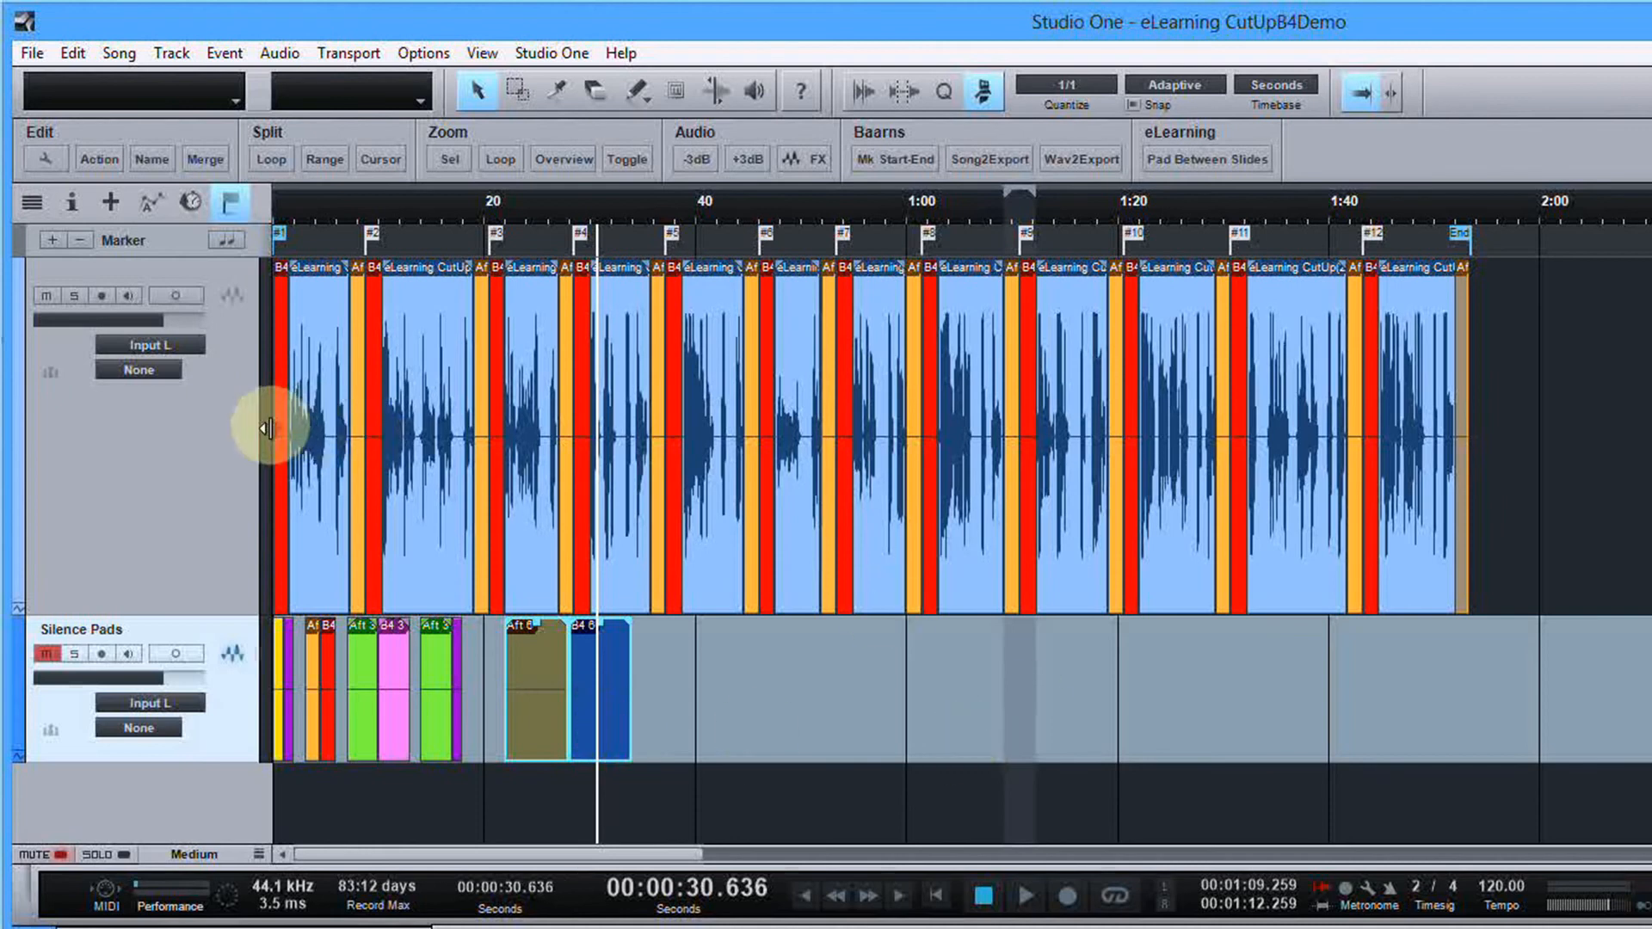
{"action": "mouse_move", "coordinate": [1466, 463]}
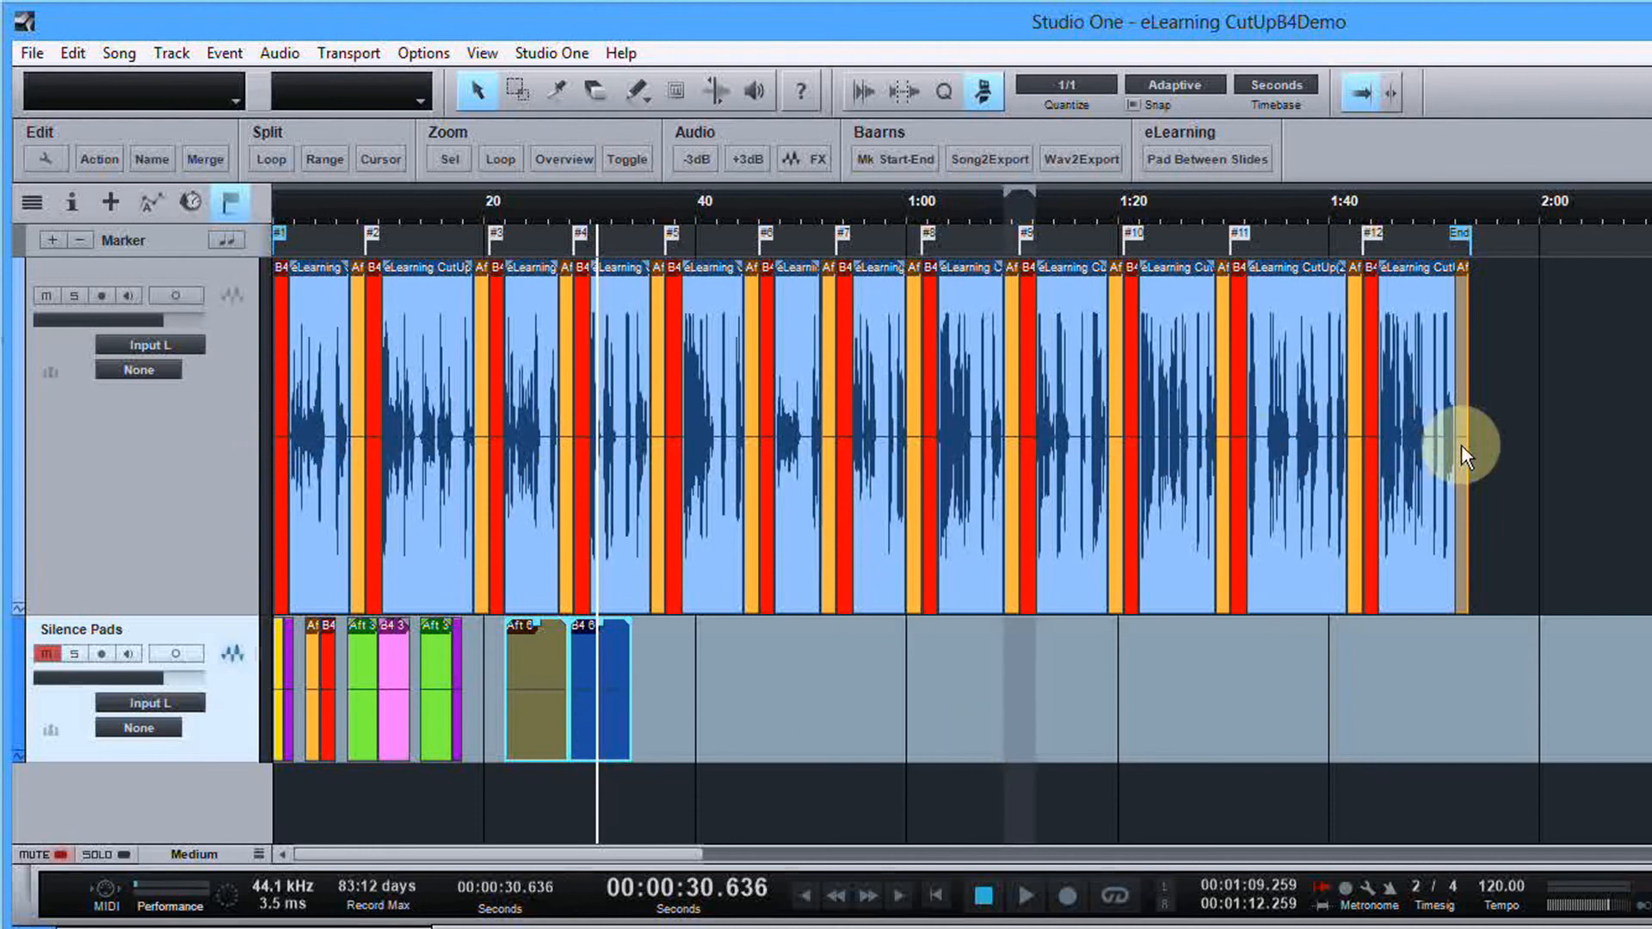
{"action": "mouse_move", "coordinate": [1592, 552]}
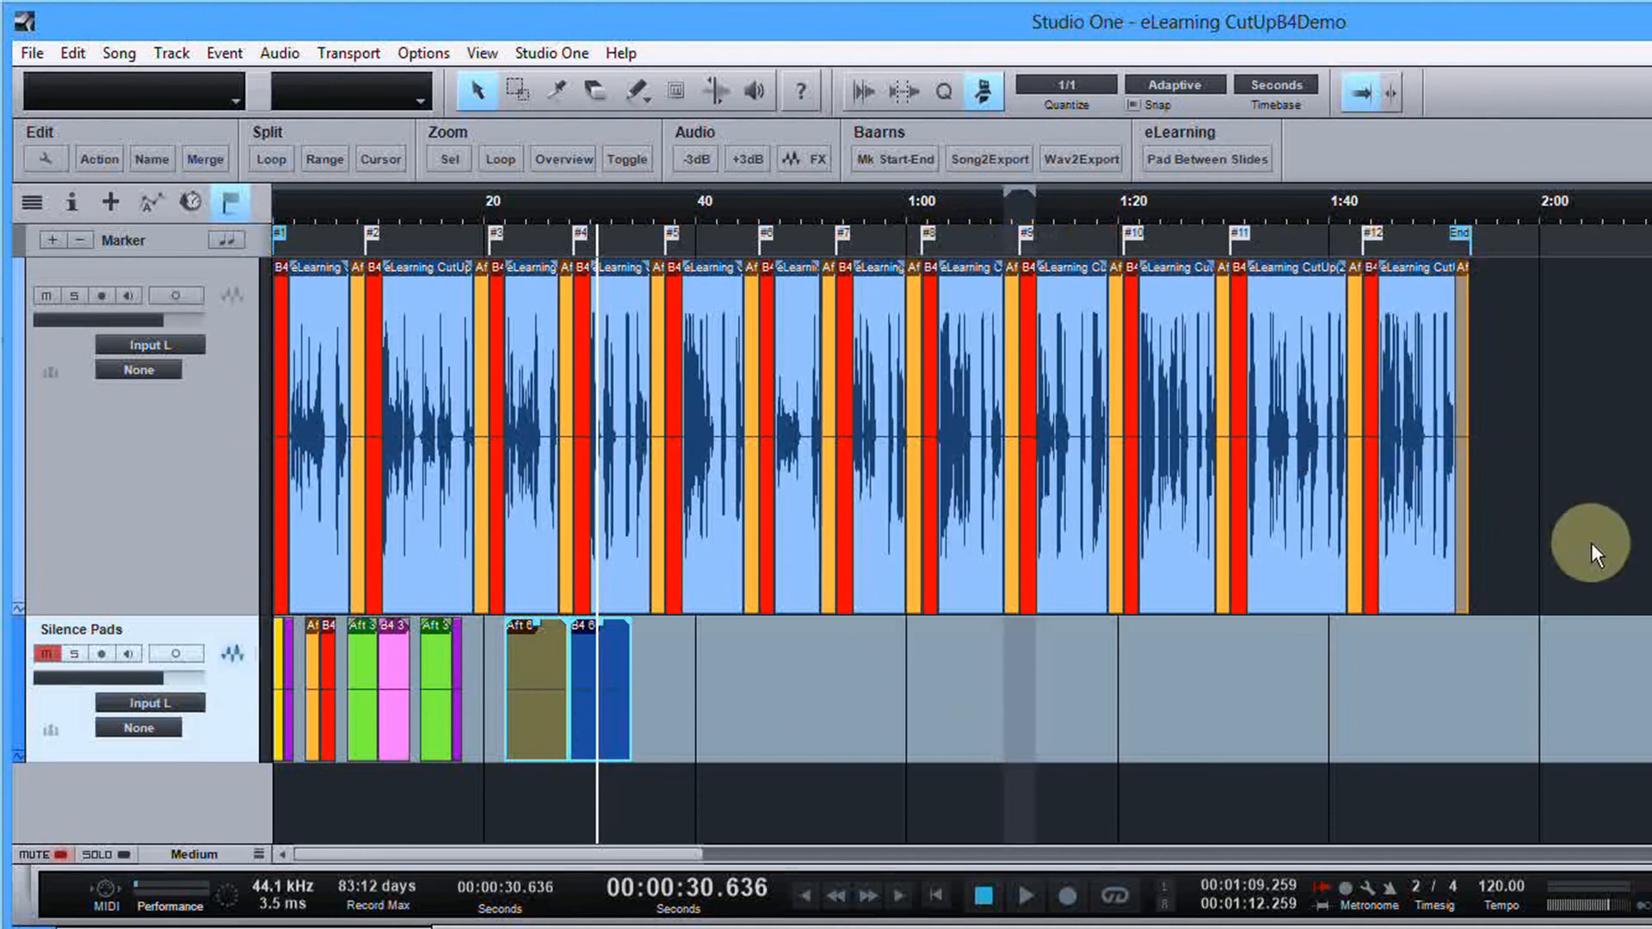